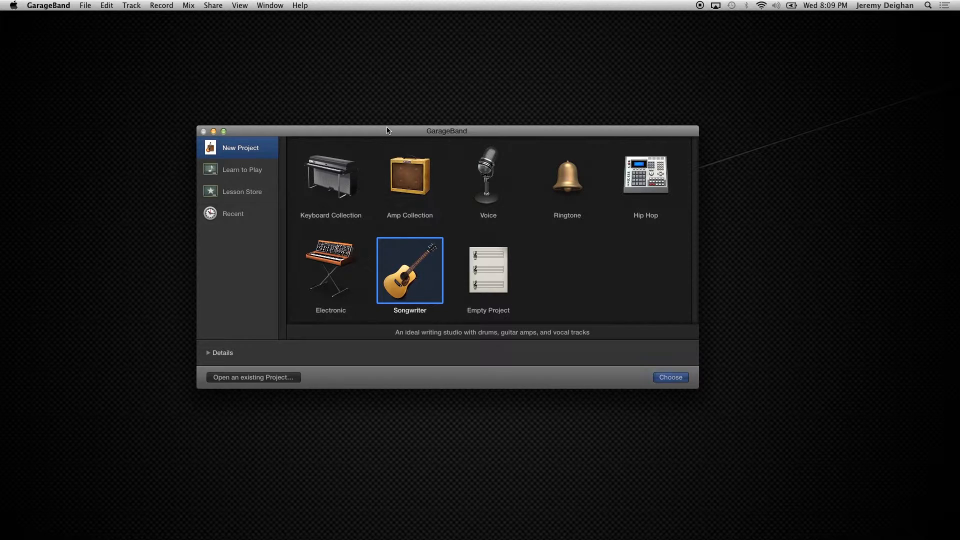
# Create a new project from the Empty Project template
pyautogui.click(488, 270)
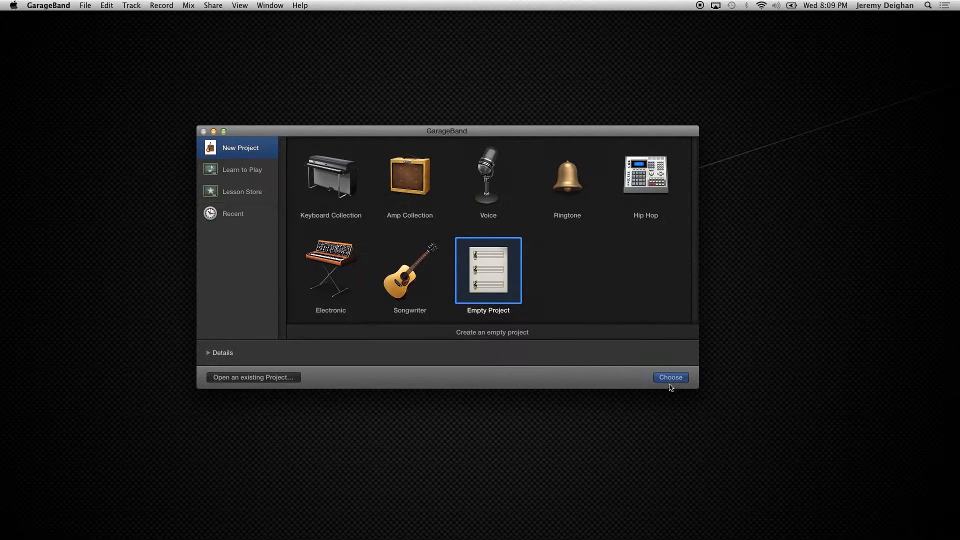
pyautogui.click(670, 376)
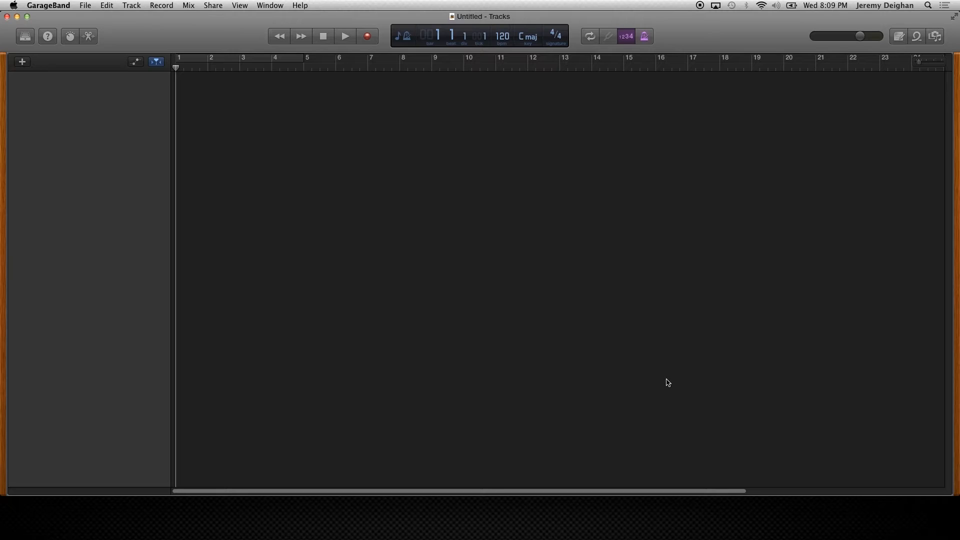
# Browse the audio and software instrument track types, then create a Drummer track
pyautogui.click(22, 61)
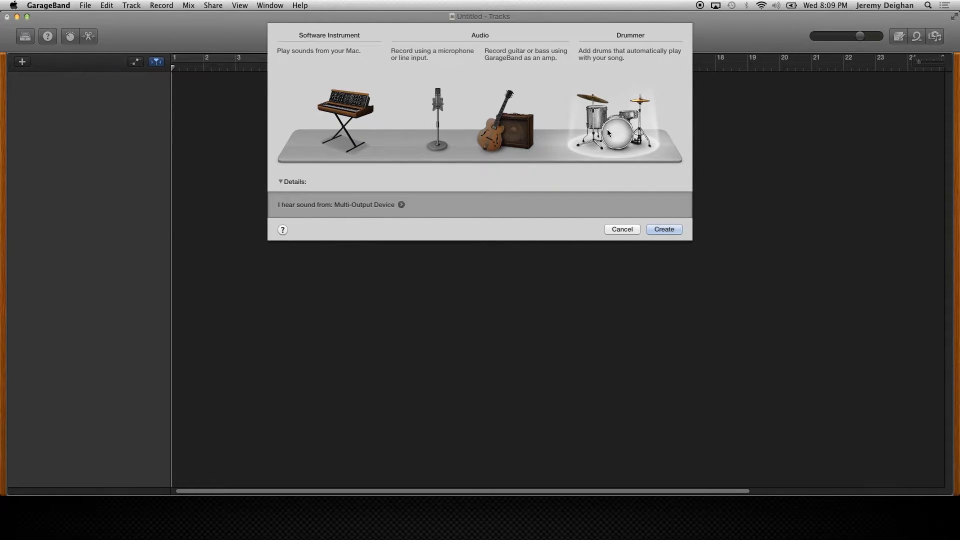
pyautogui.click(502, 120)
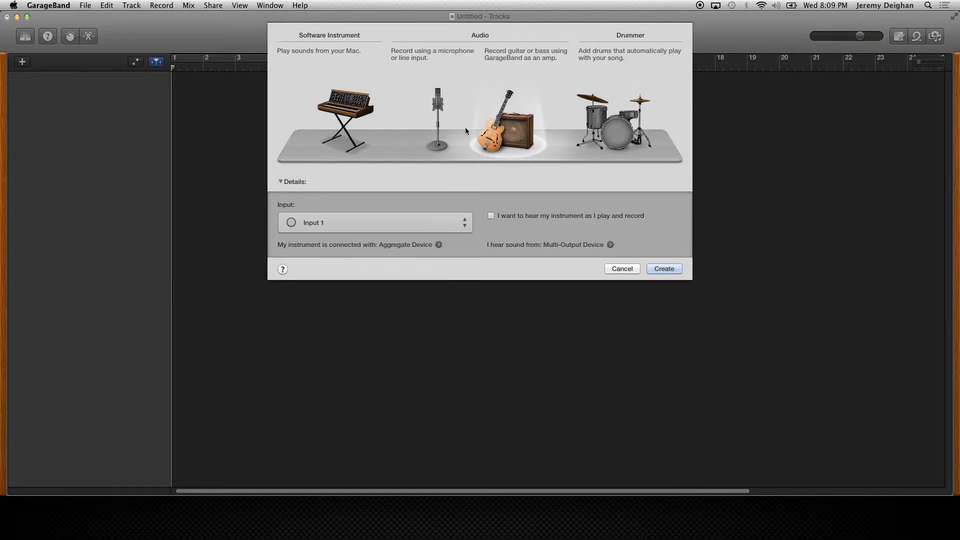
pyautogui.click(344, 116)
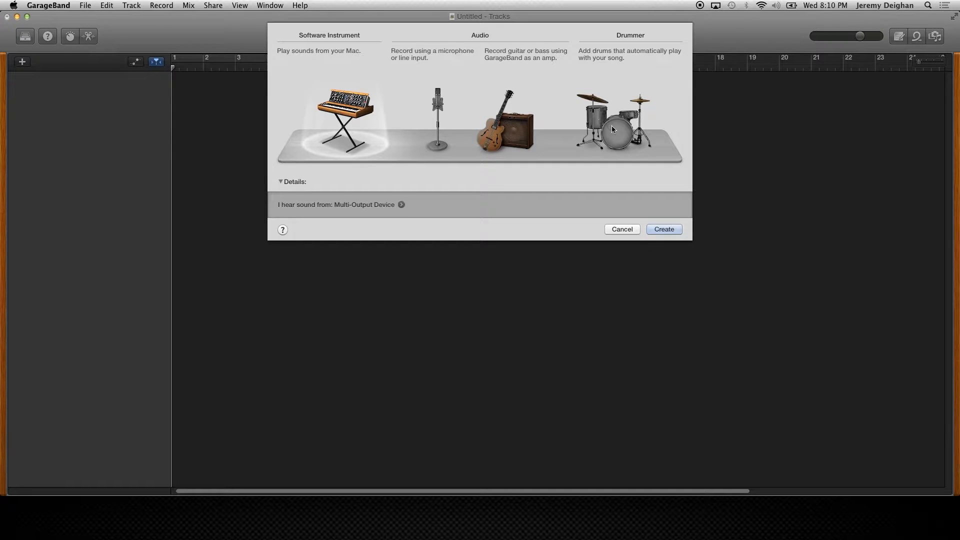
pyautogui.click(612, 122)
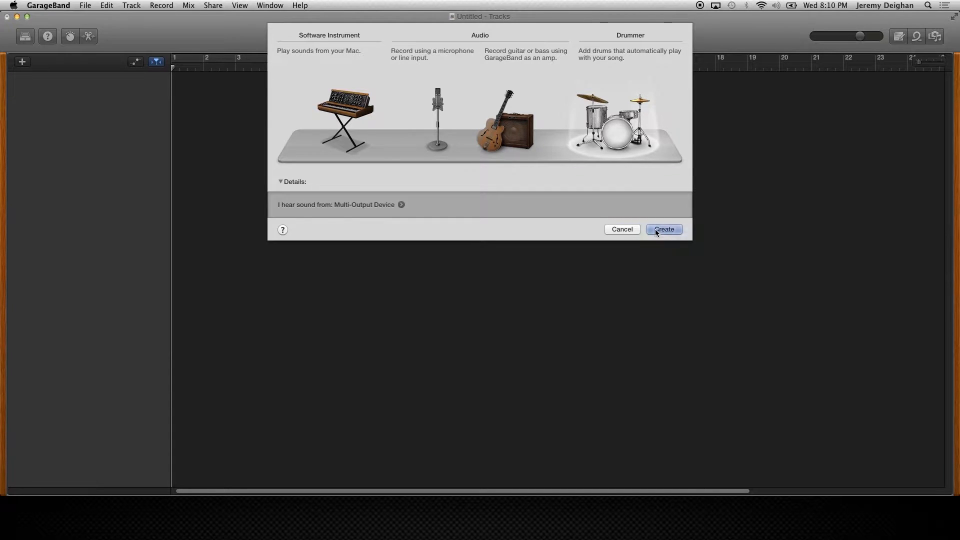
pyautogui.click(663, 229)
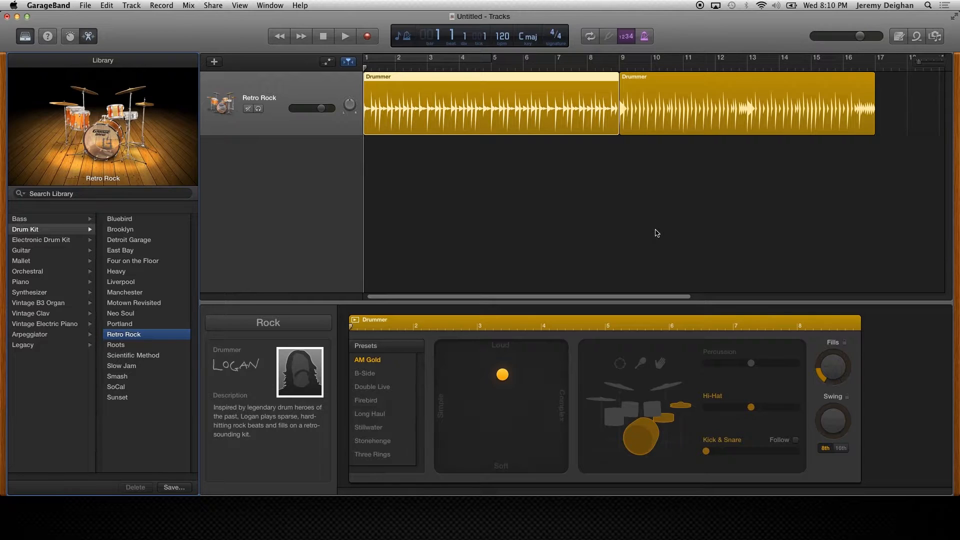
pyautogui.moveTo(573, 343)
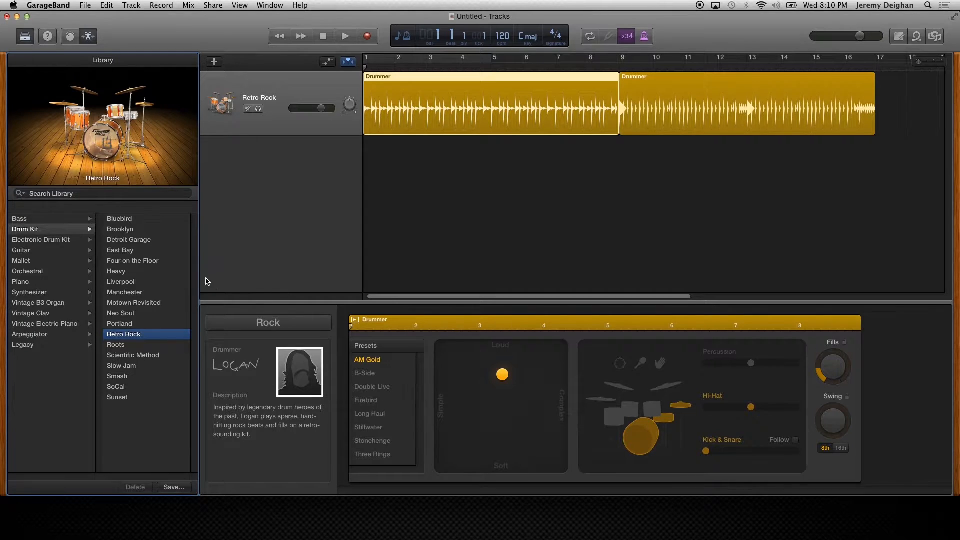
pyautogui.moveTo(78, 253)
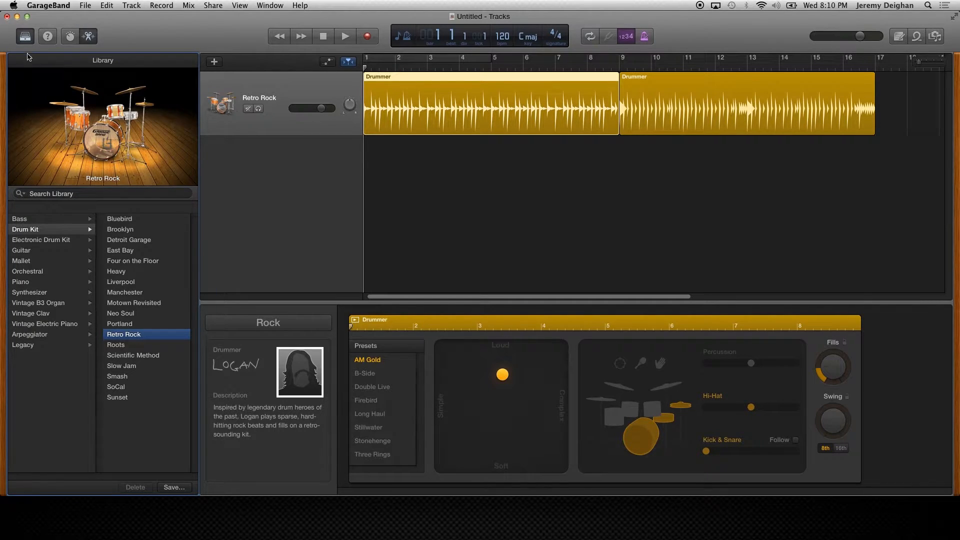
pyautogui.moveTo(25, 36)
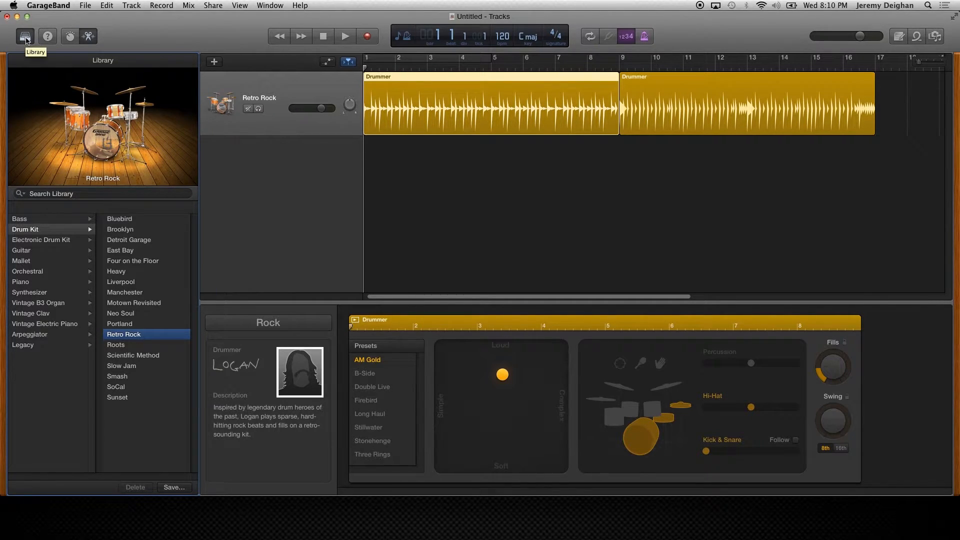
pyautogui.moveTo(88, 36)
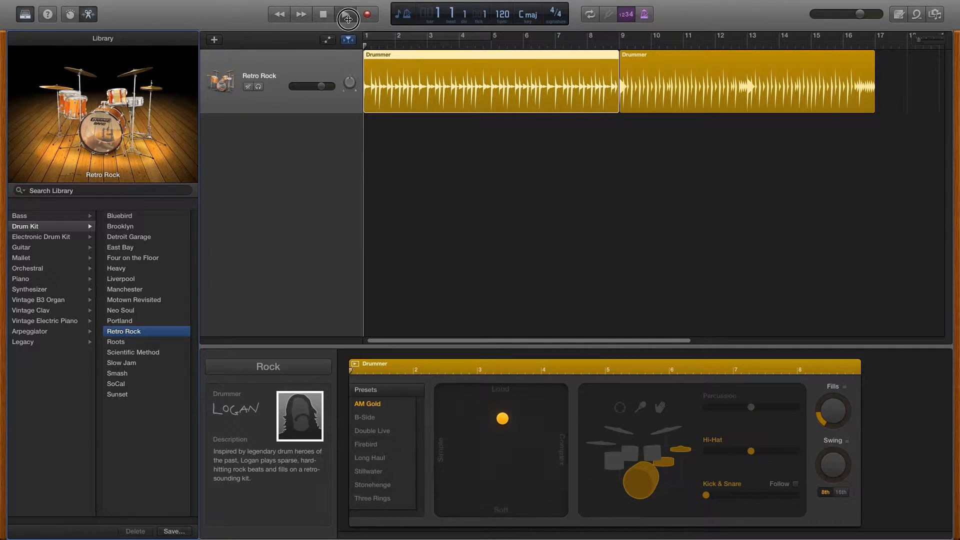
# Play the Retro Rock drum part, stop it, and return to the song start
pyautogui.click(344, 14)
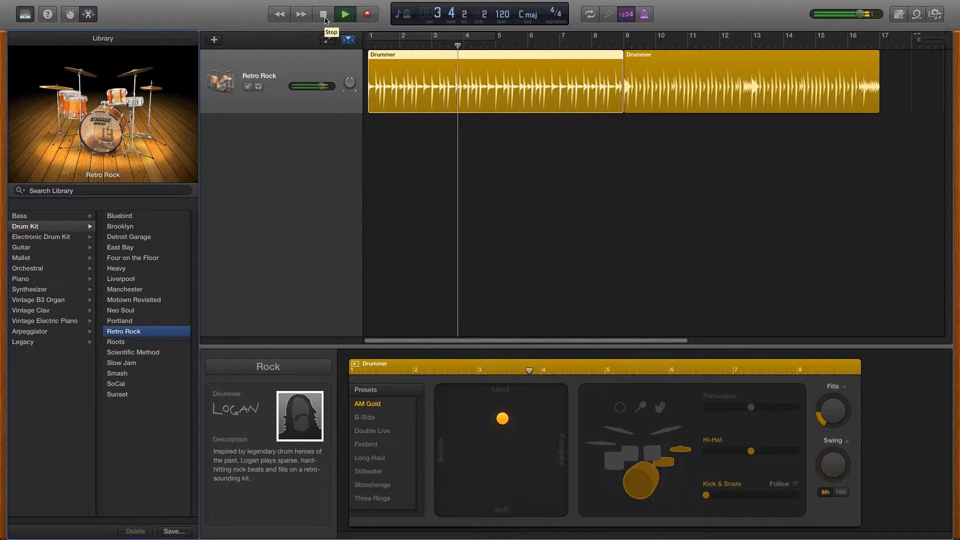
pyautogui.click(324, 14)
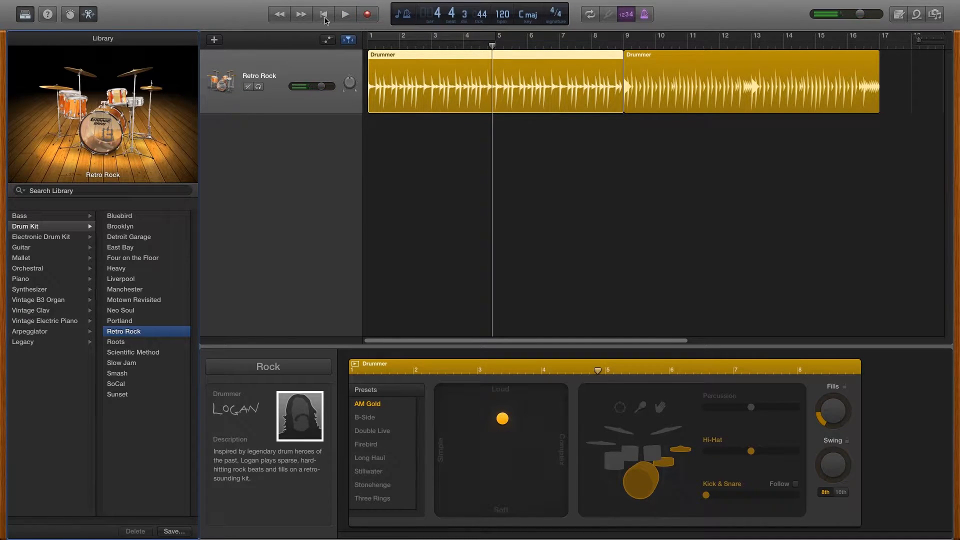
pyautogui.click(322, 14)
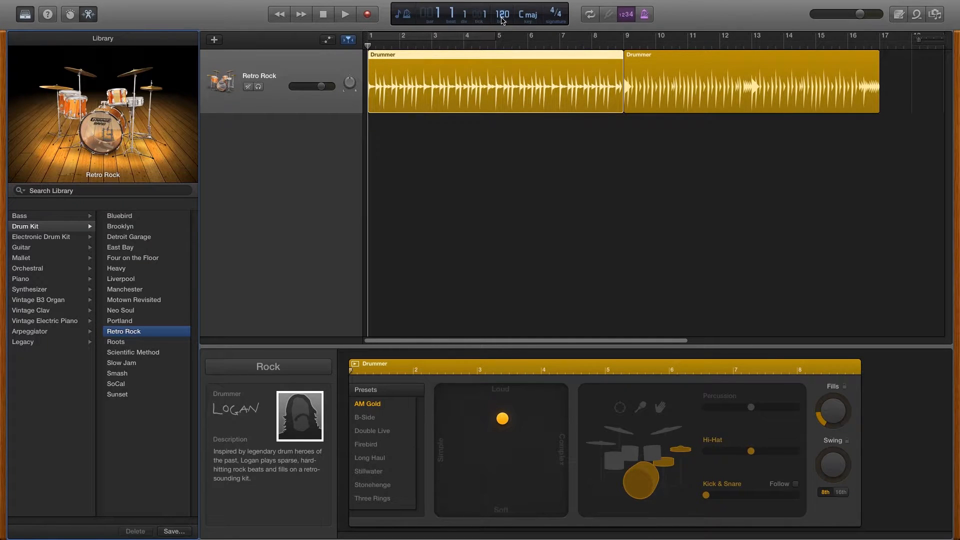
pyautogui.moveTo(528, 14)
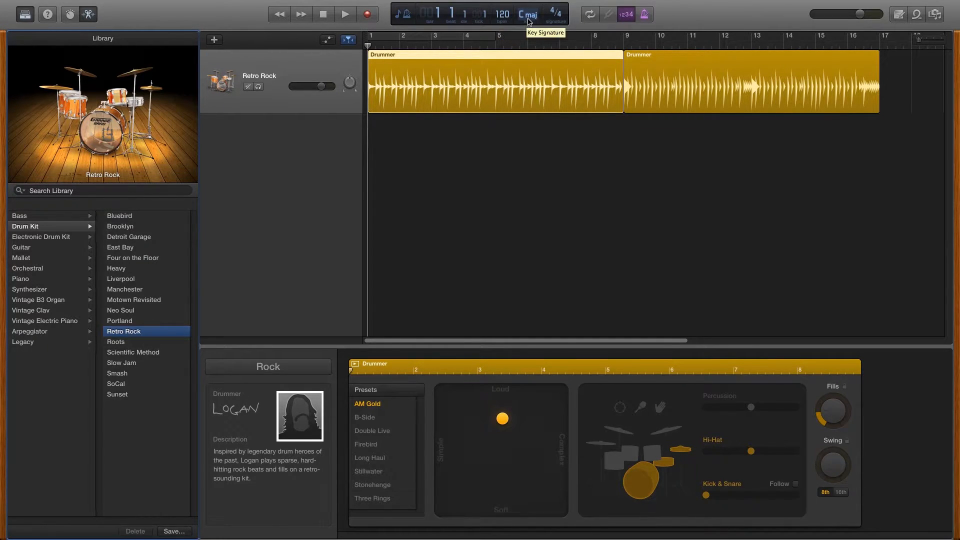
# Change the song key signature from C major to E major
pyautogui.click(527, 14)
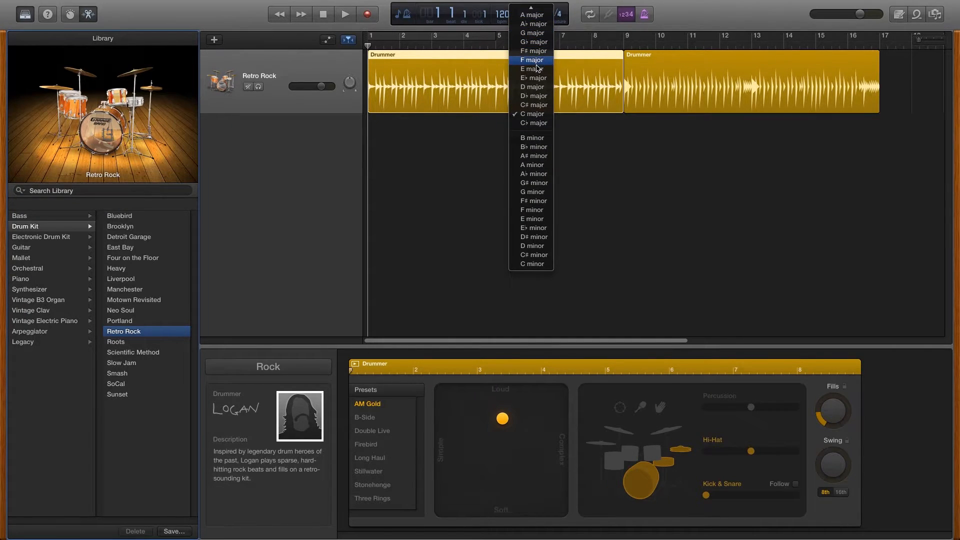
pyautogui.click(532, 69)
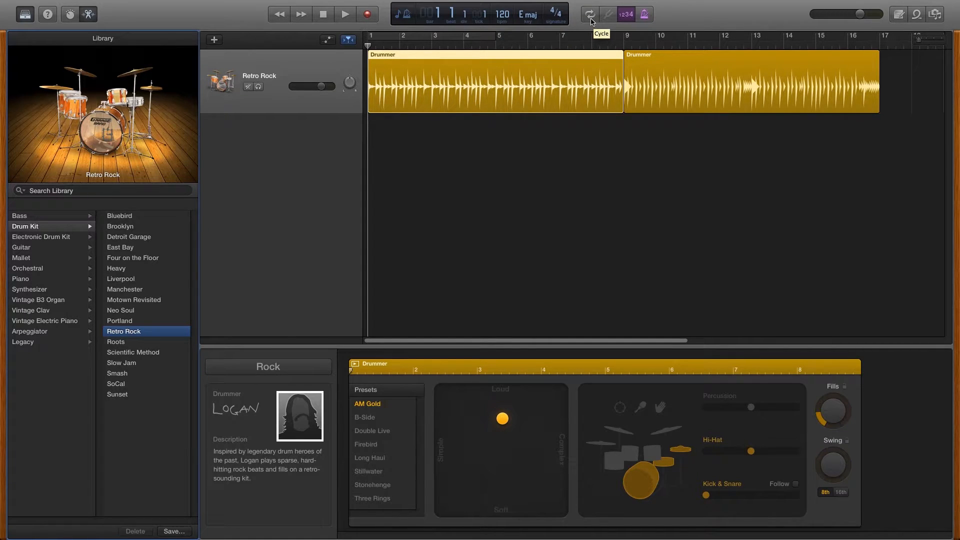
# Cycle bars 1–5, play the looped drums, then stop and rewind
pyautogui.click(588, 13)
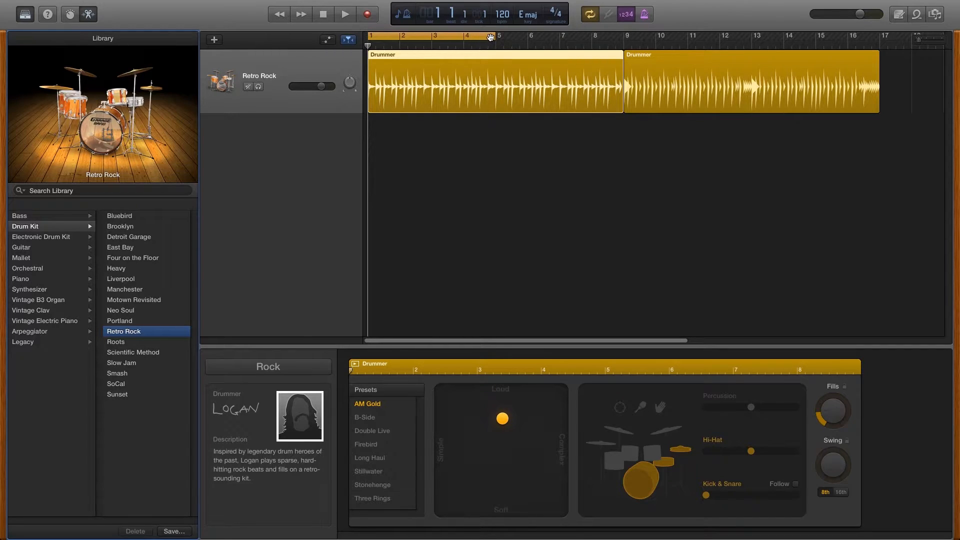
pyautogui.moveTo(499, 38)
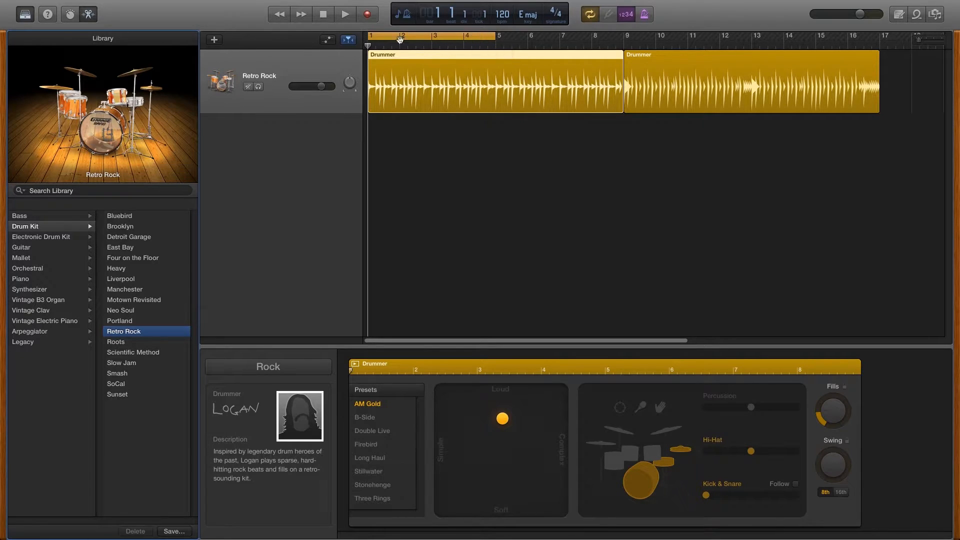
pyautogui.moveTo(345, 13)
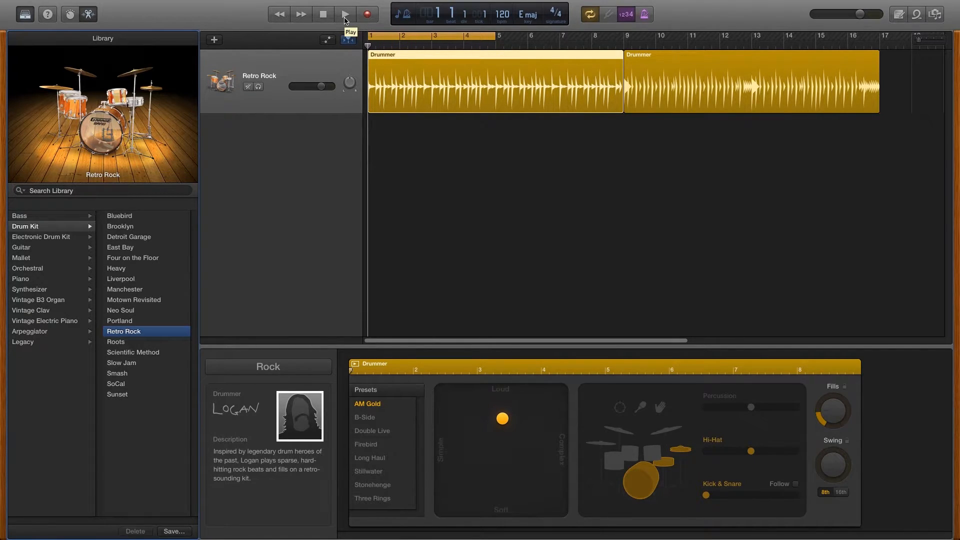
pyautogui.click(344, 13)
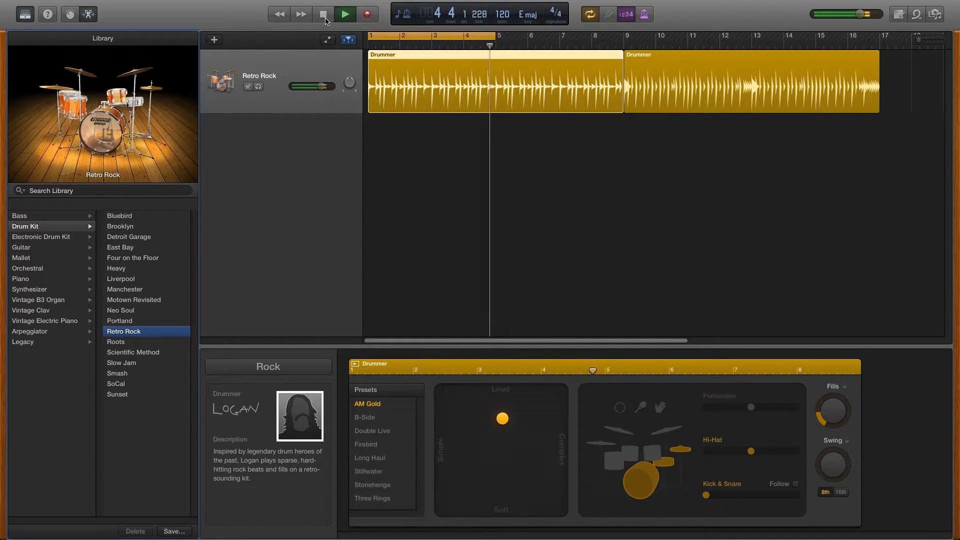
pyautogui.click(324, 14)
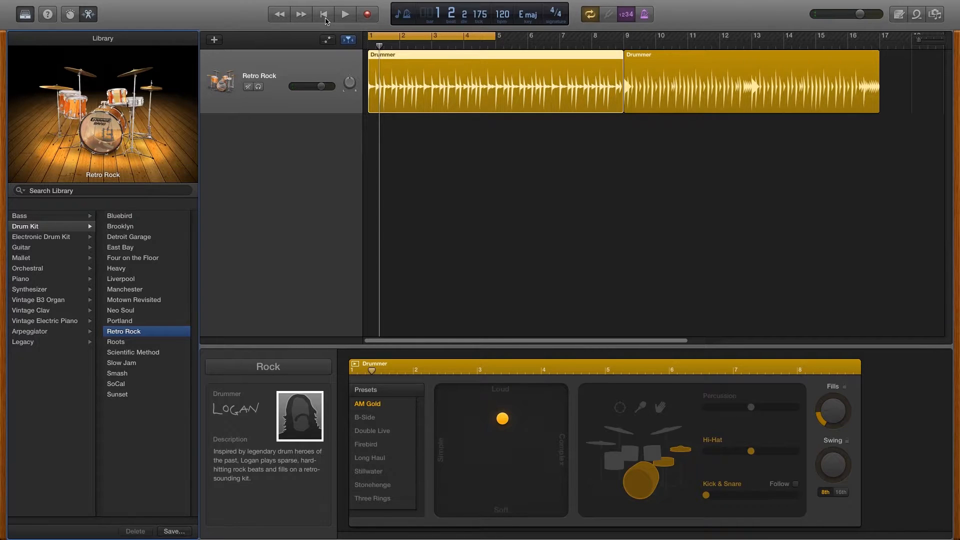
pyautogui.click(323, 14)
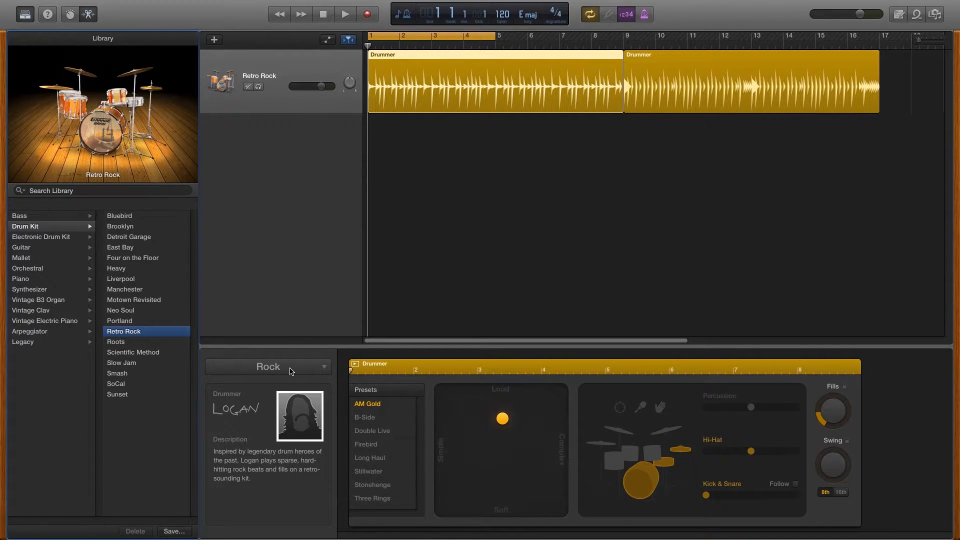
pyautogui.click(268, 366)
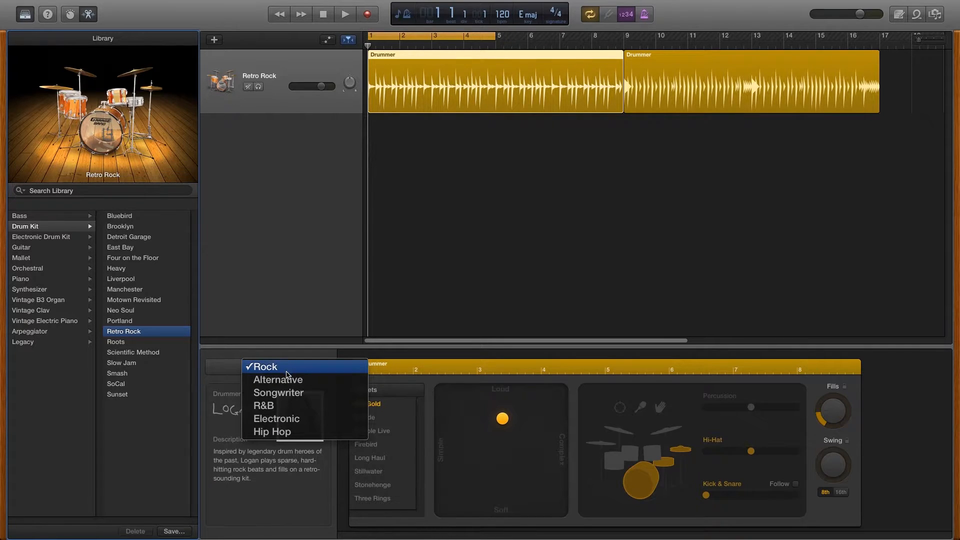
pyautogui.moveTo(288, 422)
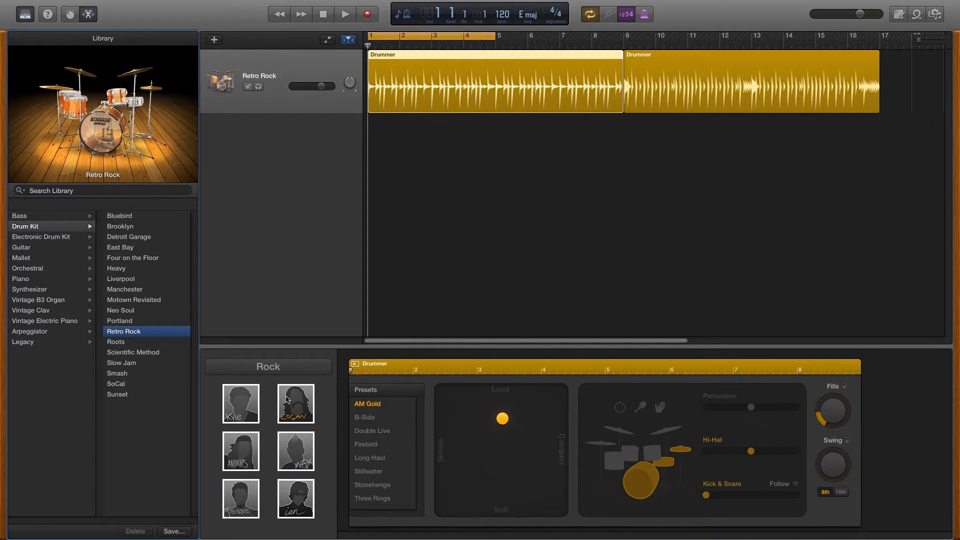
pyautogui.click(295, 403)
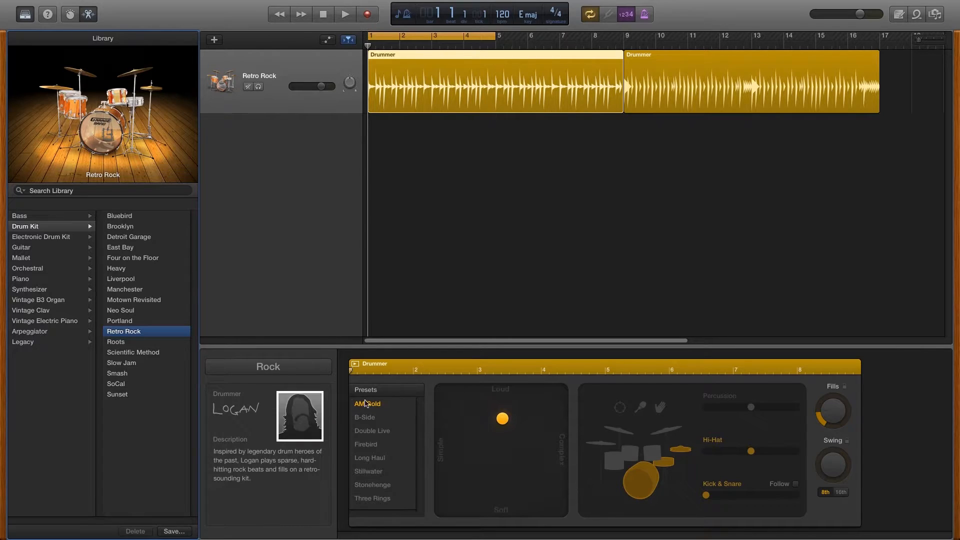
pyautogui.moveTo(370, 403)
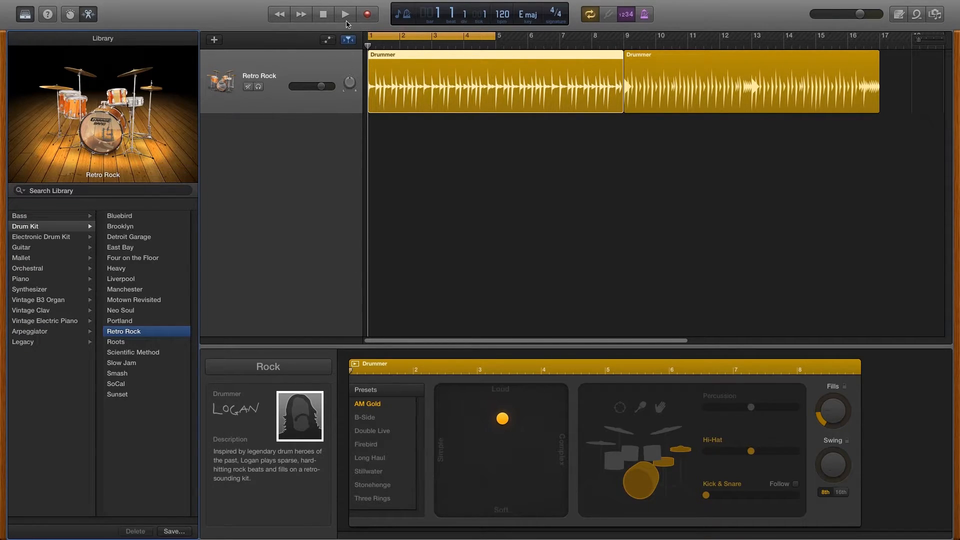
# While the drums play, settle the XY pad on a louder, moderately simple beat
pyautogui.click(345, 13)
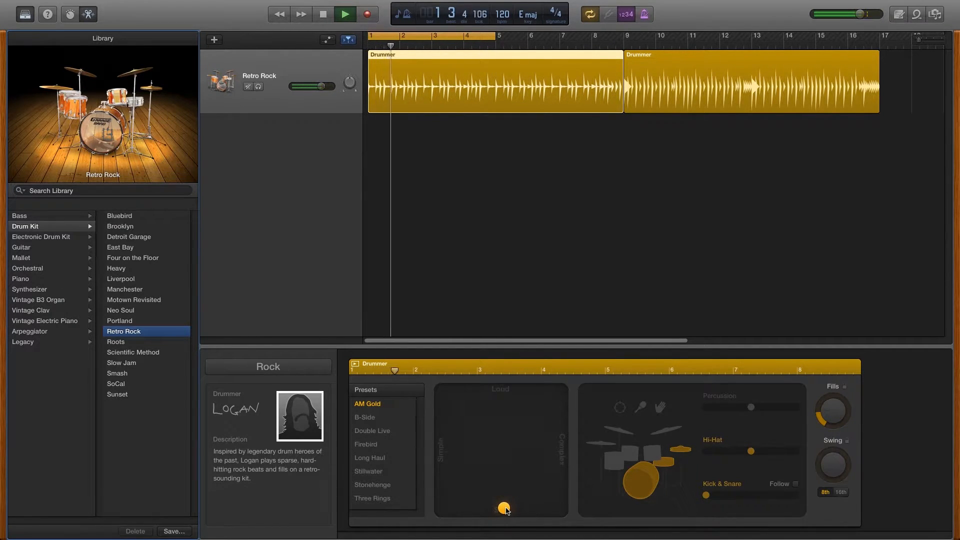
pyautogui.moveTo(504, 508); pyautogui.dragTo(561, 441)
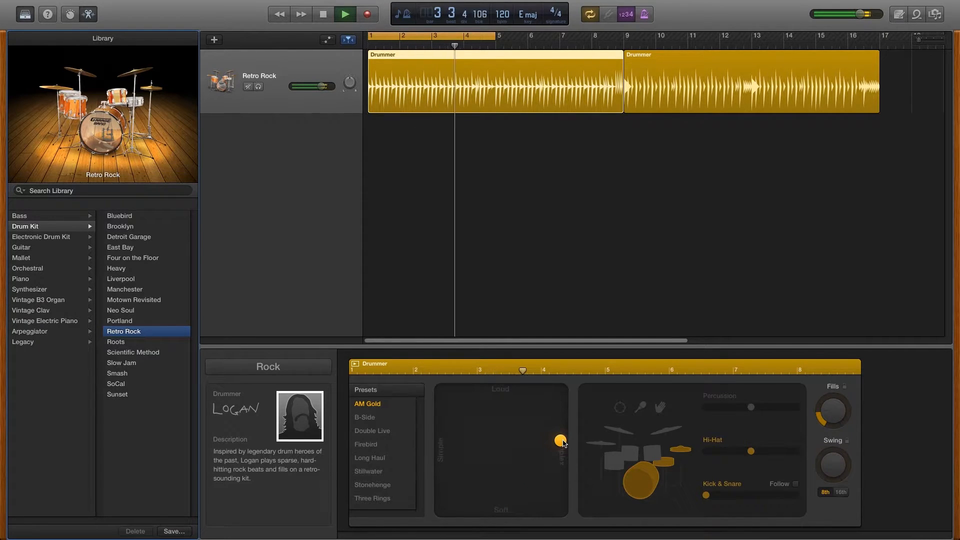
pyautogui.moveTo(562, 442); pyautogui.dragTo(443, 396)
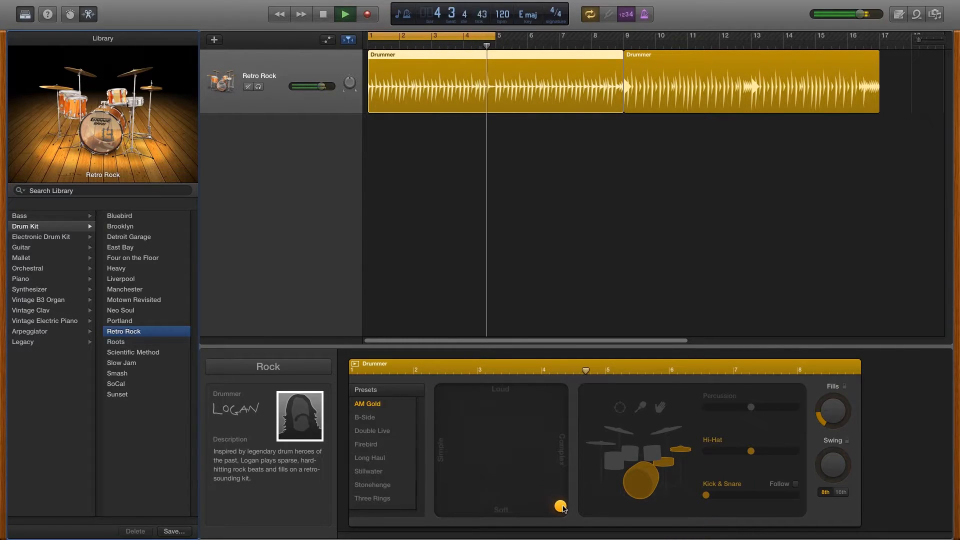
pyautogui.moveTo(562, 506); pyautogui.dragTo(527, 432)
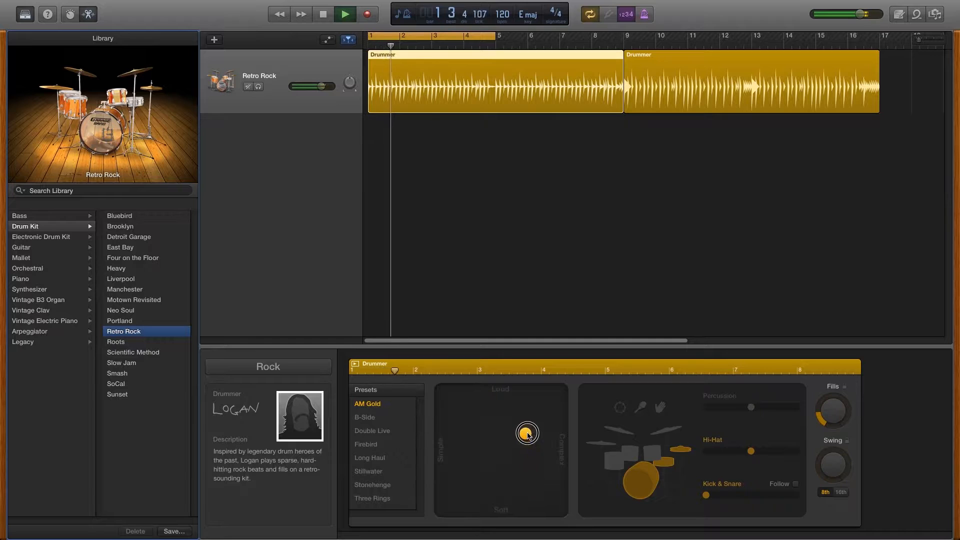
pyautogui.moveTo(527, 431); pyautogui.dragTo(500, 416)
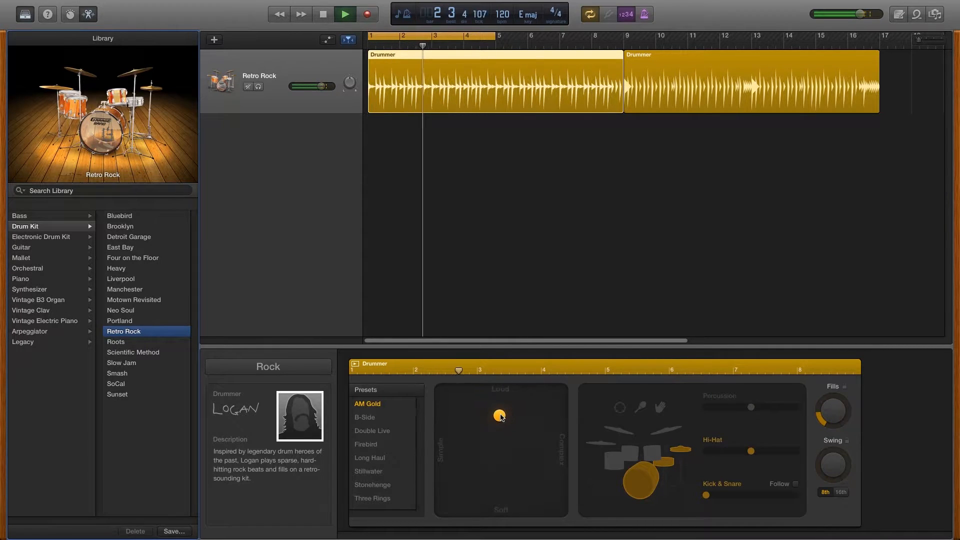
pyautogui.moveTo(500, 415); pyautogui.dragTo(517, 416)
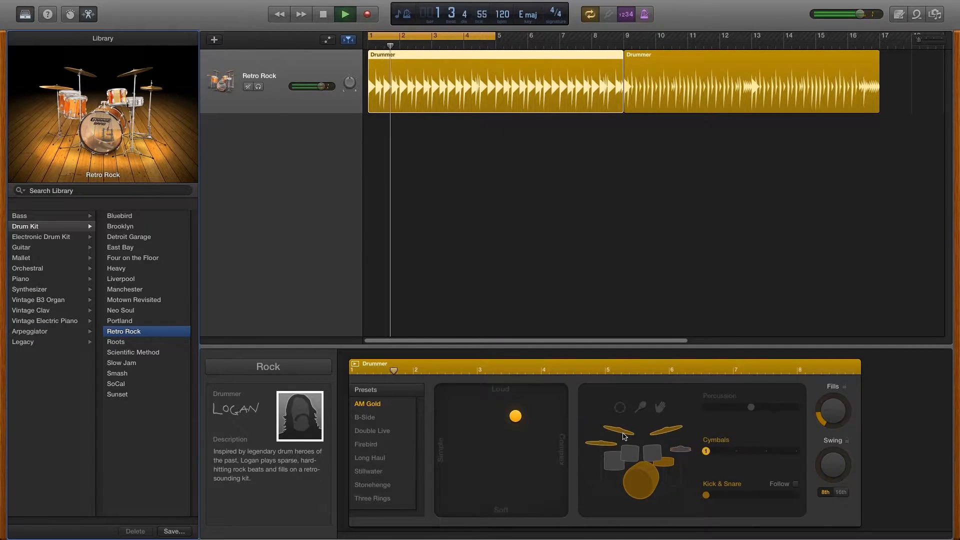
# Try the toms, switch back to hi-hat, then stop playback
pyautogui.click(630, 453)
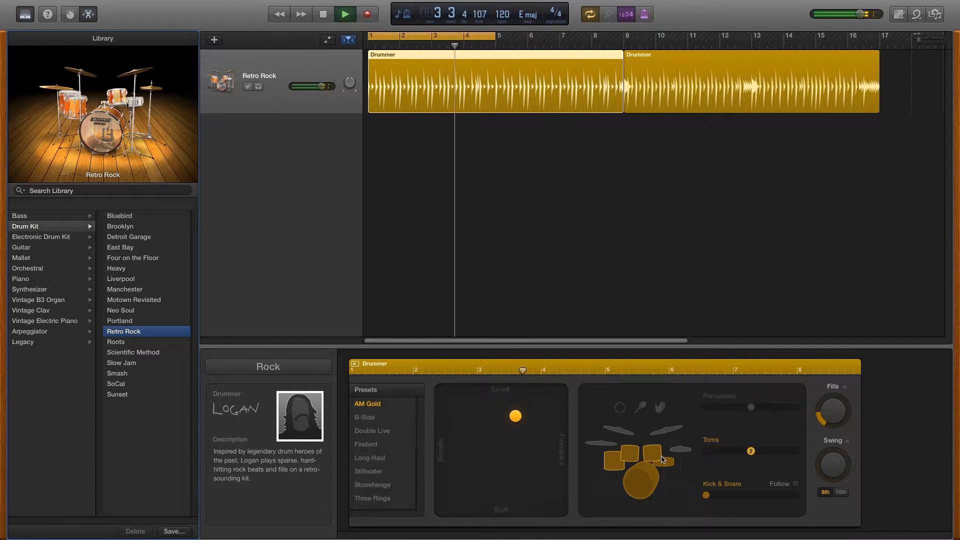
pyautogui.click(661, 456)
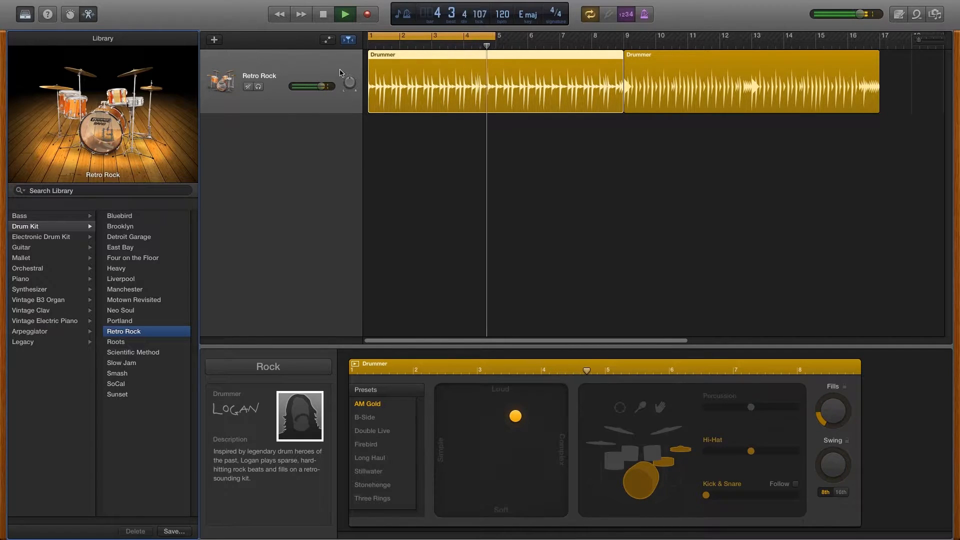
pyautogui.click(323, 14)
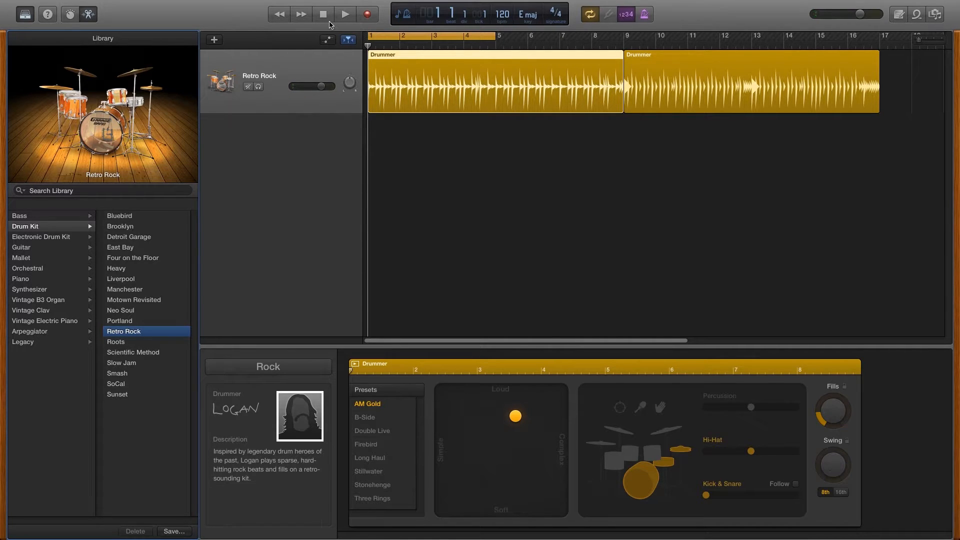
# Add a Classic Electric Piano software instrument track below the drums
pyautogui.click(214, 40)
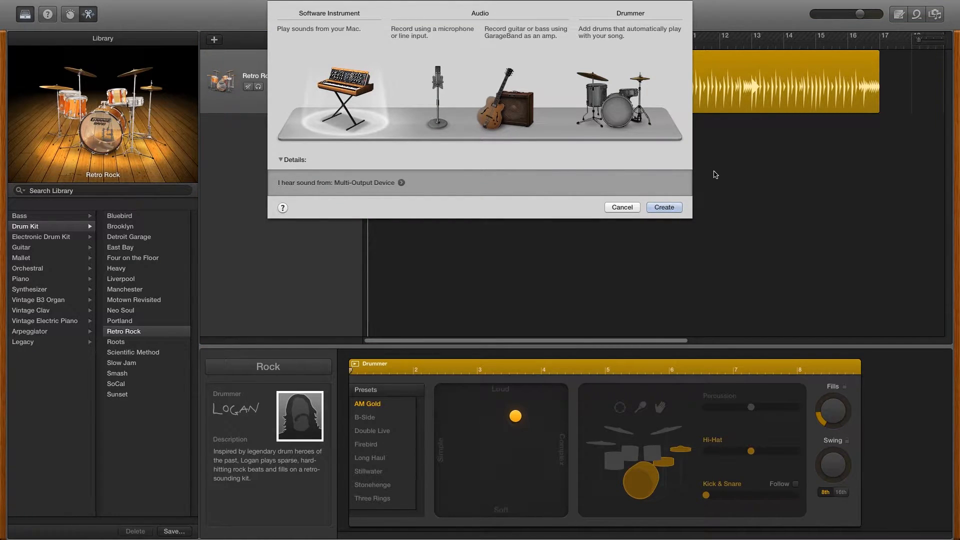
pyautogui.click(663, 207)
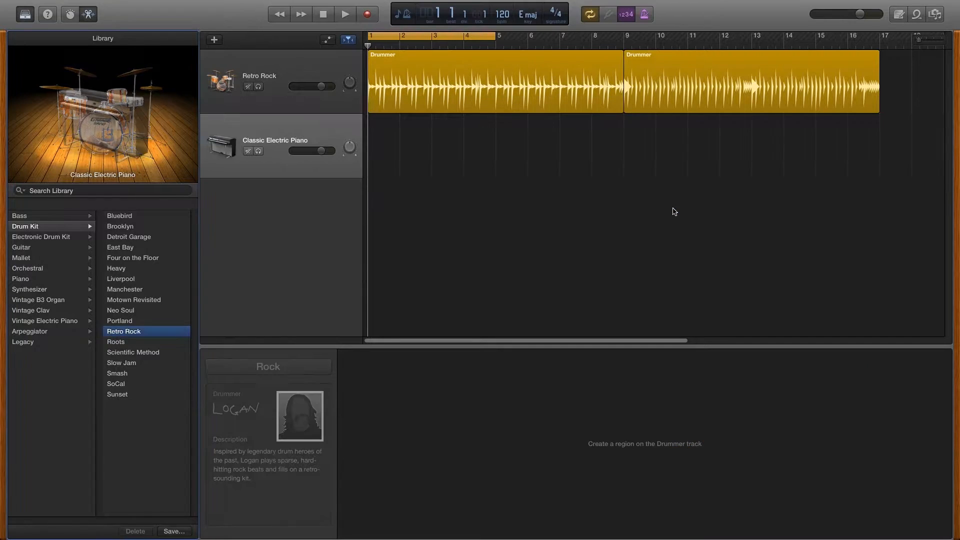
pyautogui.click(45, 321)
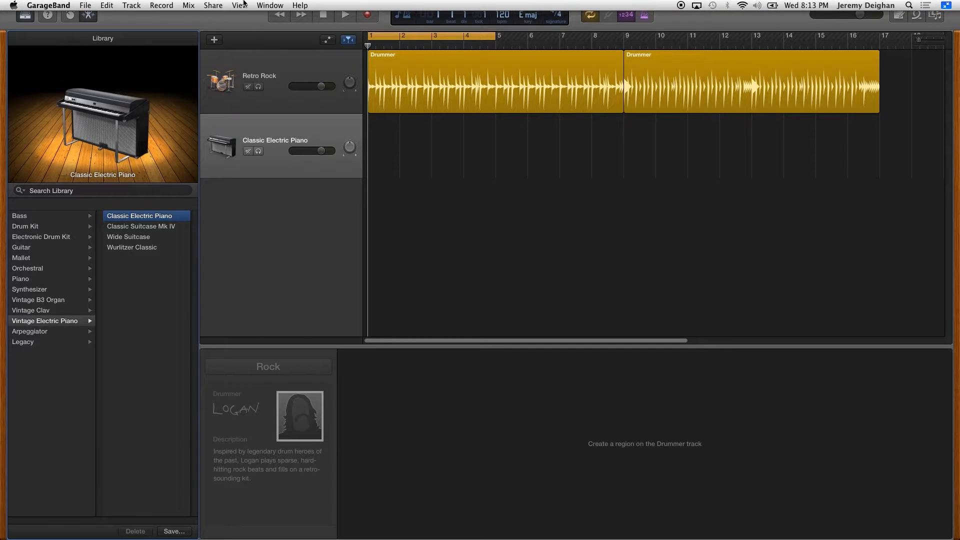
# Show Musical Typing, move it over the tracks, and test an electric piano note
pyautogui.click(269, 5)
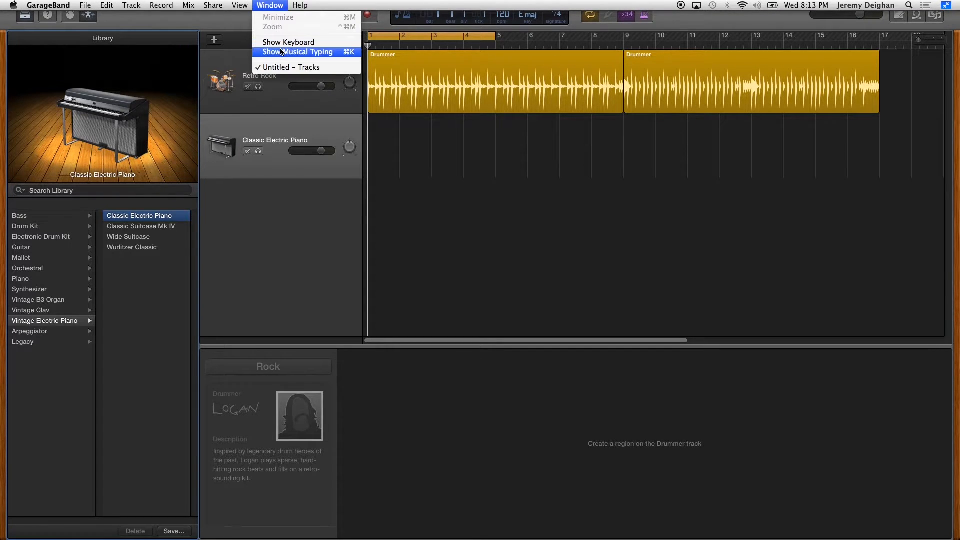
pyautogui.click(300, 52)
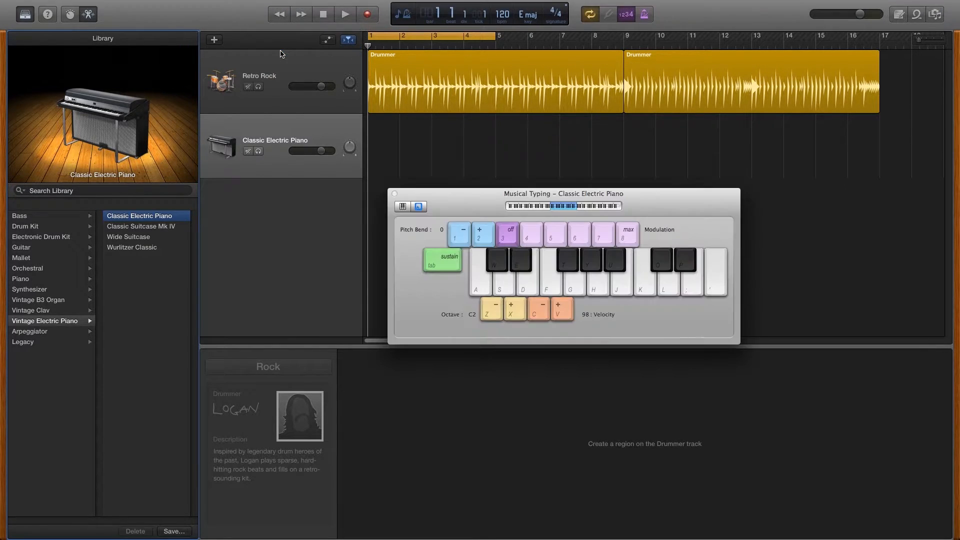
pyautogui.moveTo(562, 193); pyautogui.dragTo(552, 191)
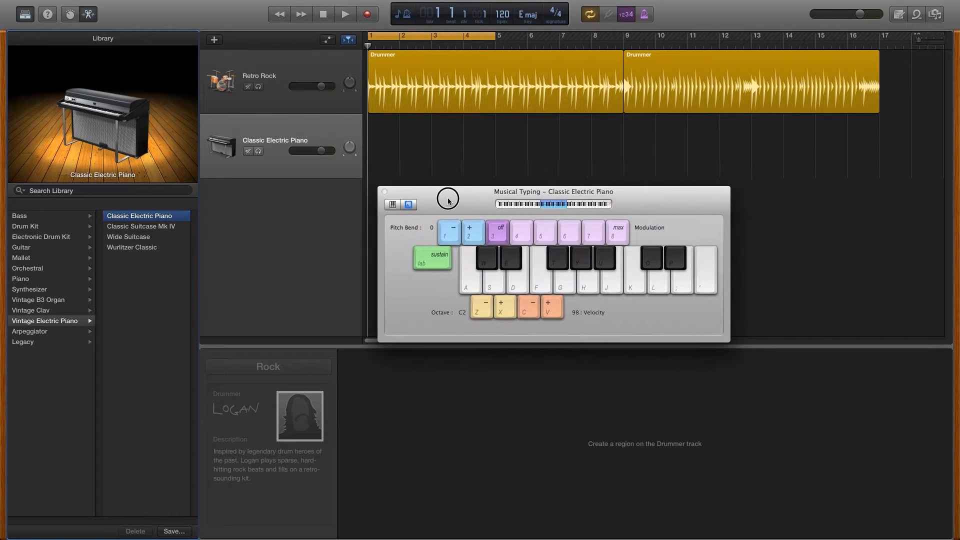
pyautogui.moveTo(449, 199); pyautogui.dragTo(430, 205)
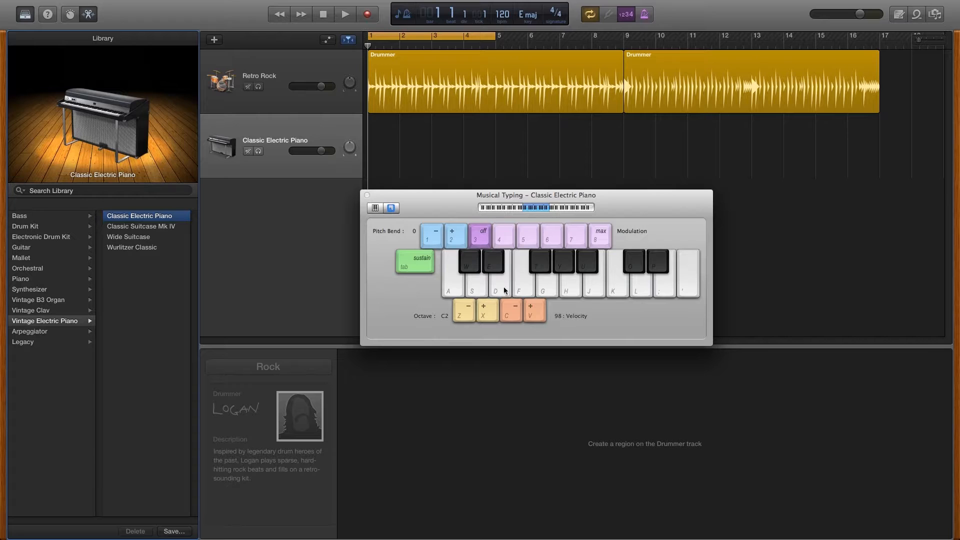
pyautogui.moveTo(527, 294)
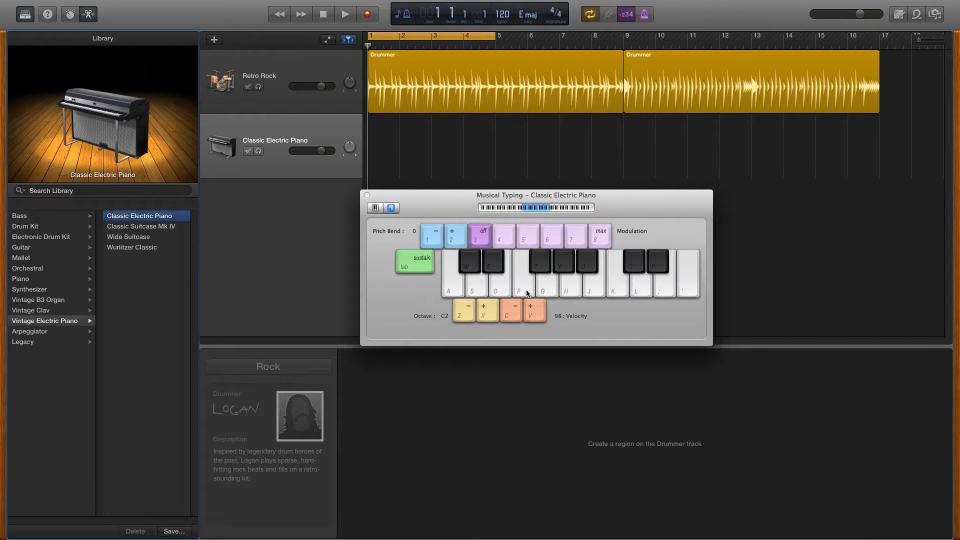
pyautogui.moveTo(486, 299)
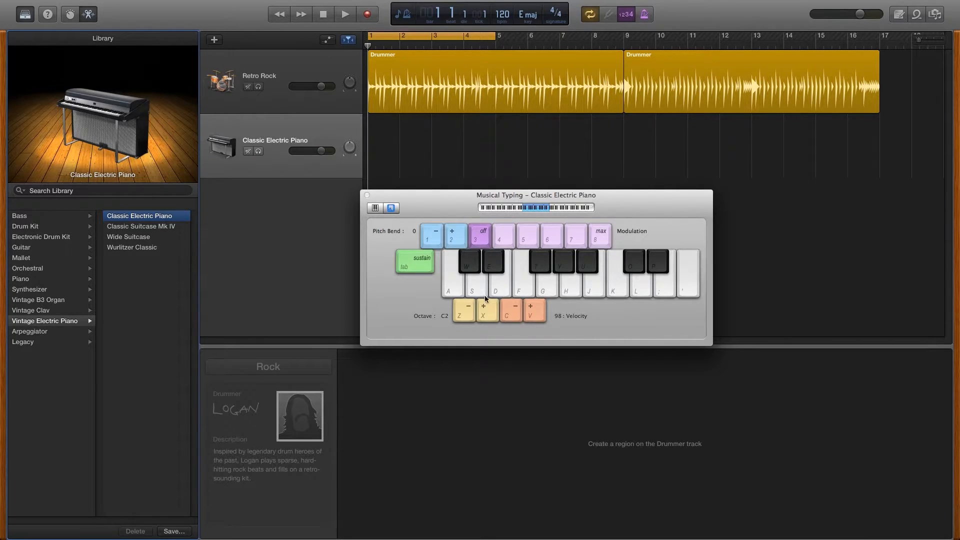
pyautogui.moveTo(452, 294)
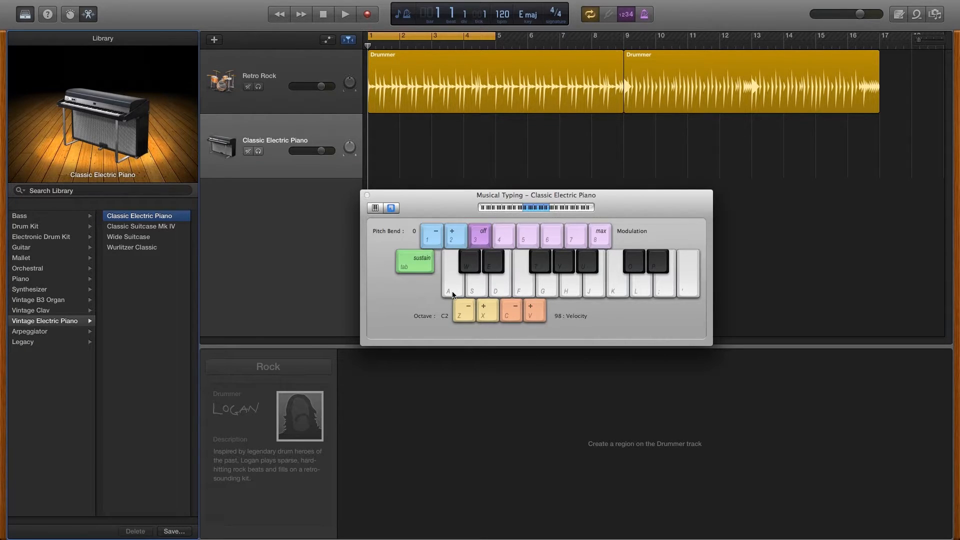
pyautogui.click(451, 288)
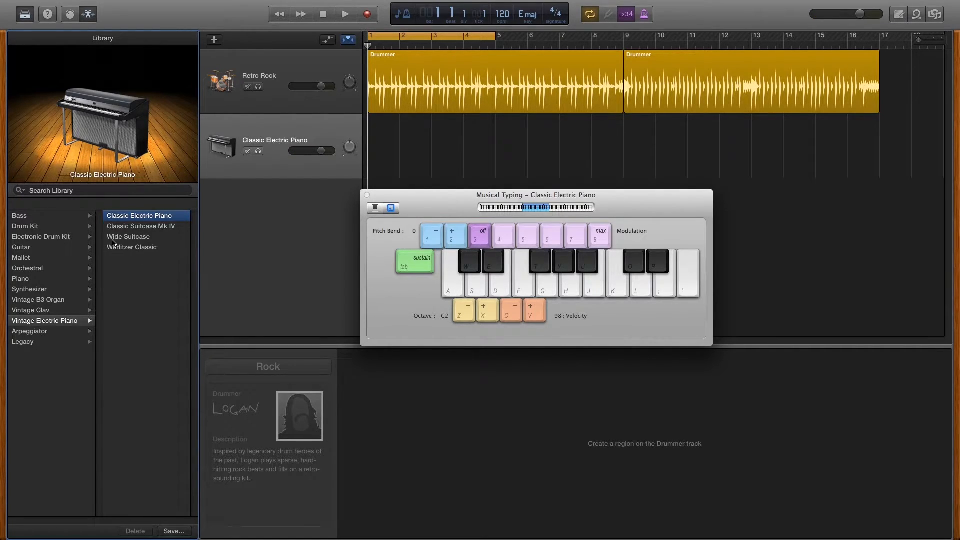
# Switch the second track's instrument to Liverpool Bass from the Bass library
pyautogui.click(24, 216)
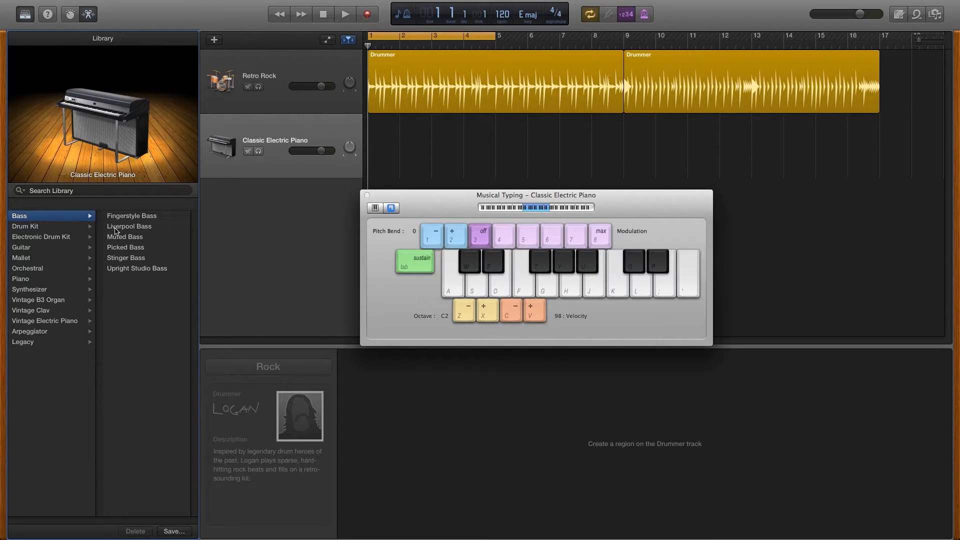
pyautogui.click(129, 226)
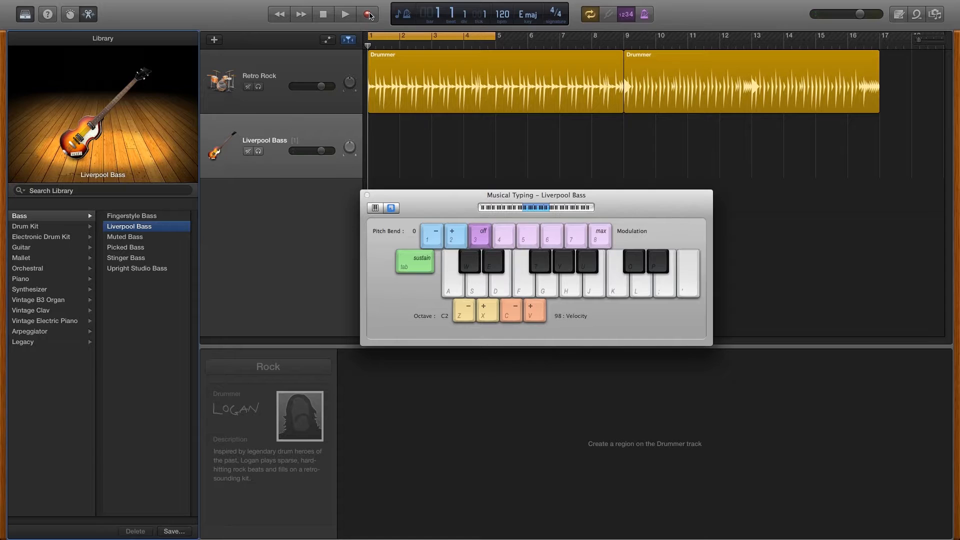
pyautogui.moveTo(369, 14)
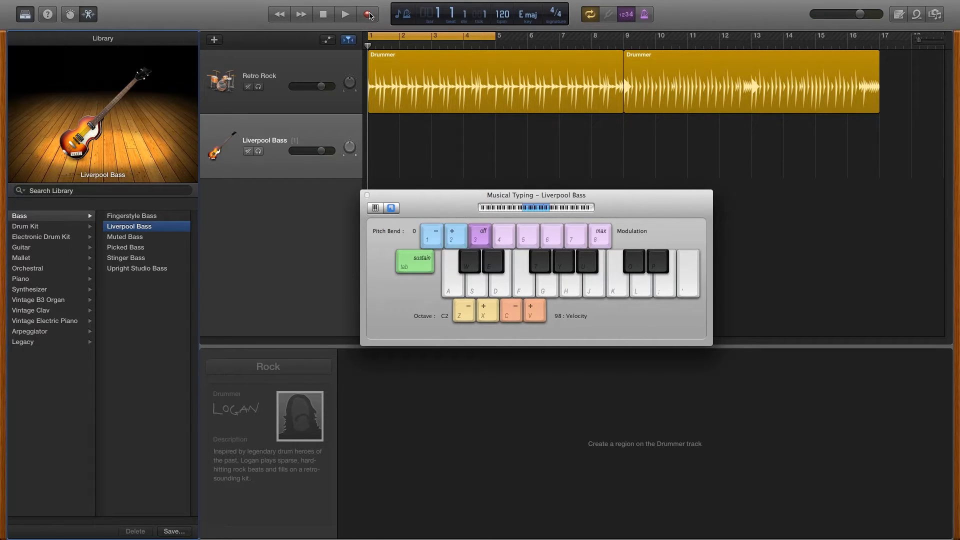
pyautogui.click(368, 14)
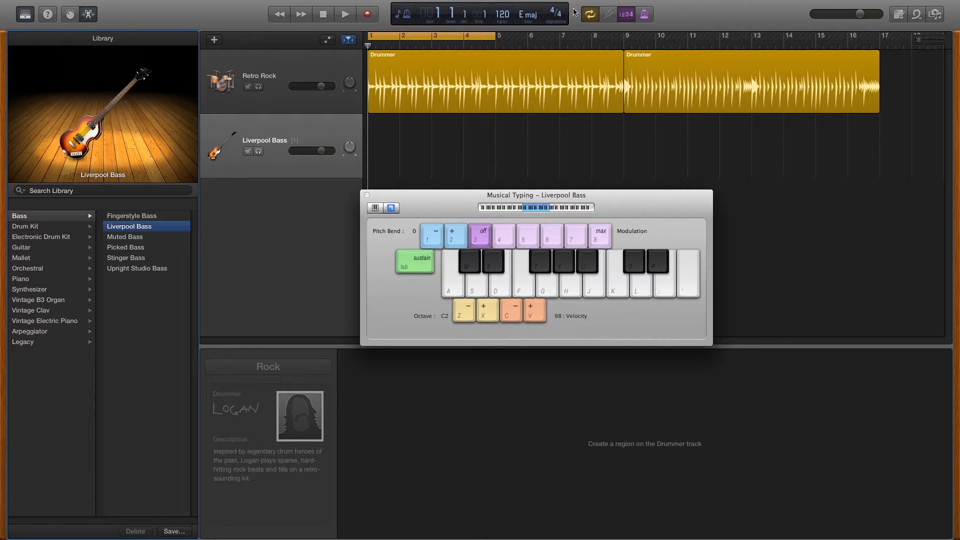
pyautogui.moveTo(625, 14)
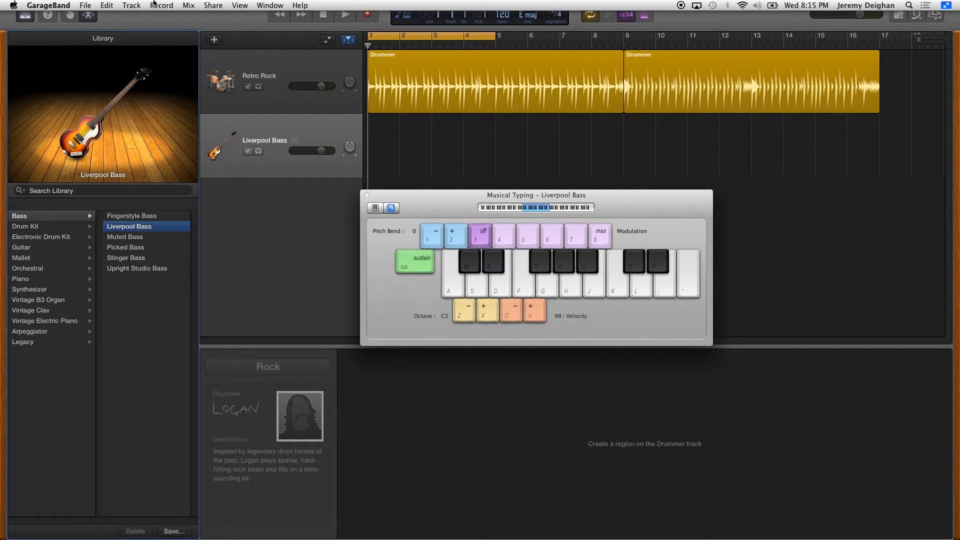
# Keep the recording count-in at one bar
pyautogui.click(161, 5)
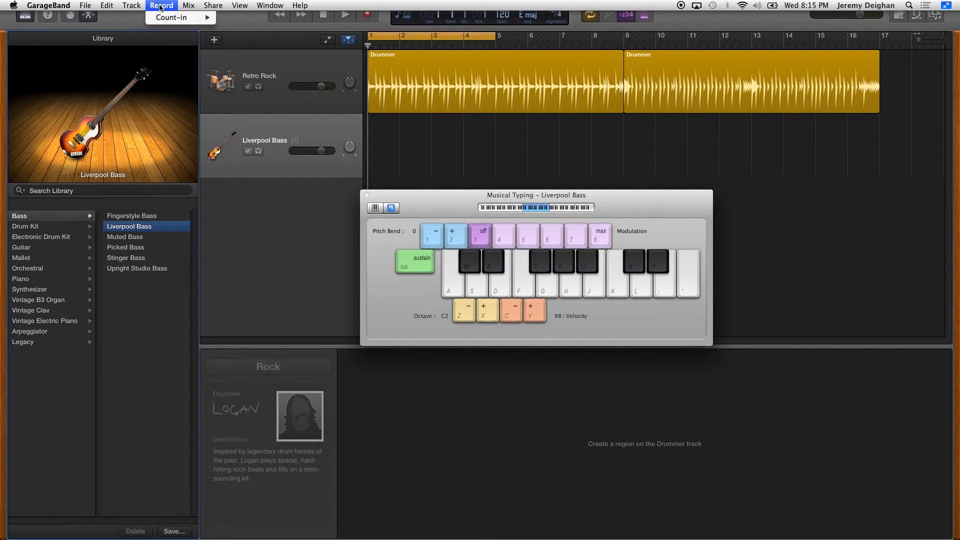
pyautogui.click(174, 17)
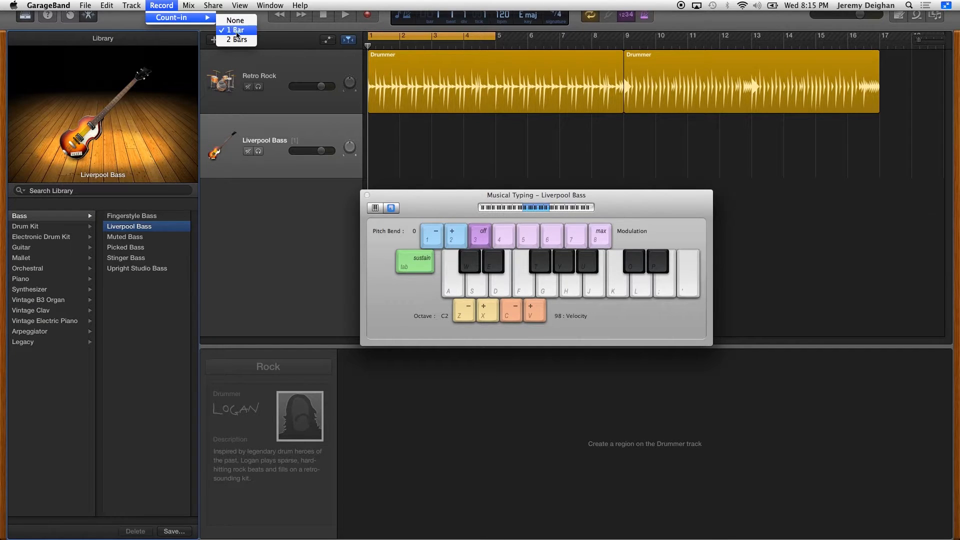
pyautogui.click(235, 30)
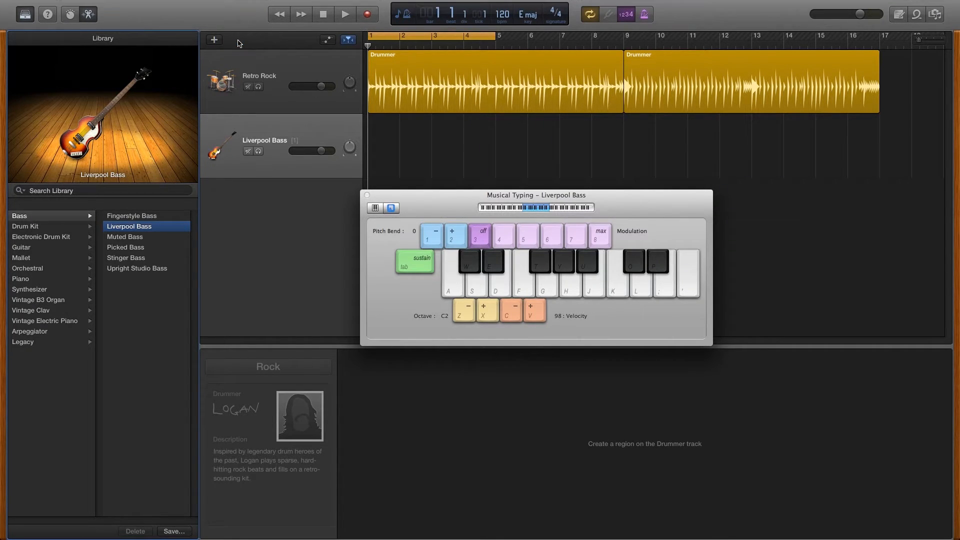
pyautogui.moveTo(213, 39)
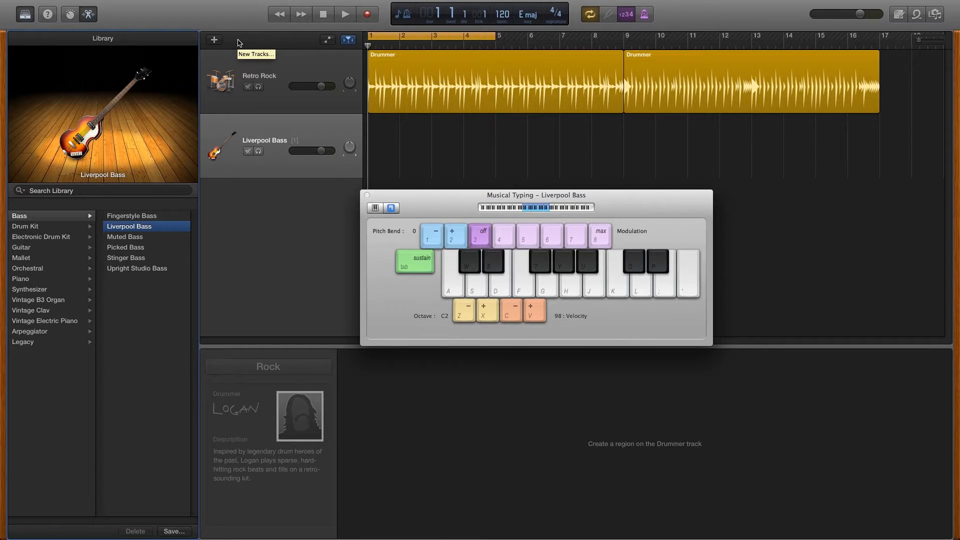
pyautogui.moveTo(347, 39)
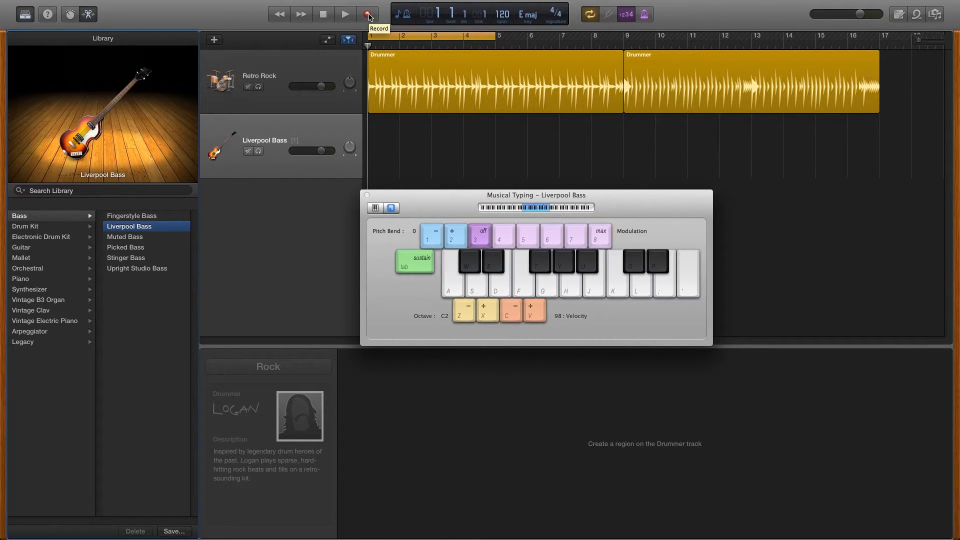
# Record a four-bar bassline on the Liverpool Bass track with Musical Typing
pyautogui.click(345, 14)
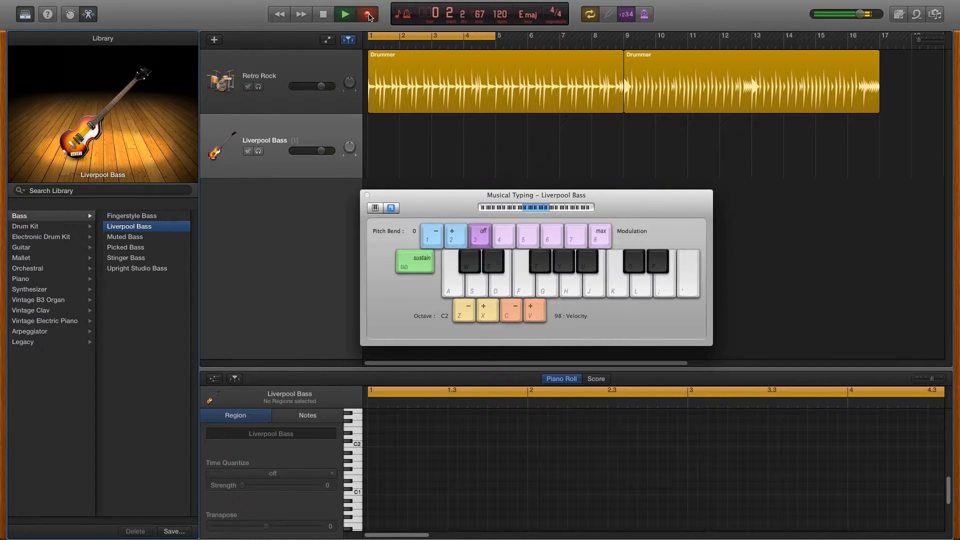
pyautogui.click(344, 14)
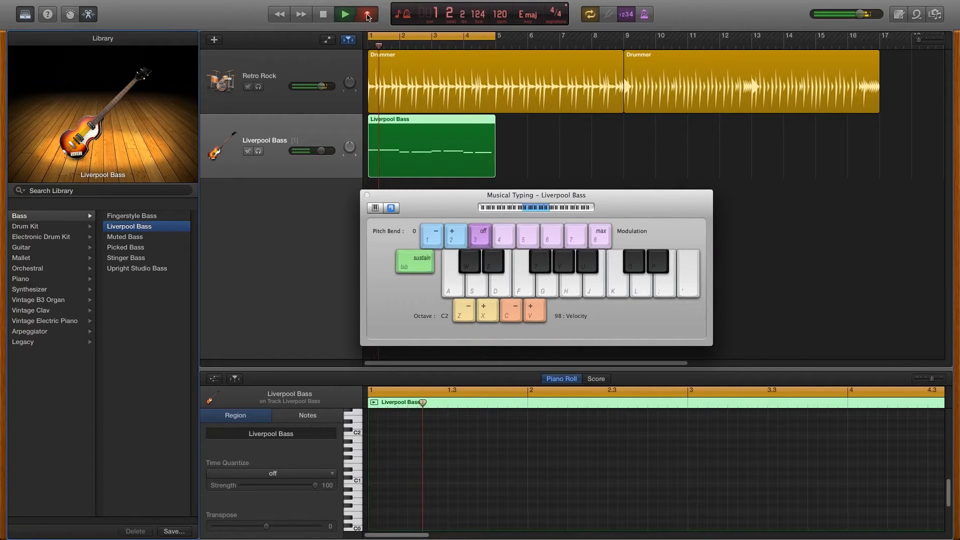
pyautogui.click(323, 13)
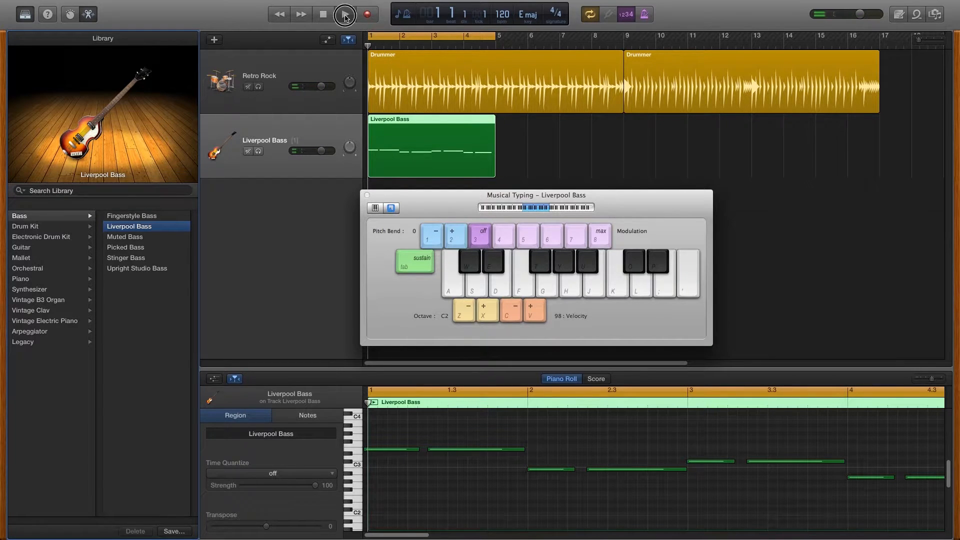
# Play back the recorded bassline once, then stop
pyautogui.click(344, 14)
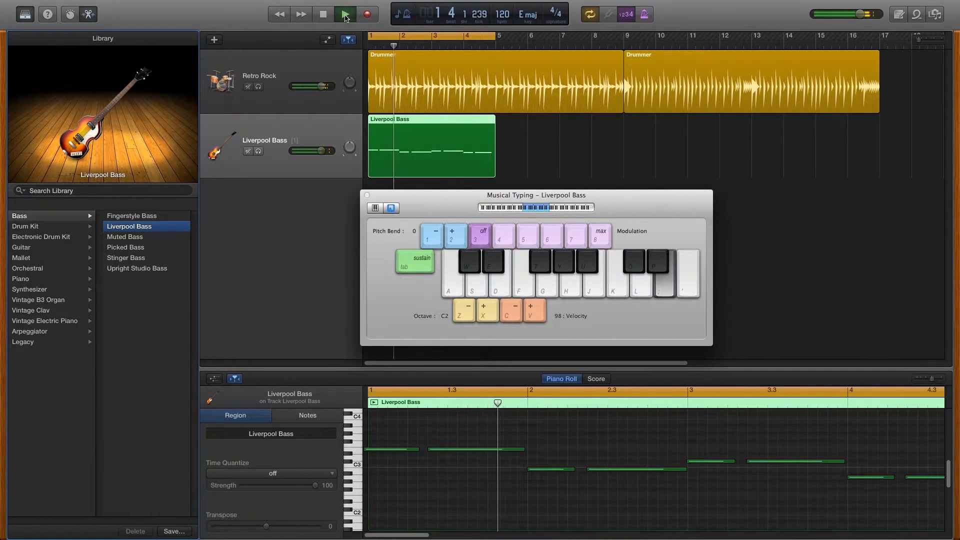
pyautogui.click(344, 13)
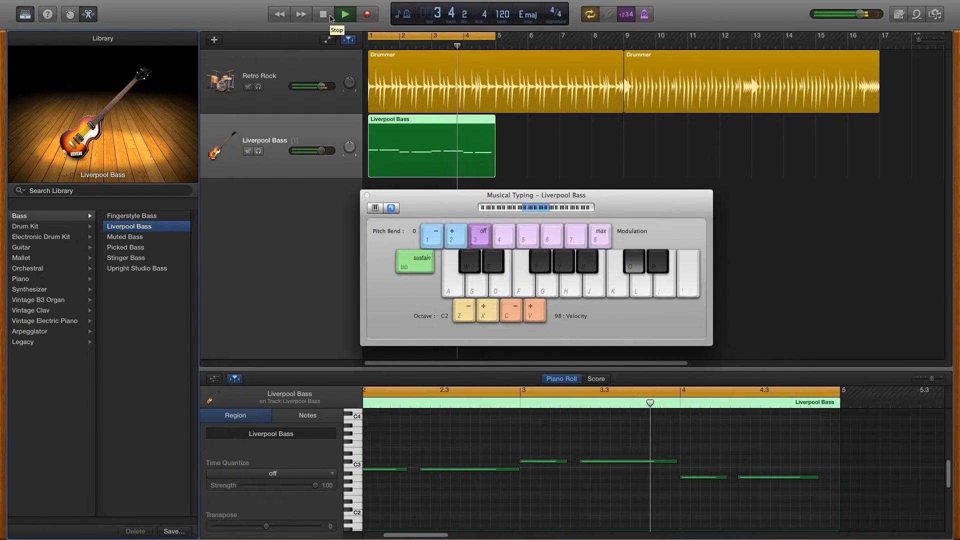
pyautogui.click(324, 14)
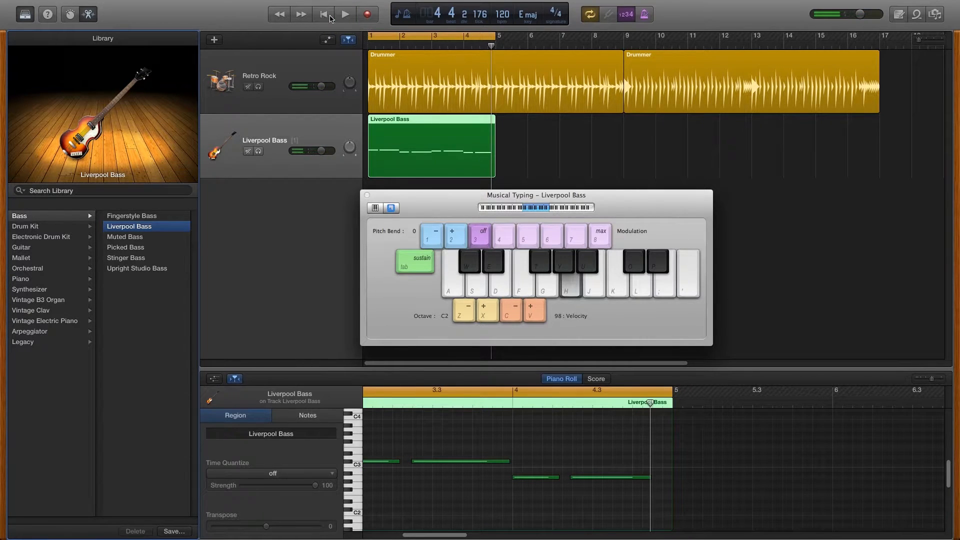
# From the song start, re-place the first bass note, nudge the third earlier, then deselect
pyautogui.click(323, 14)
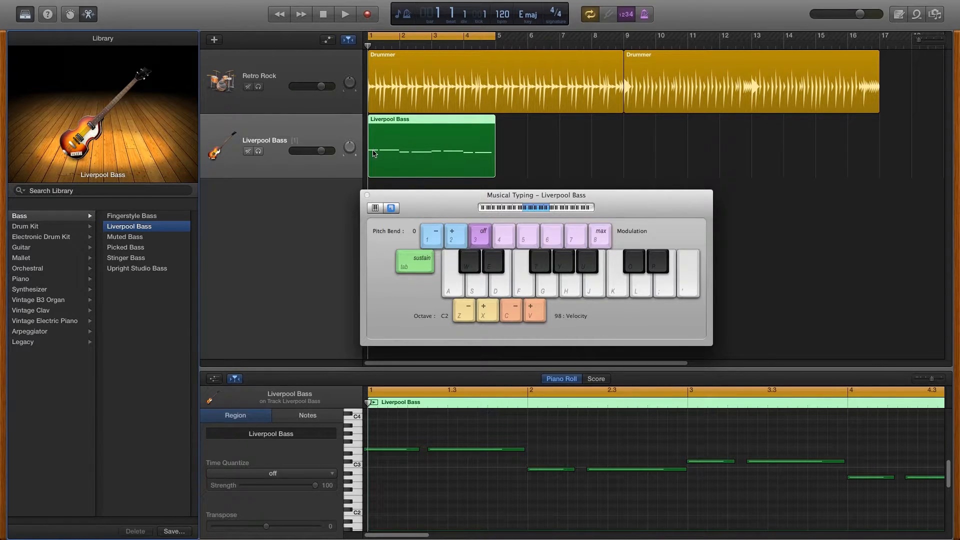
pyautogui.moveTo(394, 156)
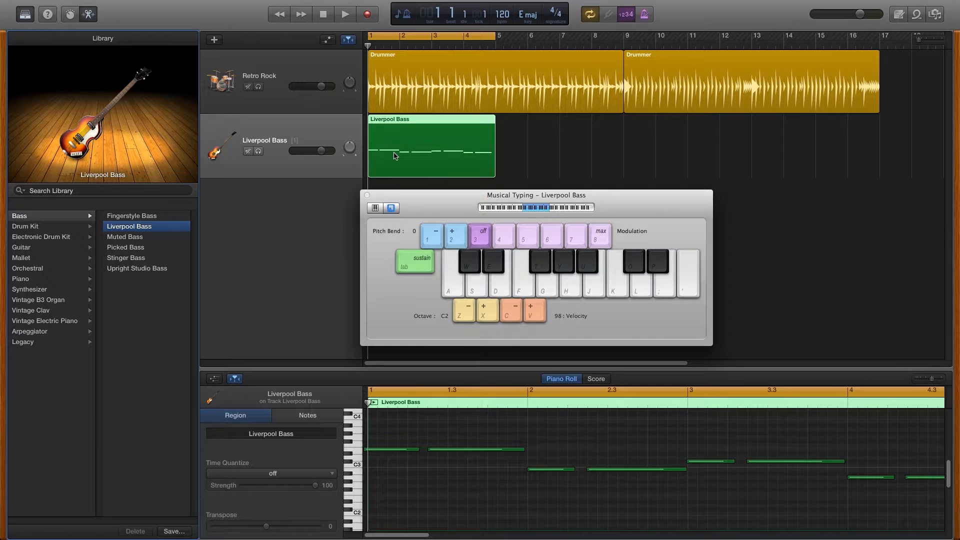
pyautogui.moveTo(408, 164)
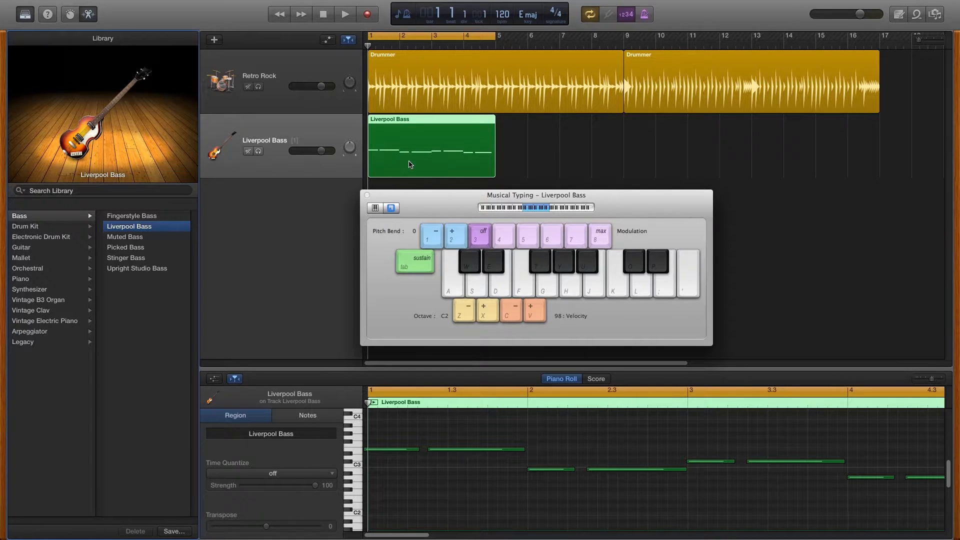
pyautogui.moveTo(390, 382)
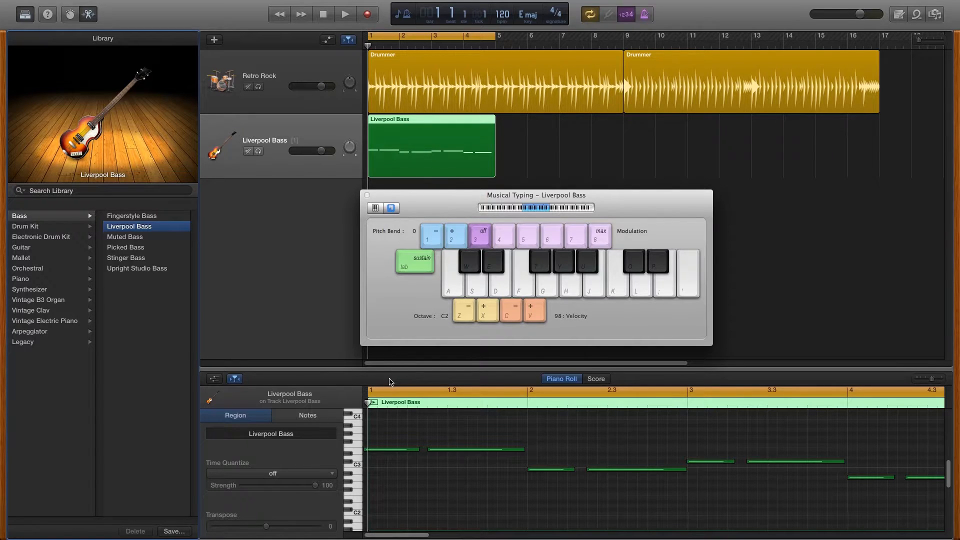
pyautogui.moveTo(564, 386)
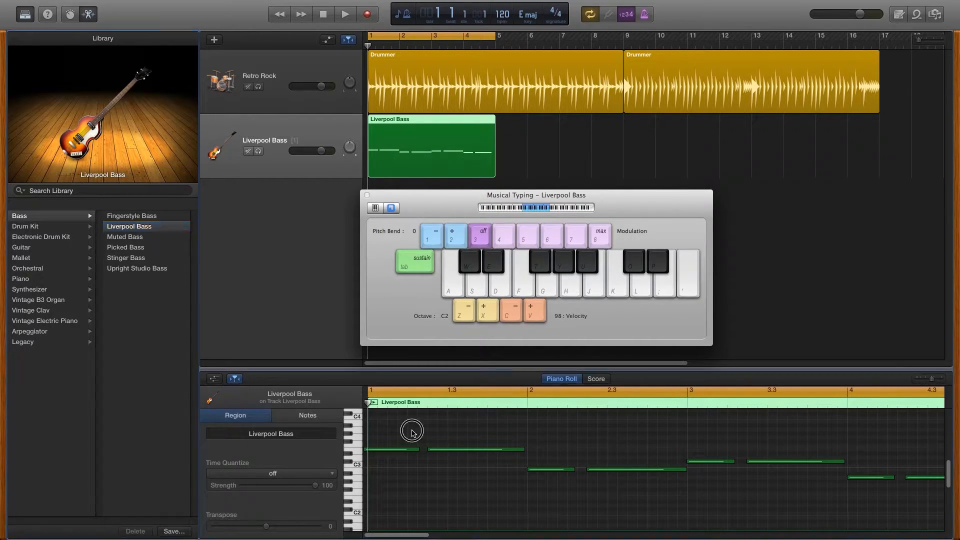
pyautogui.click(390, 449)
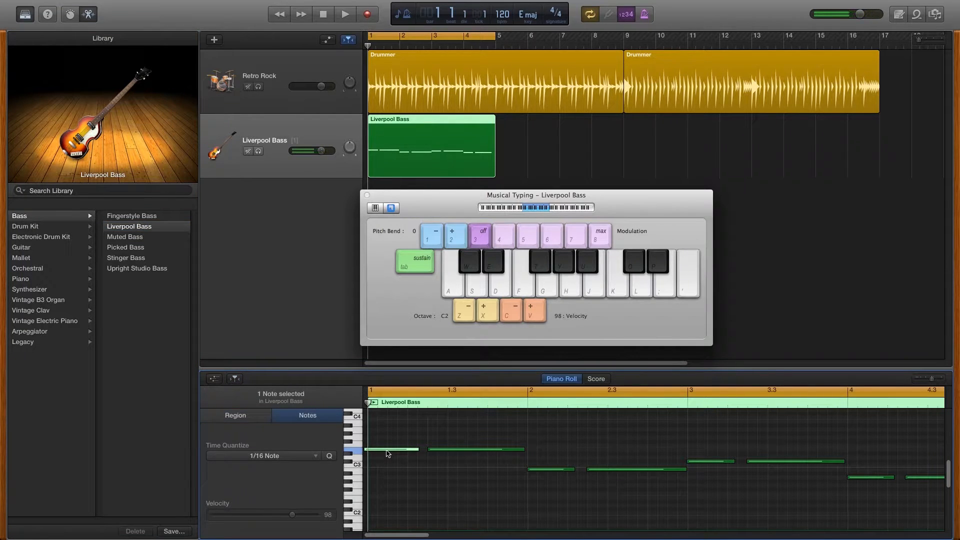
pyautogui.moveTo(389, 452); pyautogui.dragTo(387, 428)
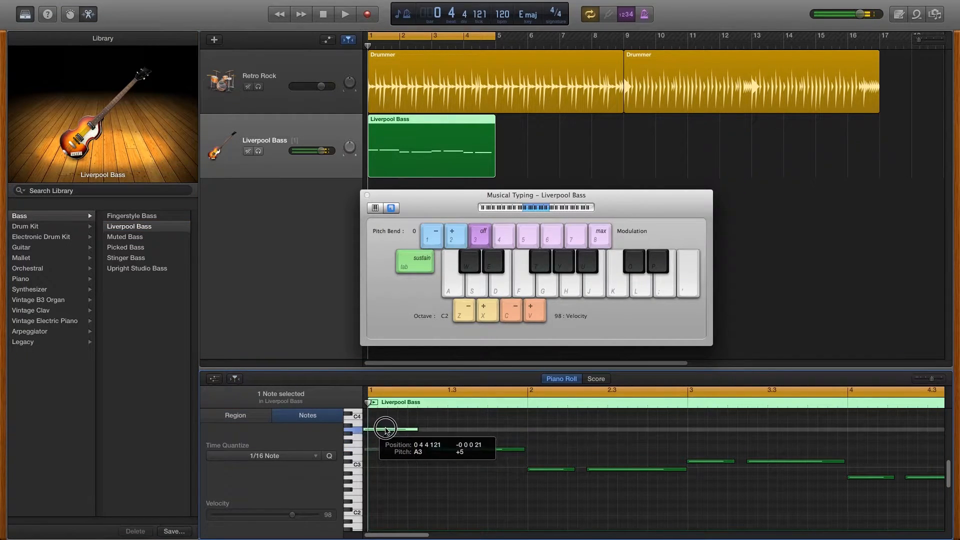
pyautogui.moveTo(386, 427); pyautogui.dragTo(440, 426)
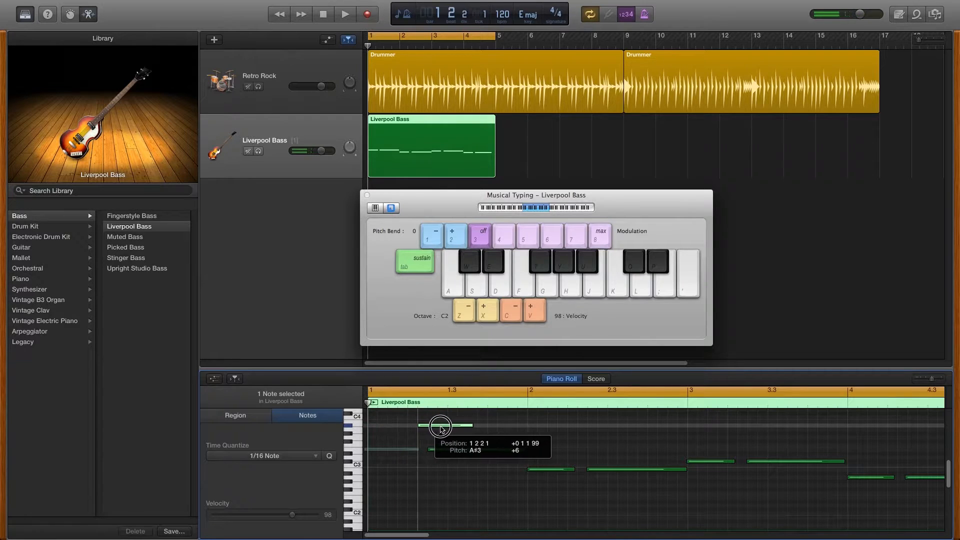
pyautogui.moveTo(439, 425); pyautogui.dragTo(387, 426)
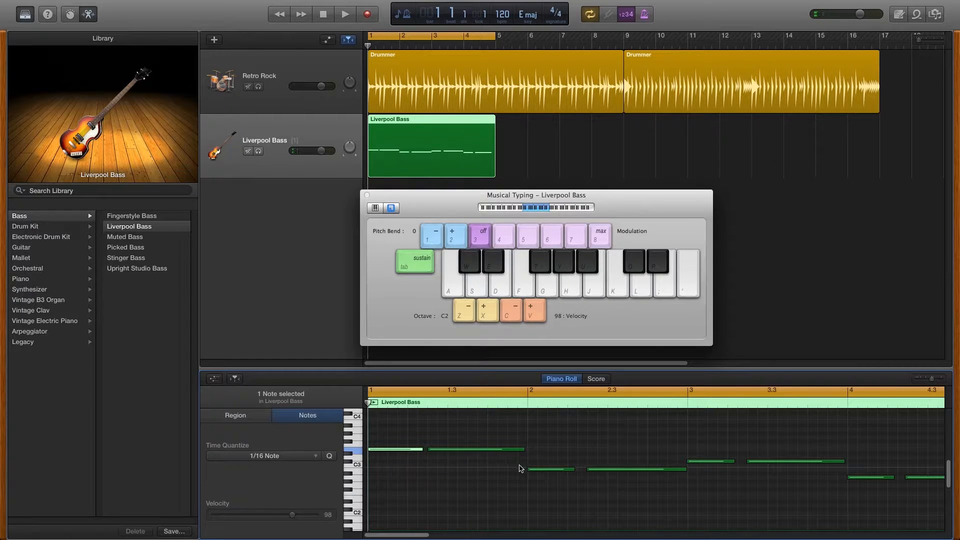
pyautogui.moveTo(551, 469); pyautogui.dragTo(532, 469)
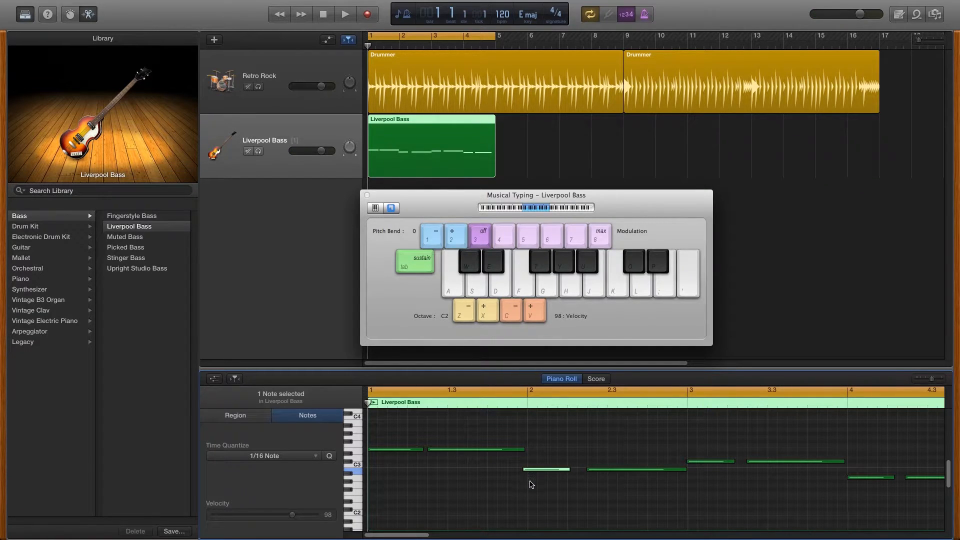
pyautogui.moveTo(528, 476)
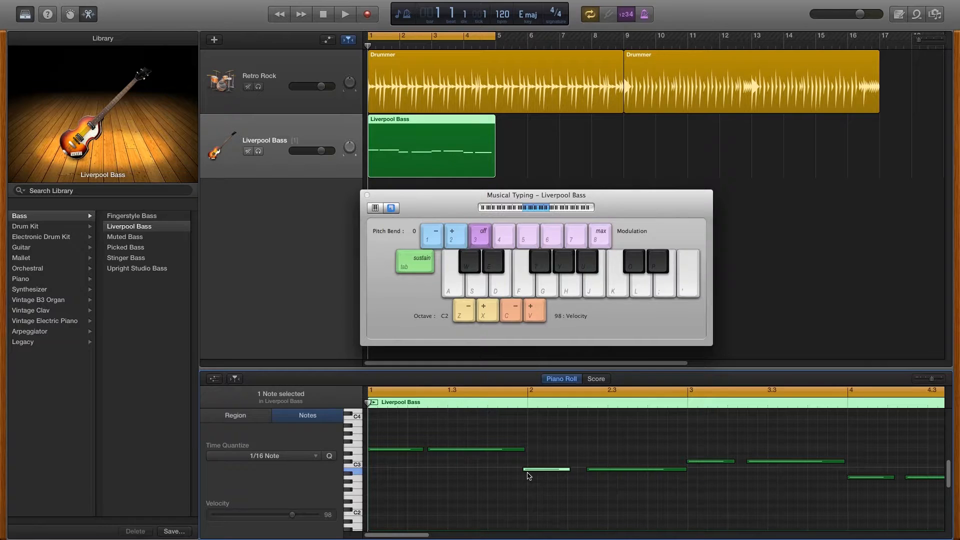
pyautogui.click(234, 415)
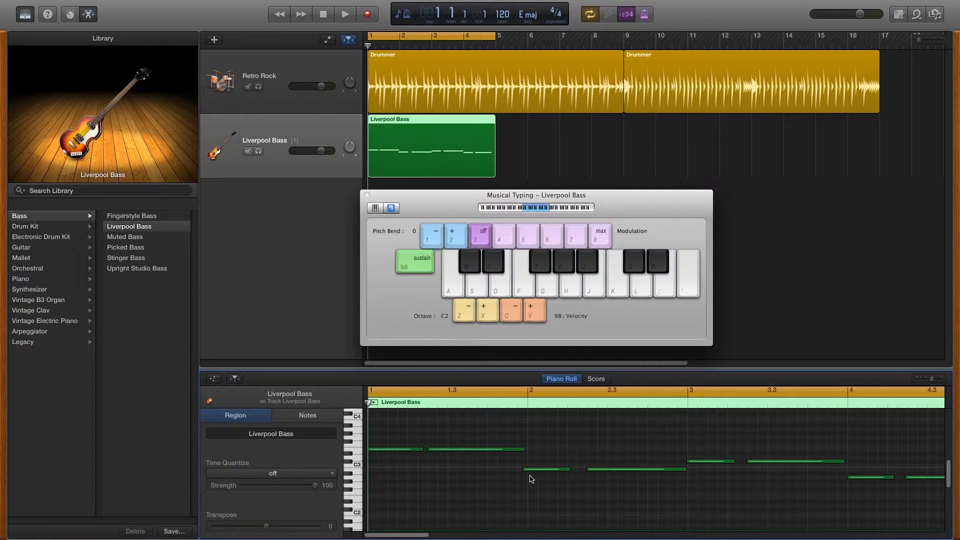
pyautogui.moveTo(240, 463)
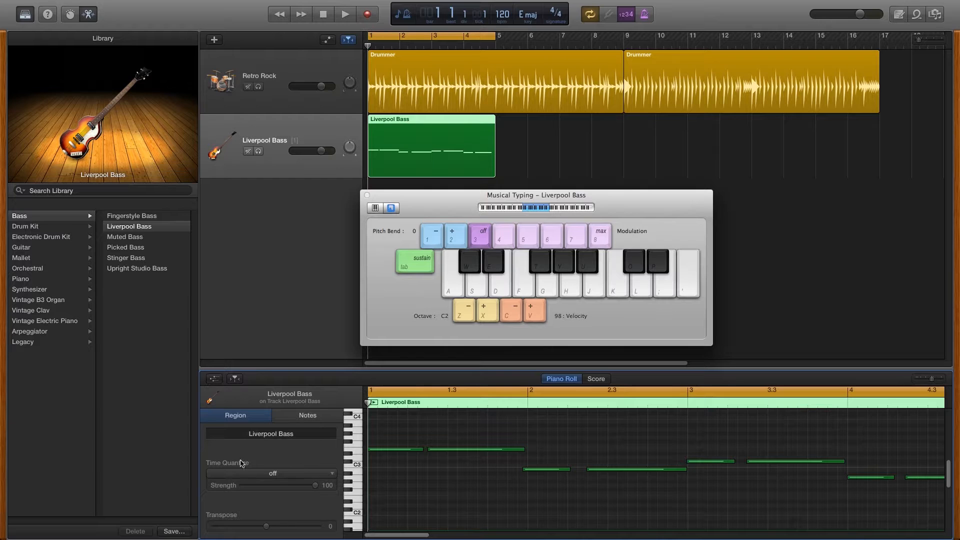
# Set the bass region's Time Quantize to 1/8 Note, play it back, and return to start
pyautogui.click(271, 472)
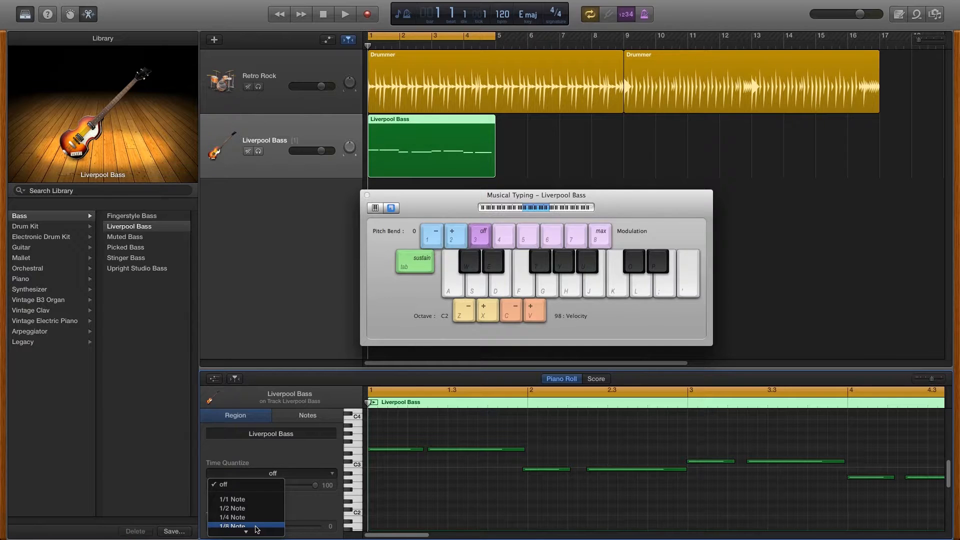
pyautogui.click(231, 526)
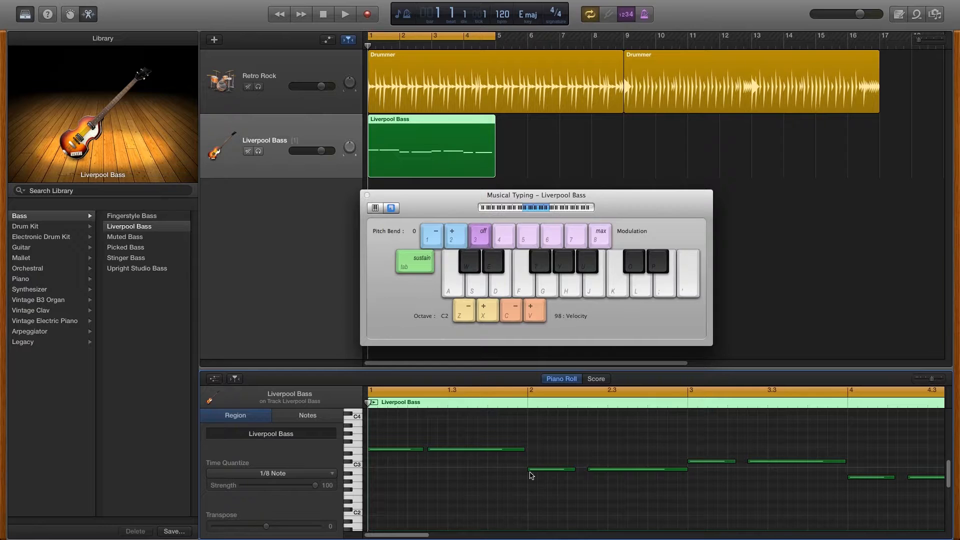
pyautogui.moveTo(431, 465)
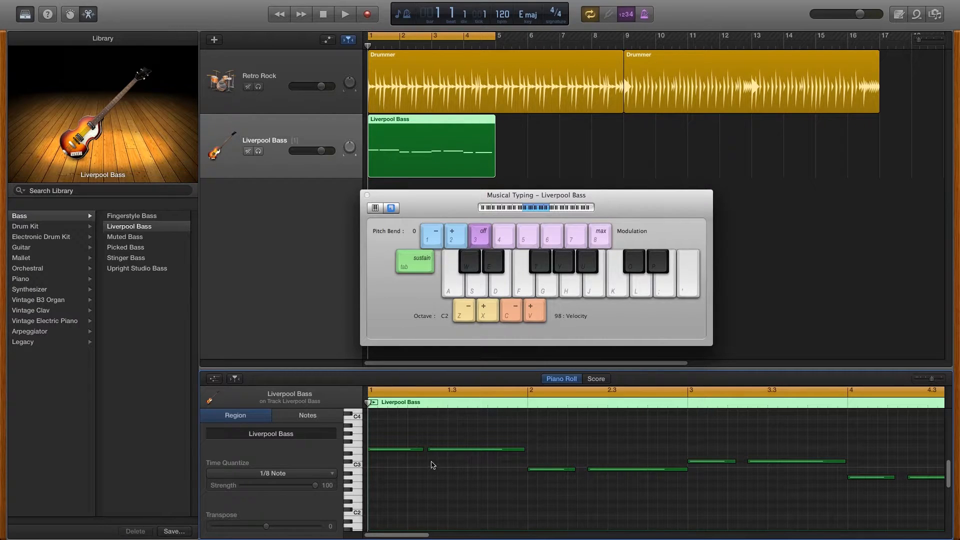
pyautogui.moveTo(496, 456)
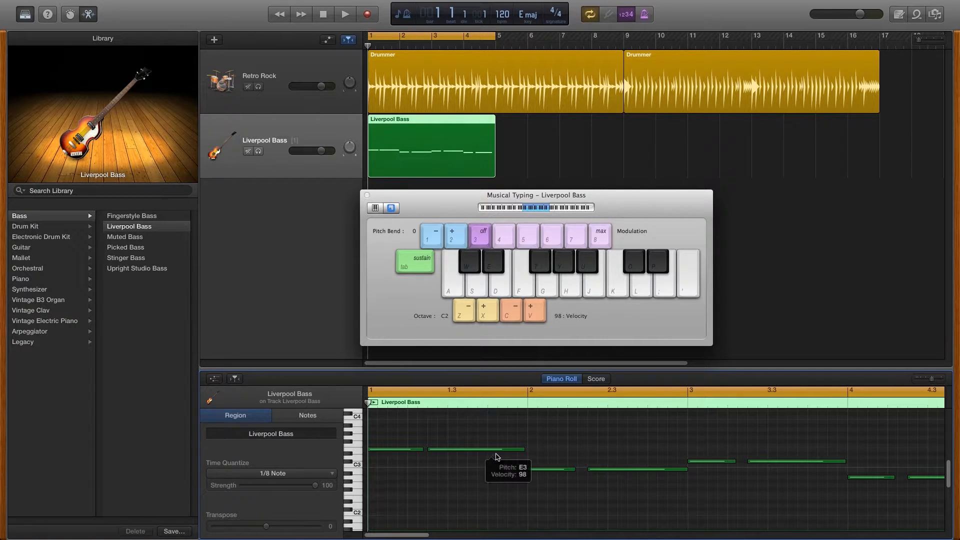
pyautogui.moveTo(291, 367)
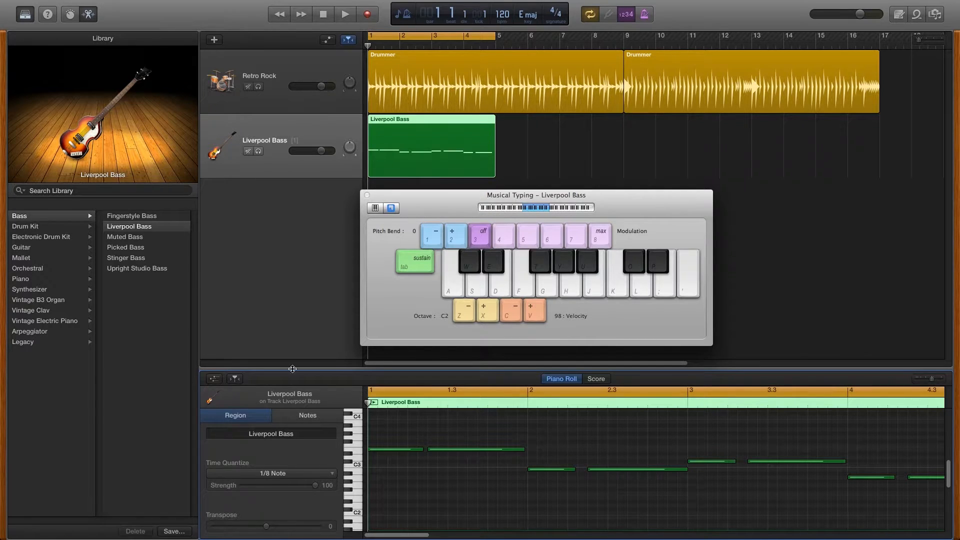
pyautogui.click(344, 14)
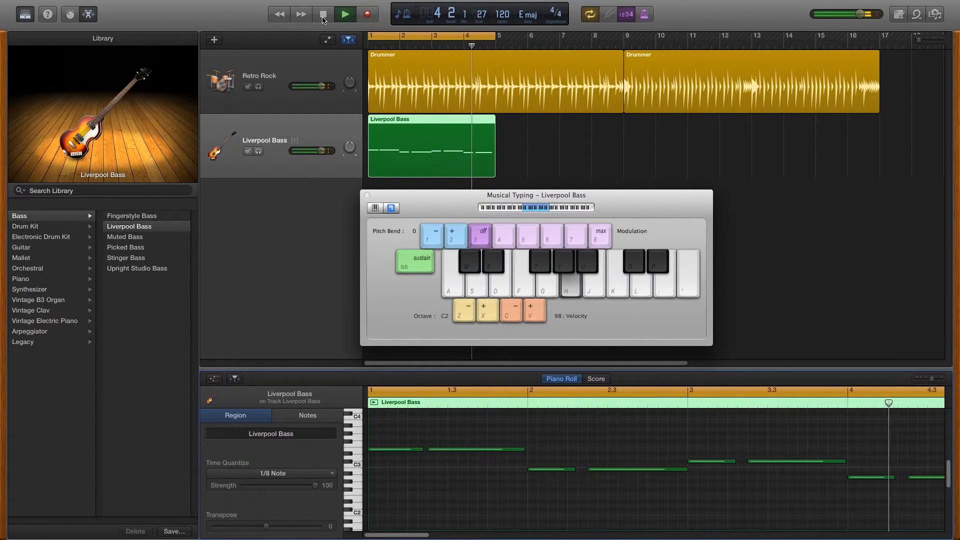
pyautogui.click(323, 13)
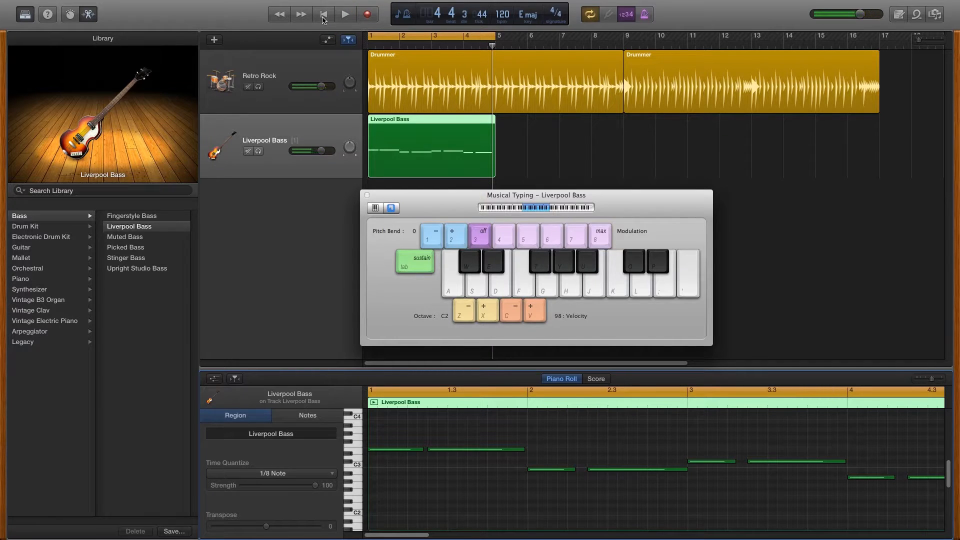
pyautogui.click(324, 13)
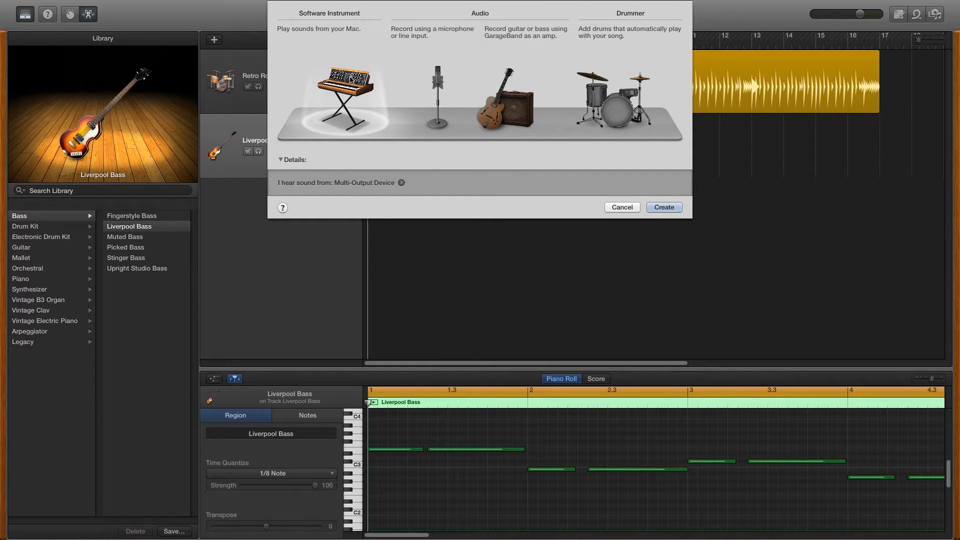
pyautogui.moveTo(663, 207)
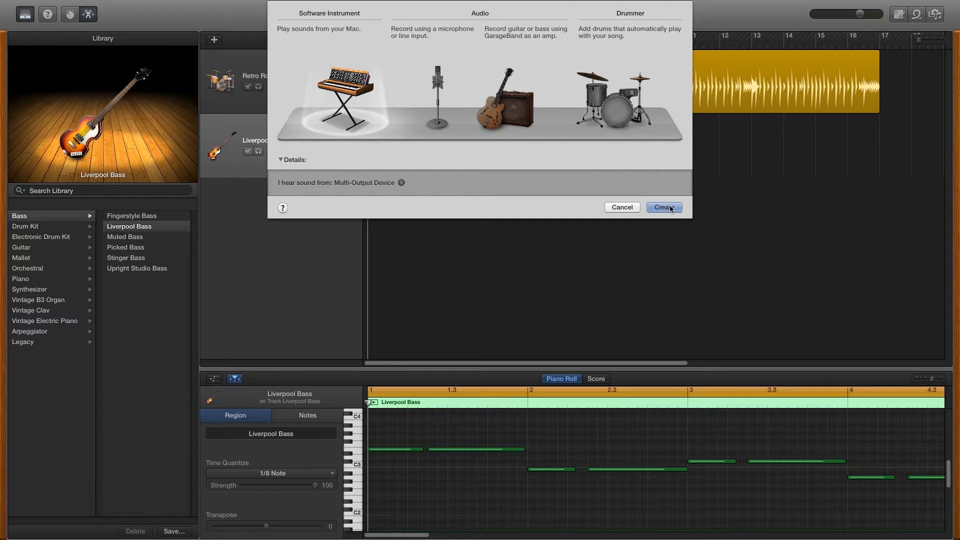
# Create a Software Instrument track, adding Classic Electric Piano with Musical Typing open
pyautogui.click(663, 207)
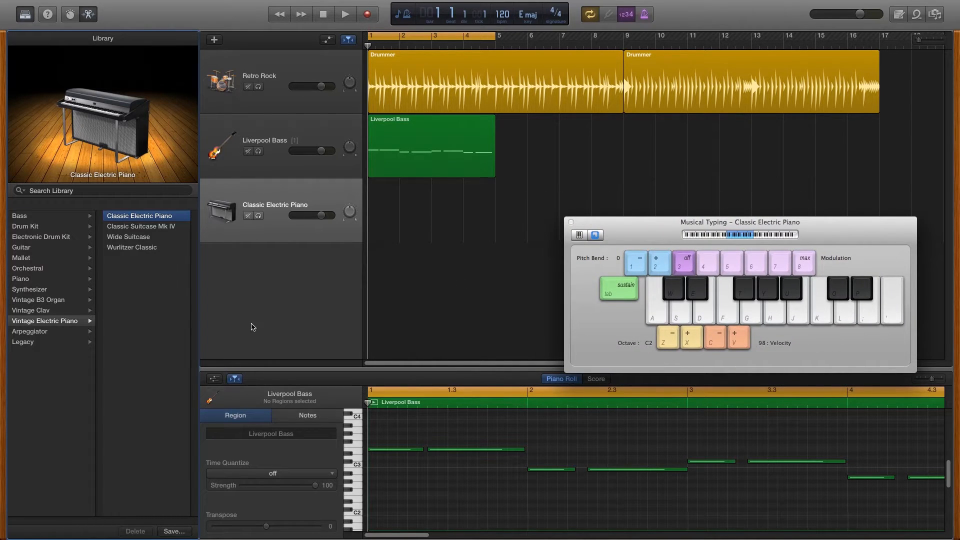
# Switch the third track's sound to Guitar > Hard Rock in the Library
pyautogui.click(22, 247)
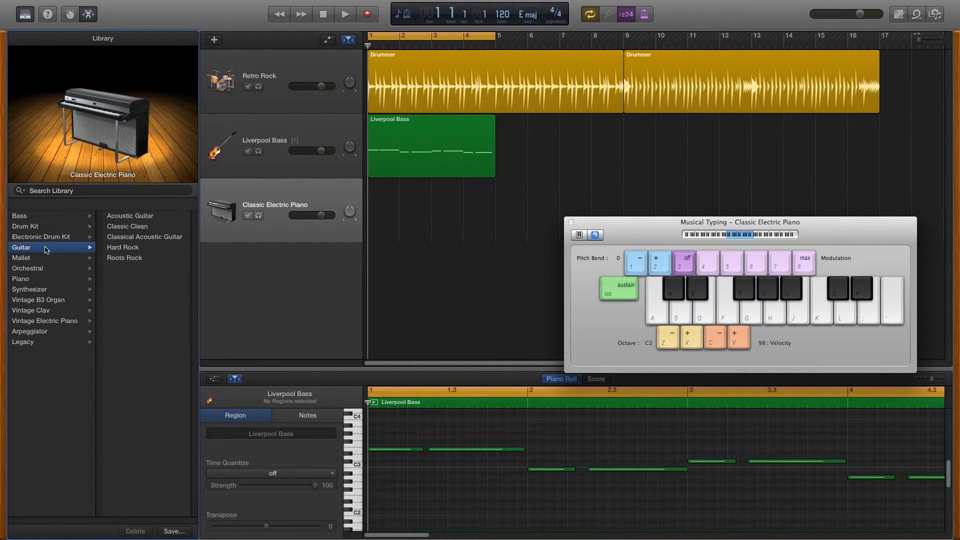
pyautogui.click(123, 247)
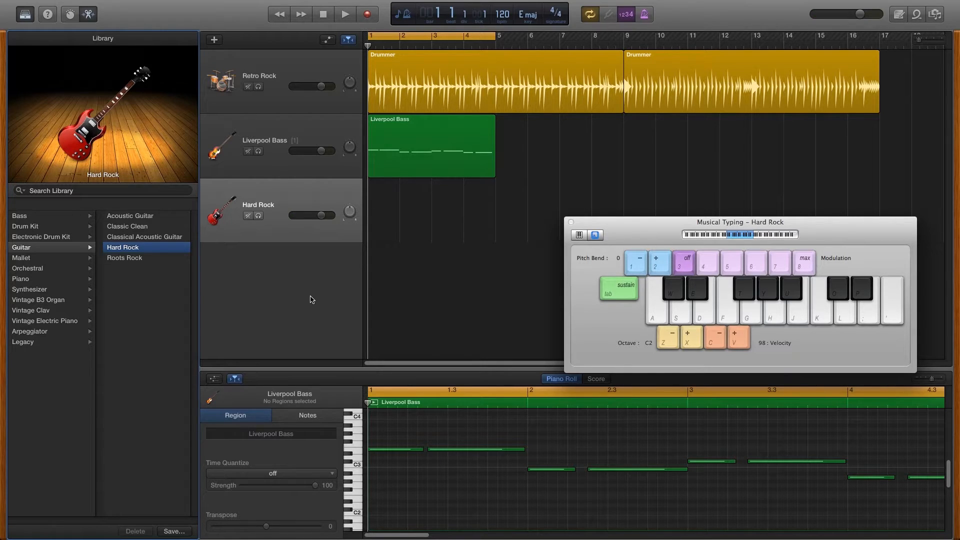
pyautogui.moveTo(329, 175)
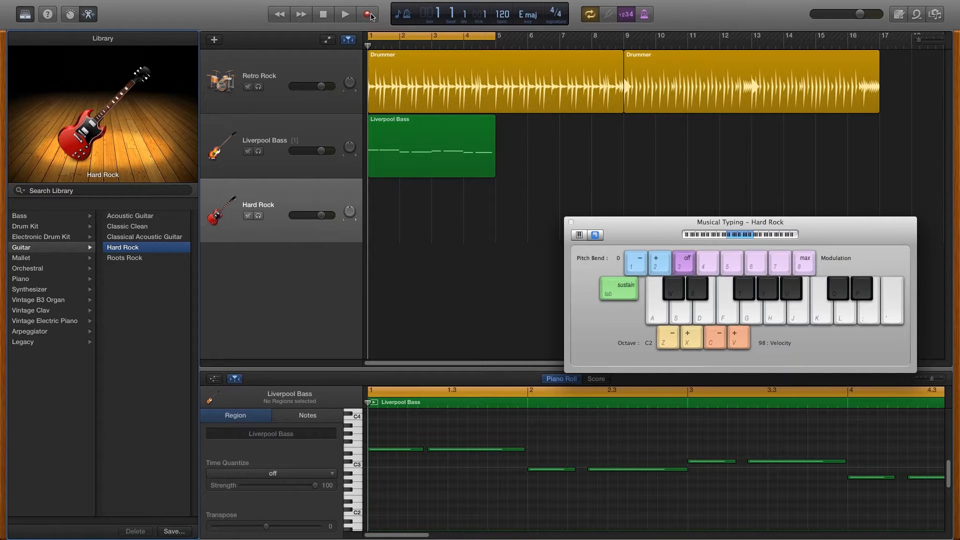
pyautogui.moveTo(368, 14)
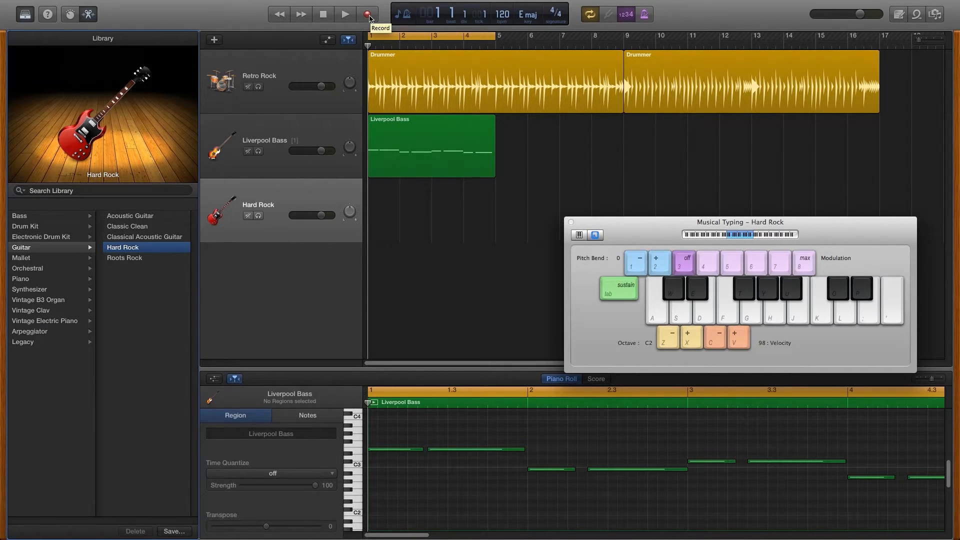
# Record a four-bar Hard Rock guitar part with Musical Typing, then play it back
pyautogui.click(368, 14)
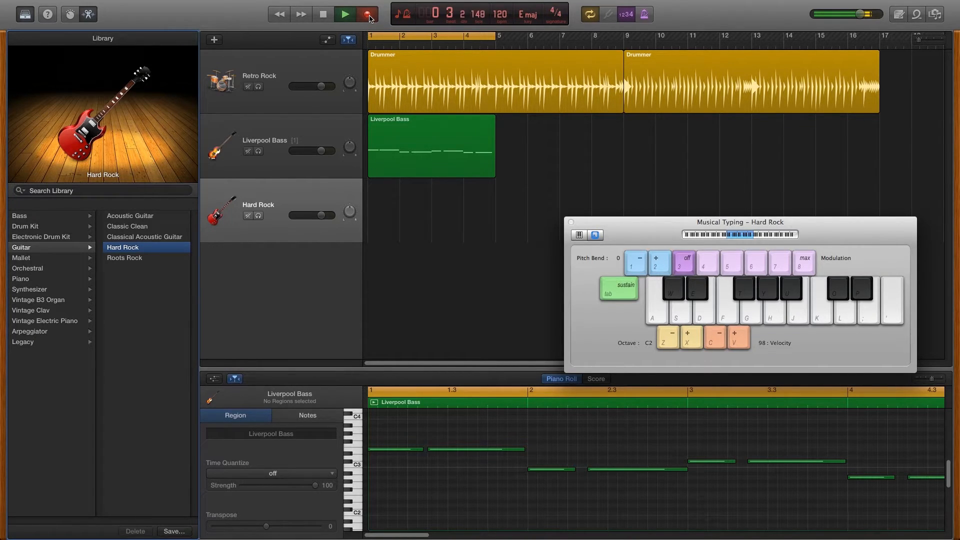
pyautogui.click(343, 13)
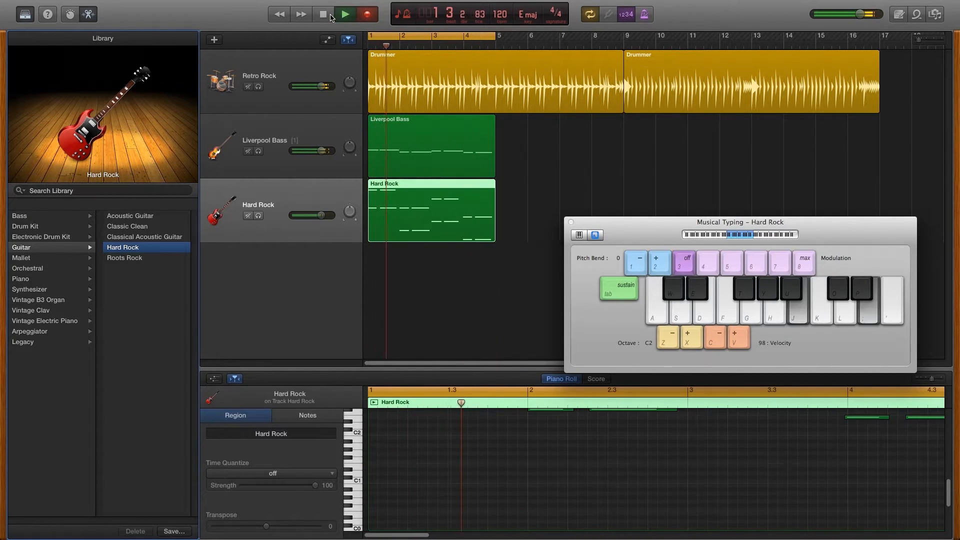
pyautogui.click(344, 13)
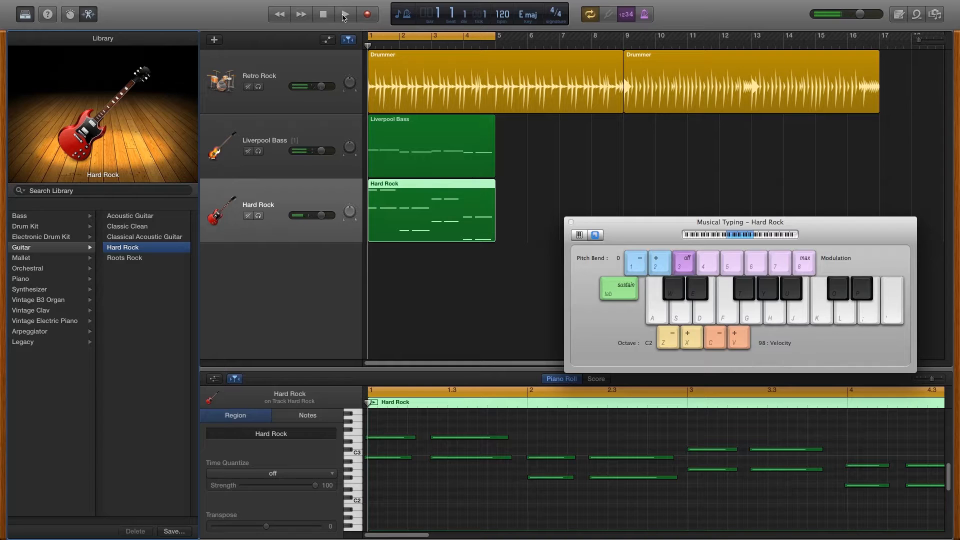
pyautogui.click(345, 14)
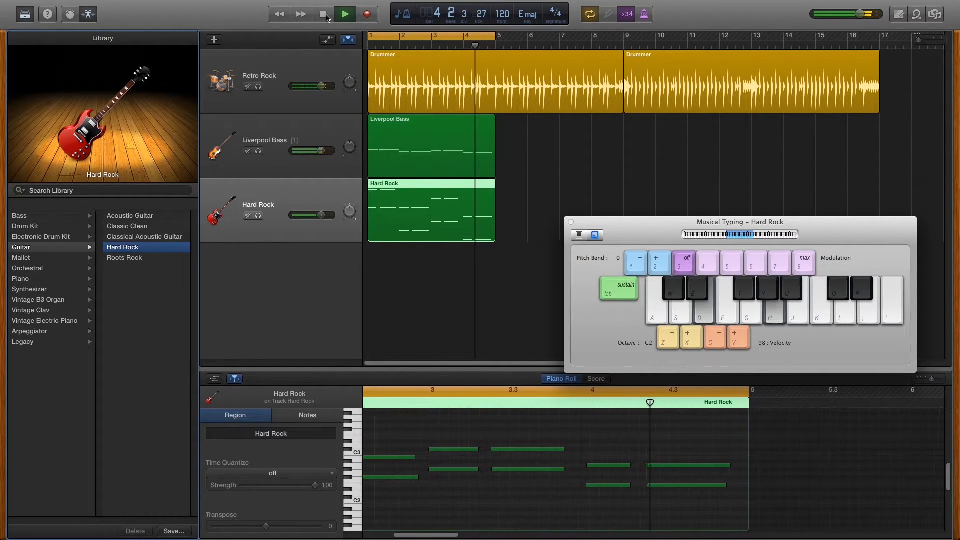
pyautogui.click(344, 14)
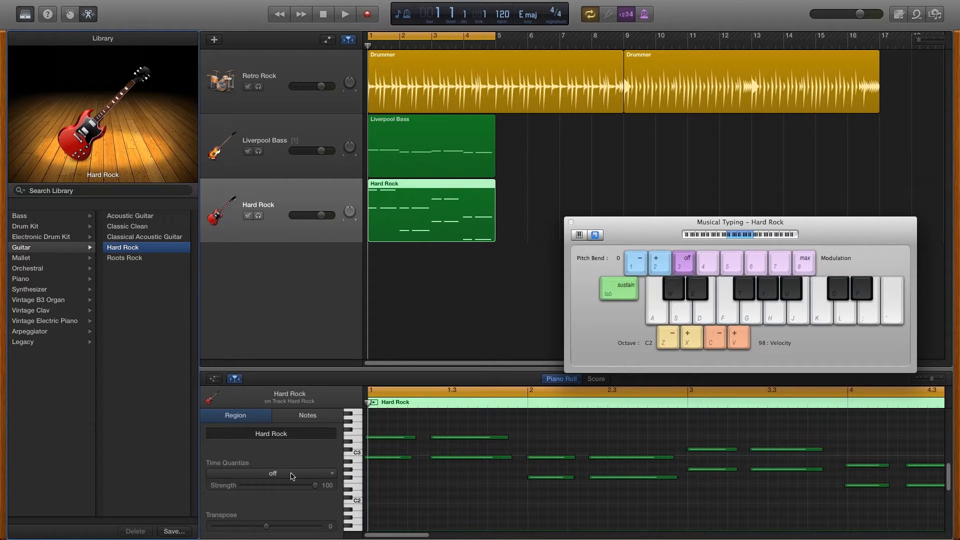
# Set the Hard Rock region's Time Quantize to 1/8 Note and play it back
pyautogui.click(272, 473)
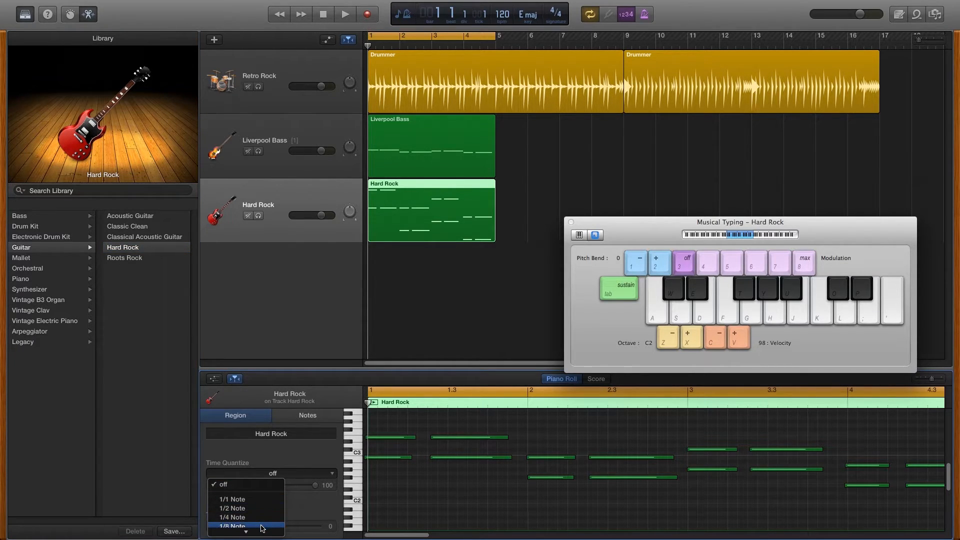
pyautogui.click(232, 525)
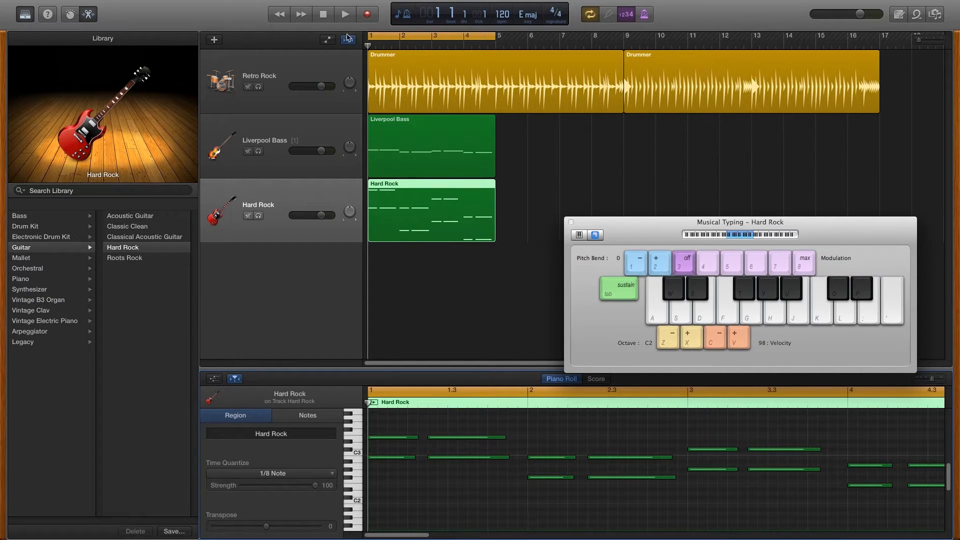
pyautogui.click(344, 14)
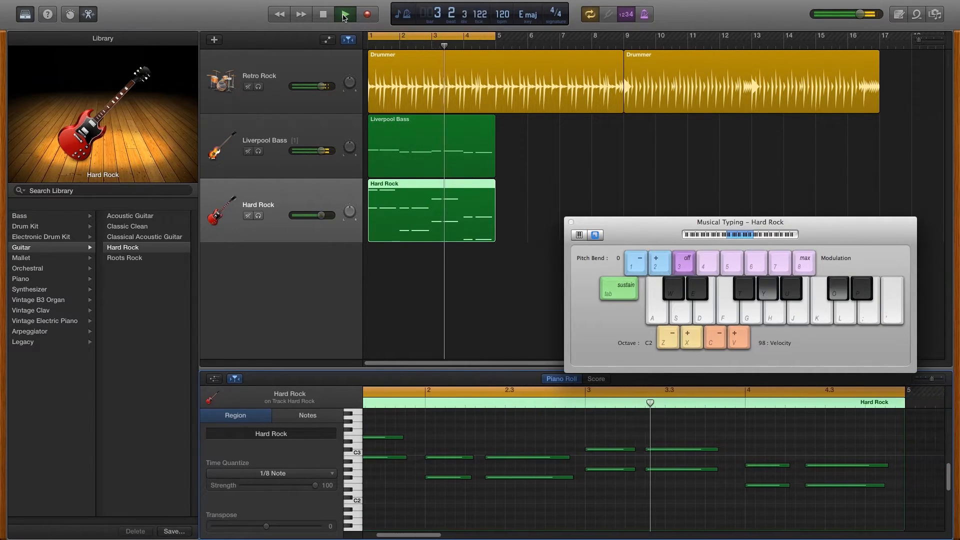
pyautogui.click(344, 14)
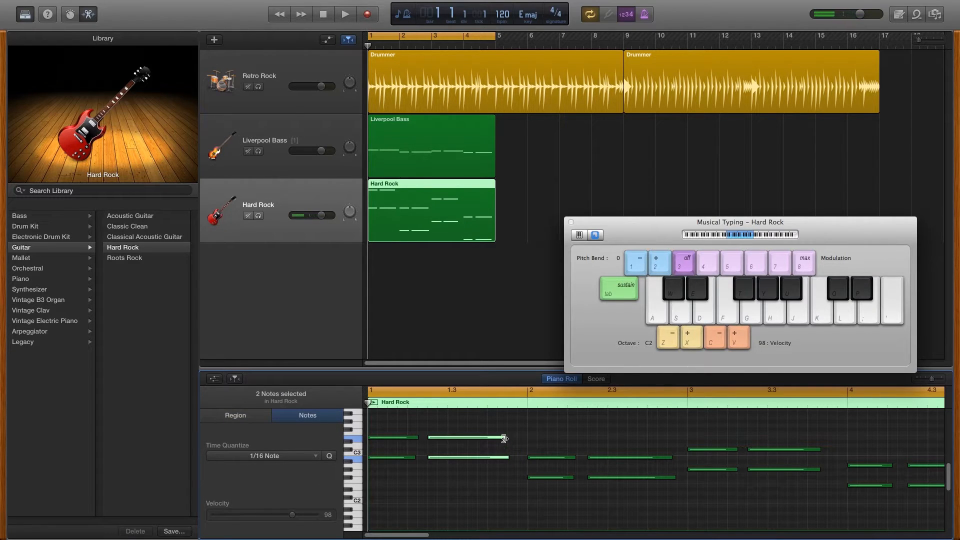
# Drag the right edges of two selected guitar notes longer, then clear the selection
pyautogui.moveTo(501, 437); pyautogui.dragTo(505, 437)
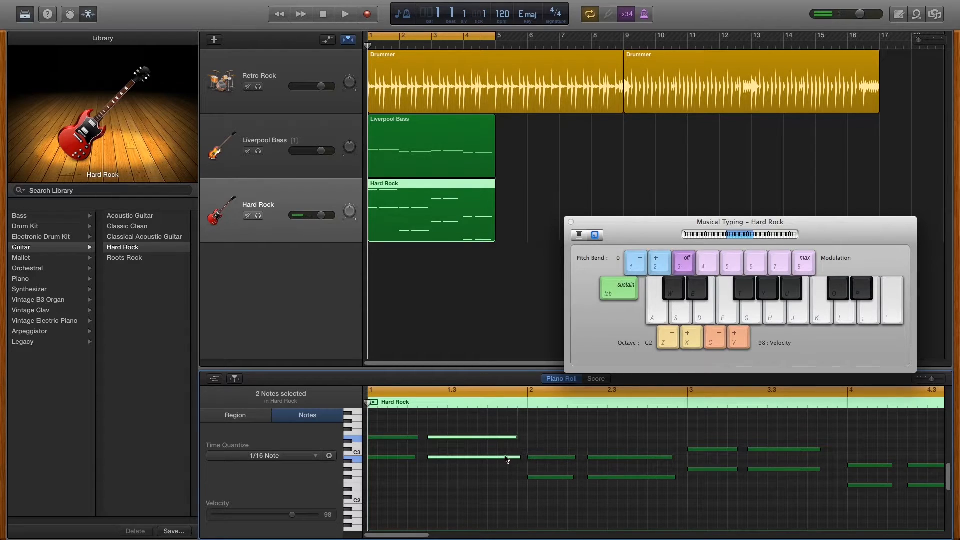
pyautogui.click(235, 415)
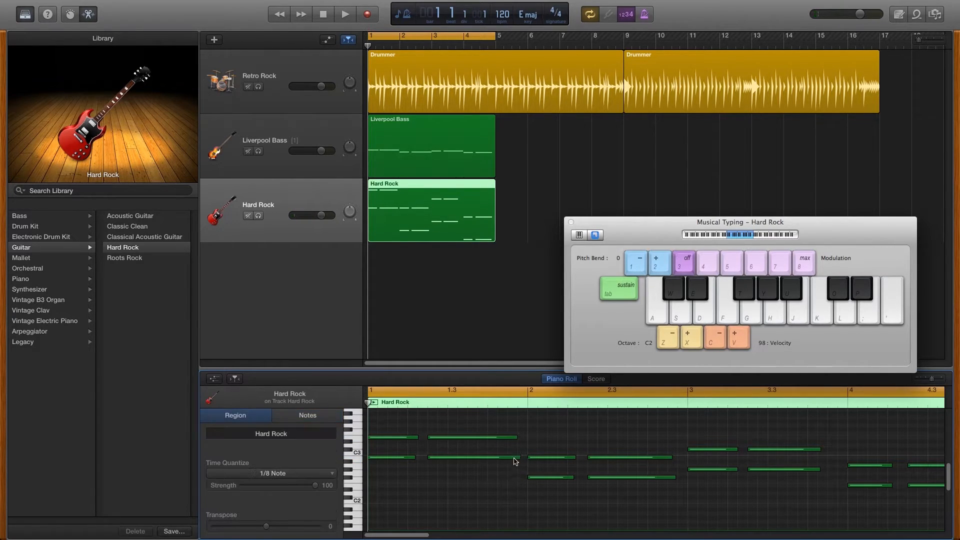
pyautogui.moveTo(512, 490)
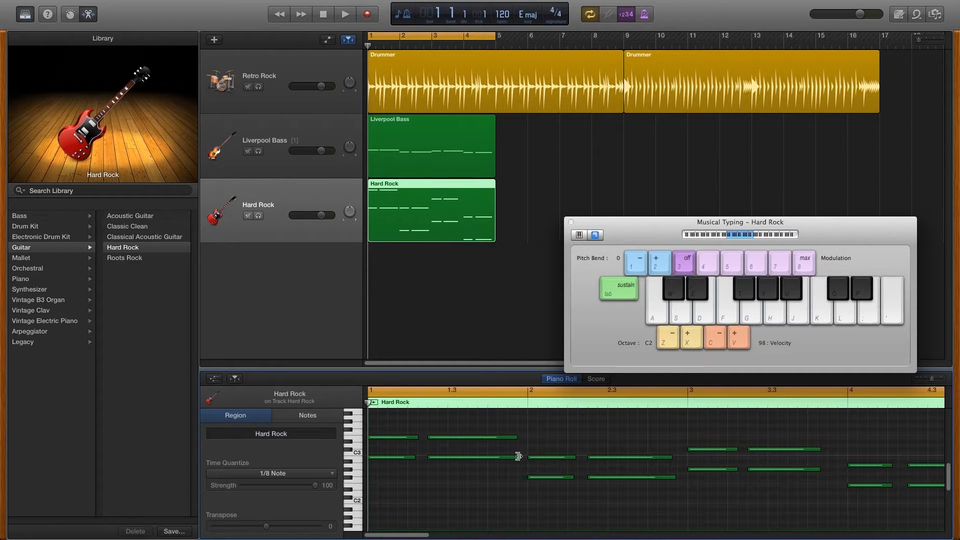
pyautogui.moveTo(514, 492)
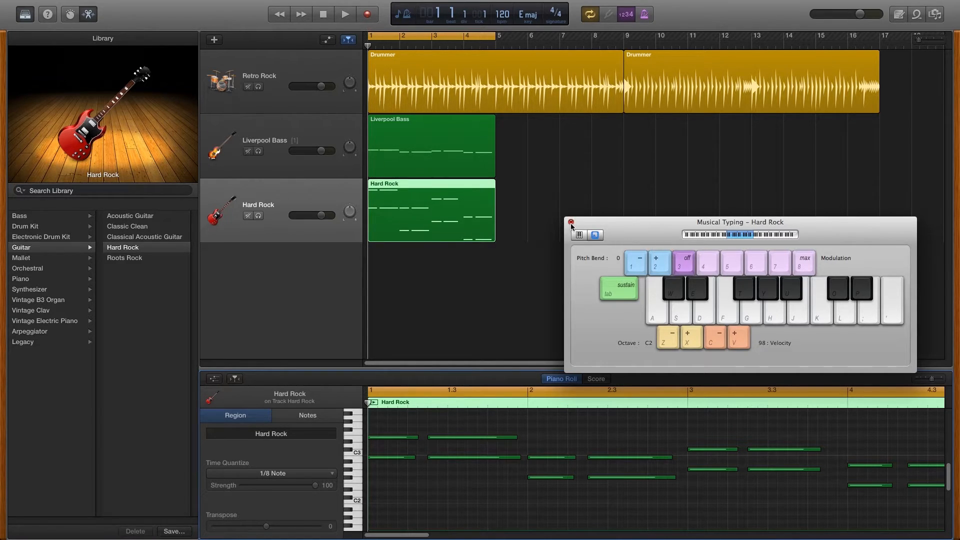
# Close Musical Typing and hide the Library so the amp Smart Controls show
pyautogui.click(570, 222)
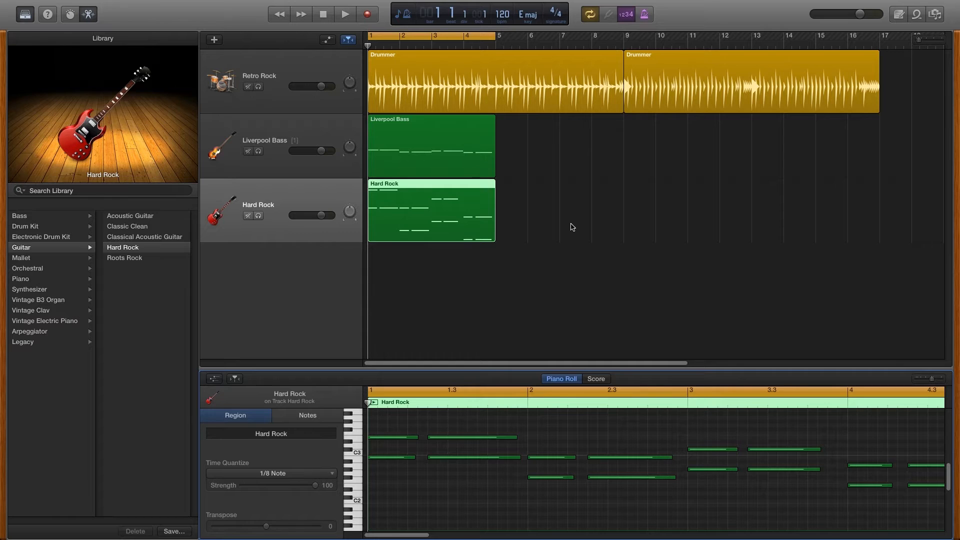
pyautogui.moveTo(257, 97)
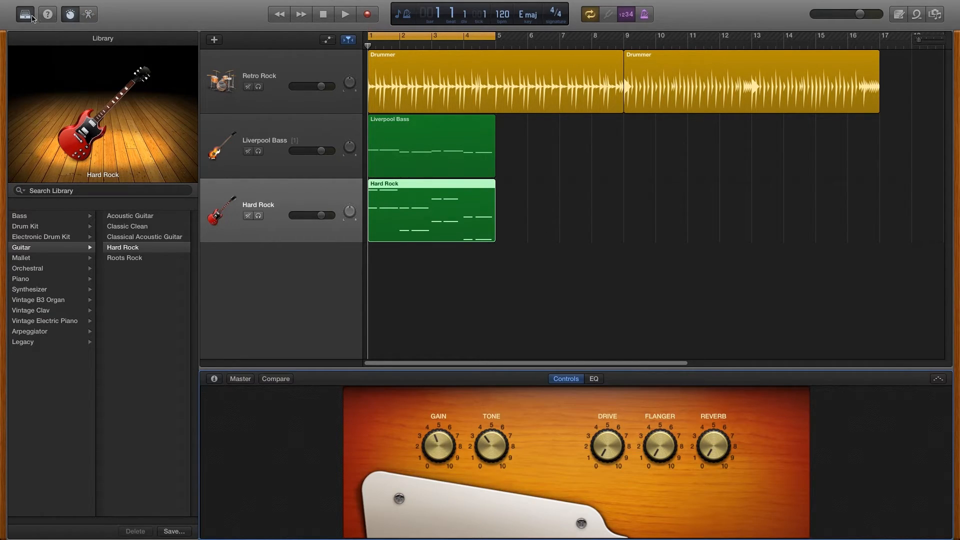
pyautogui.click(24, 14)
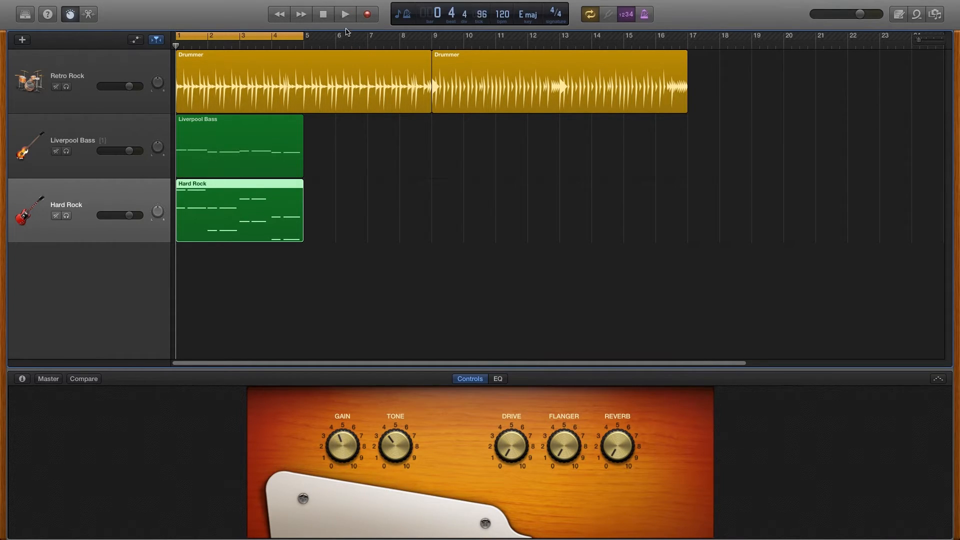
# Play the song while adjusting the Hard Rock amp's drive and reverb knobs, then stop
pyautogui.click(344, 14)
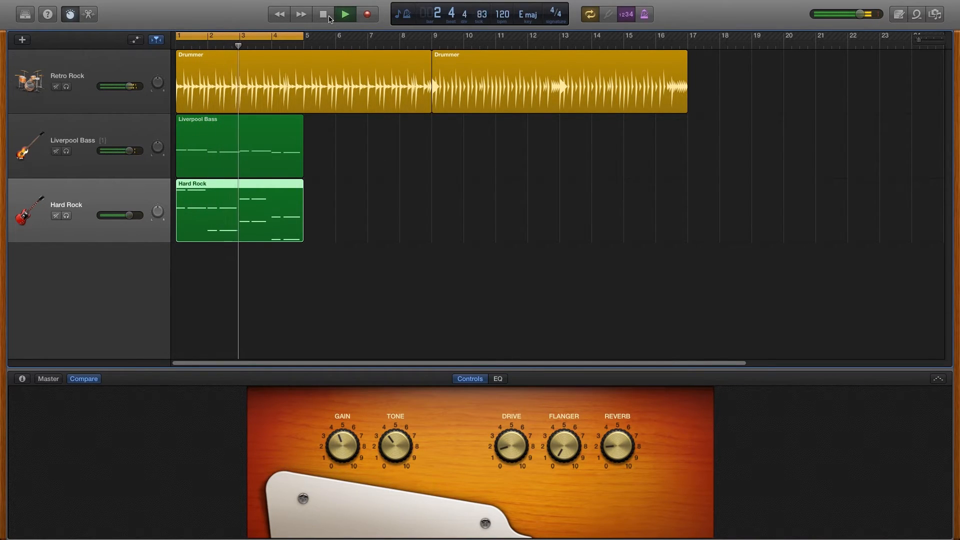
pyautogui.click(323, 13)
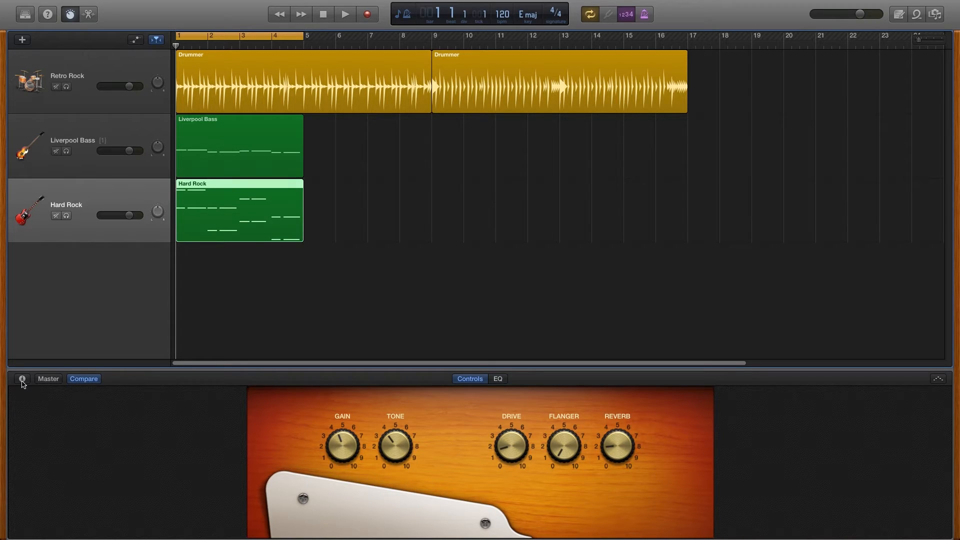
# Open the Hard Rock track's Amp Designer plug-in, showing the Modern American Stack amp
pyautogui.click(22, 379)
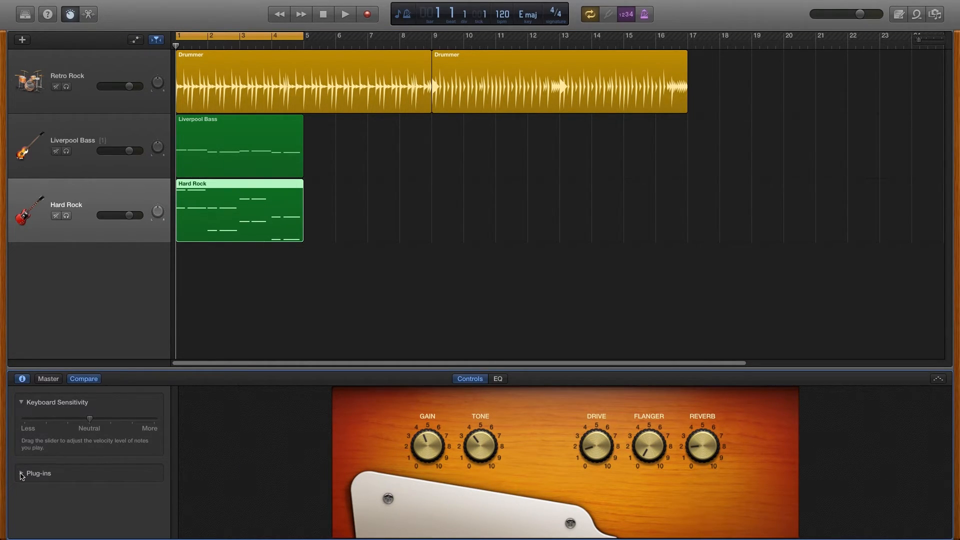
pyautogui.click(21, 474)
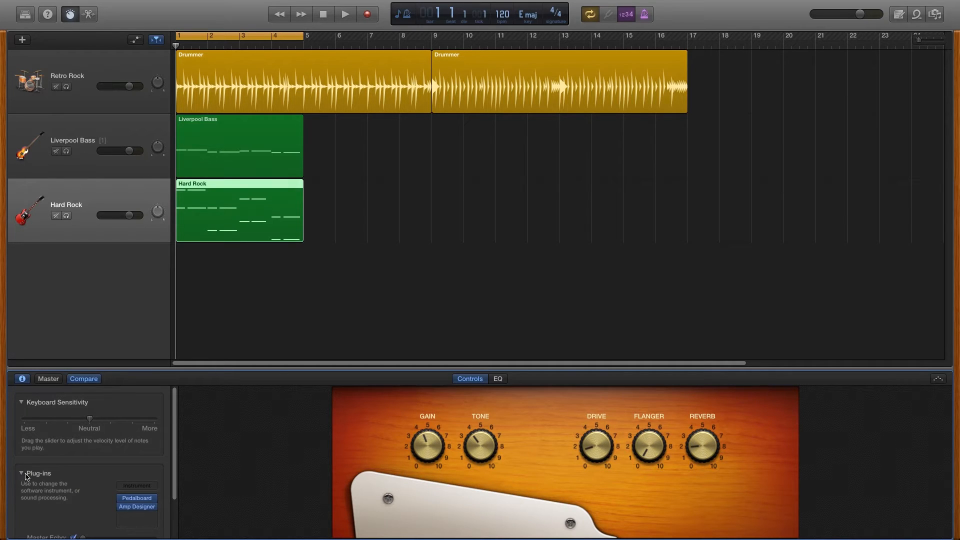
pyautogui.scroll(-3)
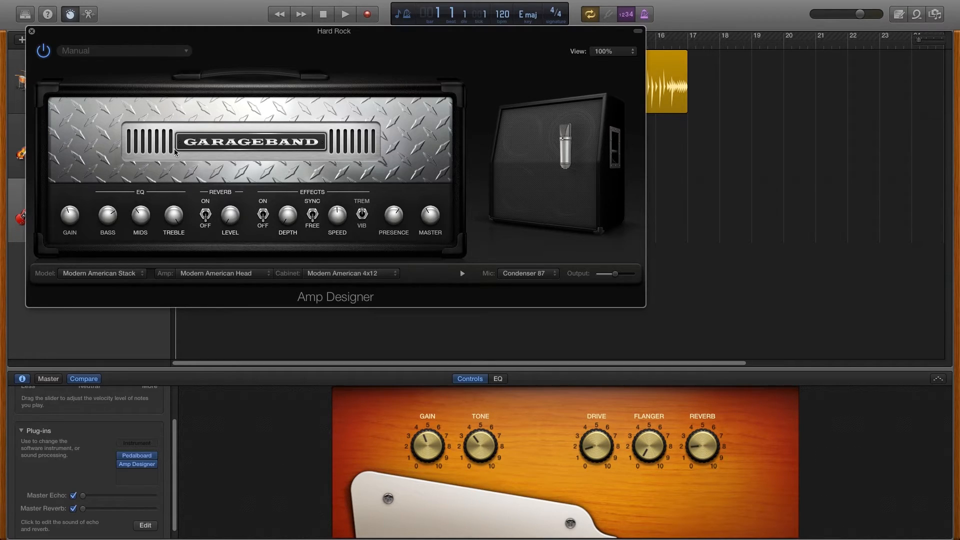
# Open the Hard Rock Pedalboard and remove the Robo Flanger pedal
pyautogui.click(32, 30)
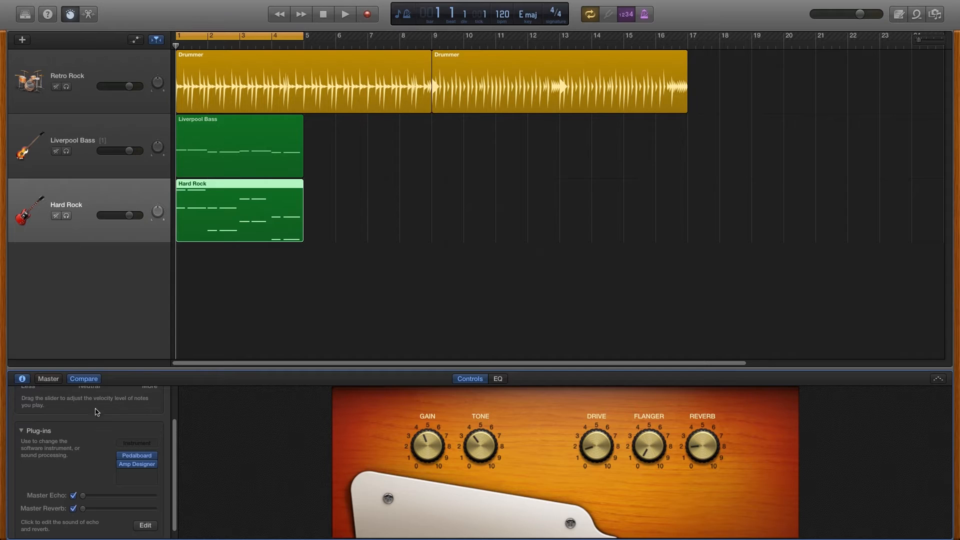
pyautogui.click(137, 455)
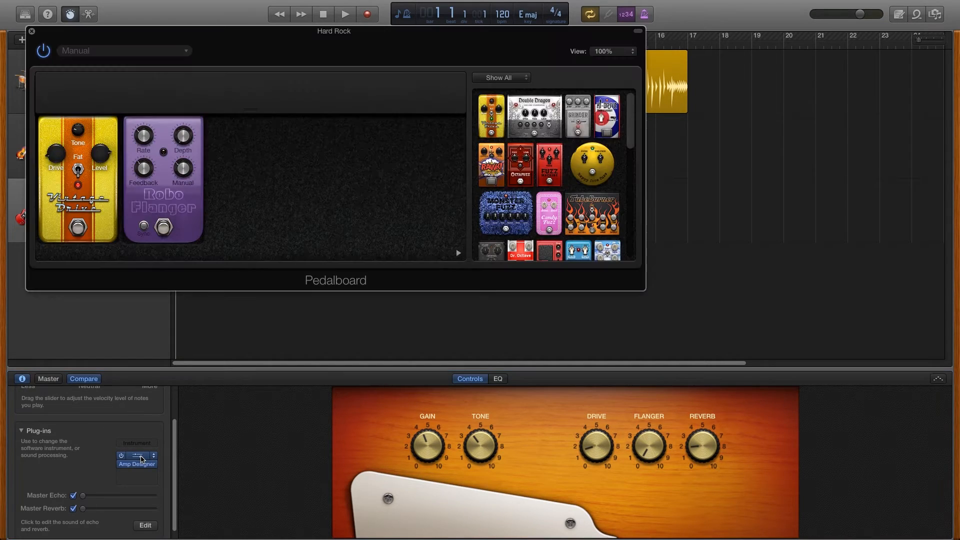
pyautogui.click(136, 455)
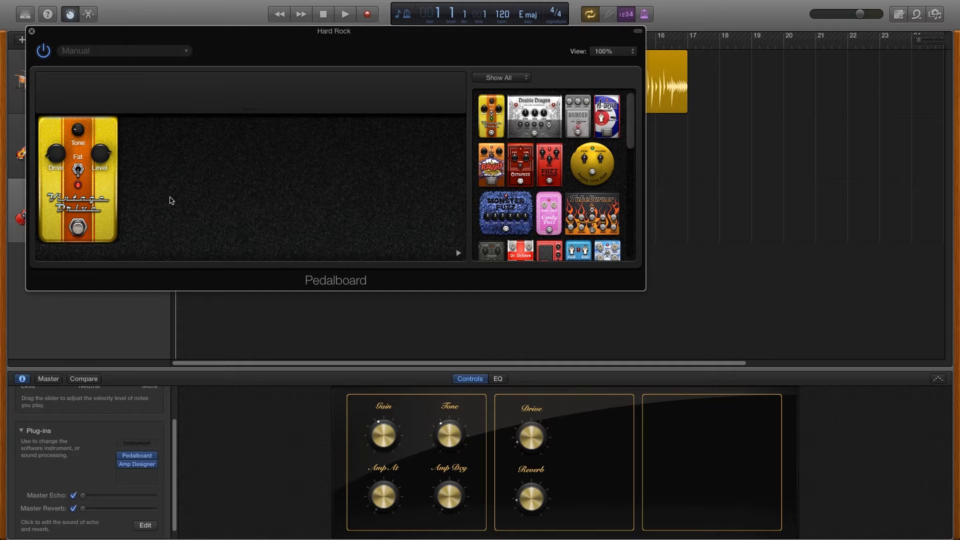
pyautogui.moveTo(408, 464)
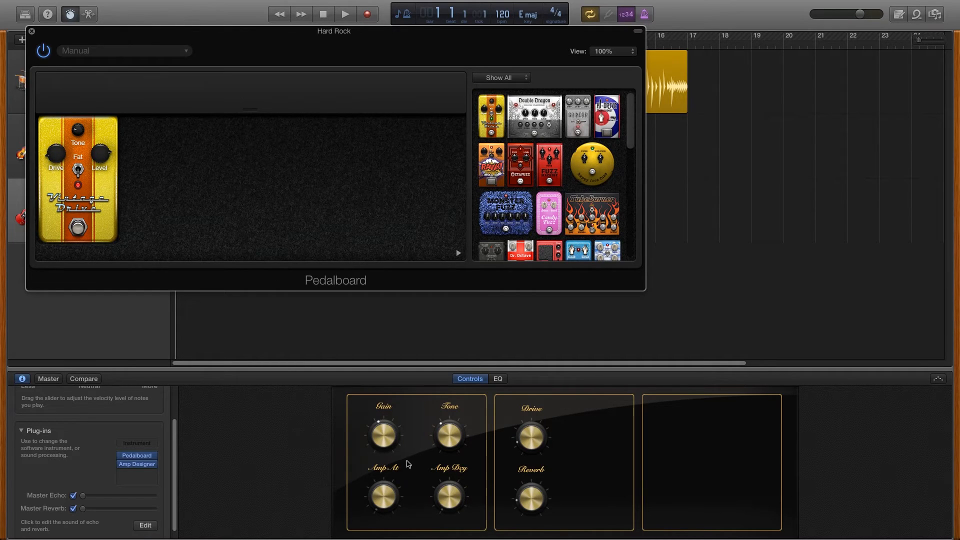
pyautogui.moveTo(580, 466)
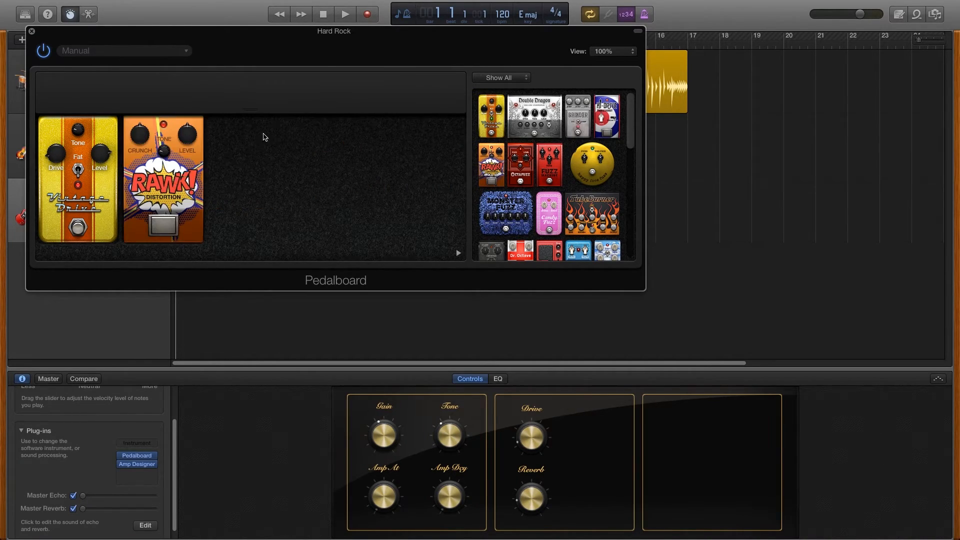
# Audition the song with the Vintage Drive and RAWK! Distortion pedals, then stop playback
pyautogui.click(344, 13)
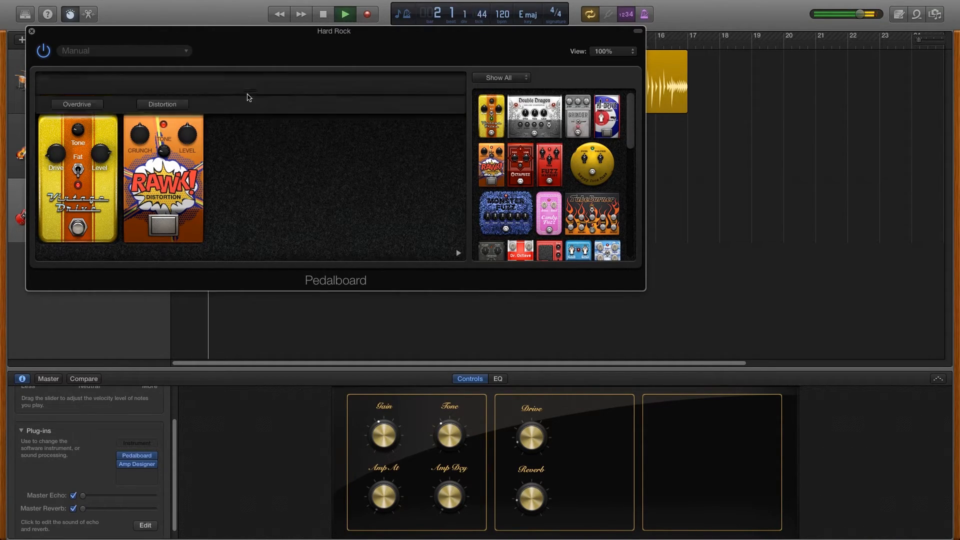
pyautogui.moveTo(183, 136); pyautogui.dragTo(184, 128)
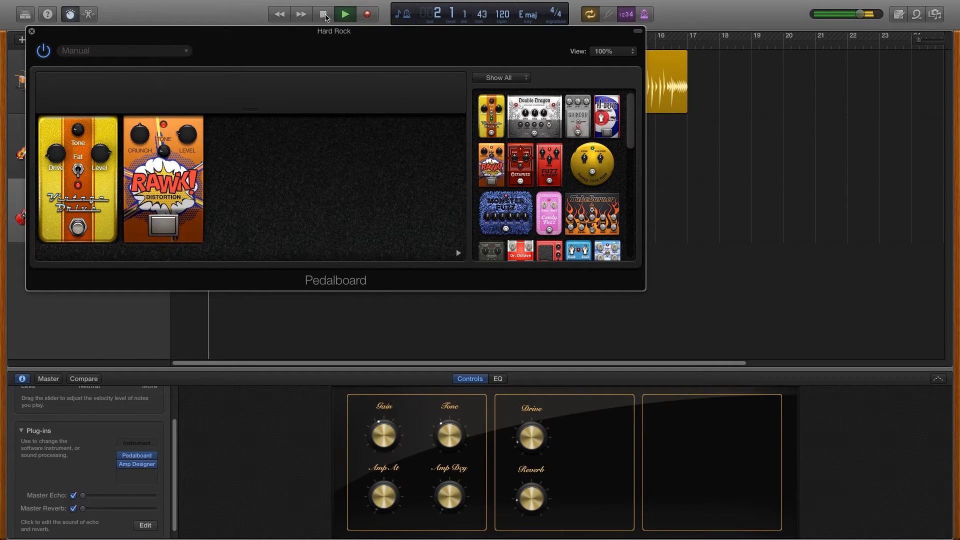
pyautogui.click(346, 14)
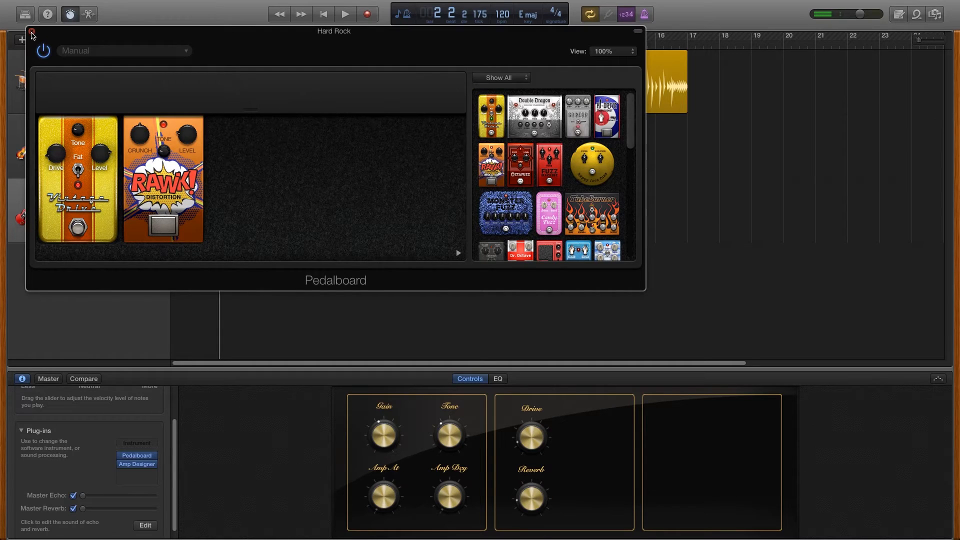
# Close the Pedalboard, return the playhead to the song start, and show the EQ settings
pyautogui.click(31, 32)
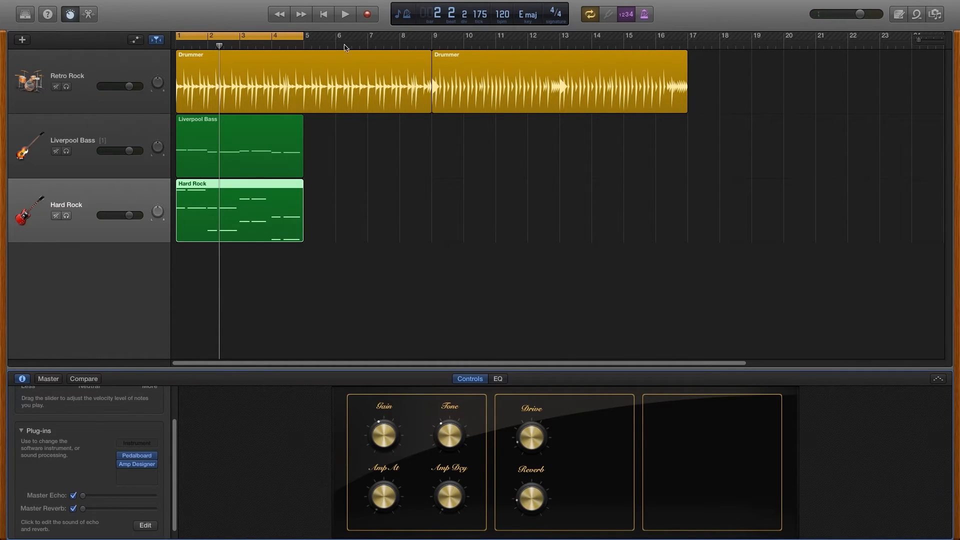
pyautogui.click(323, 13)
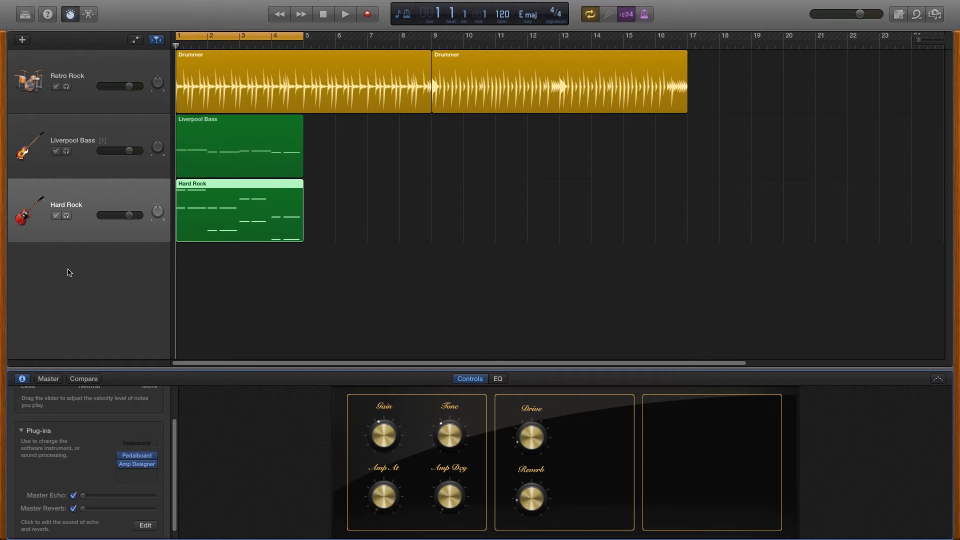
pyautogui.moveTo(193, 324)
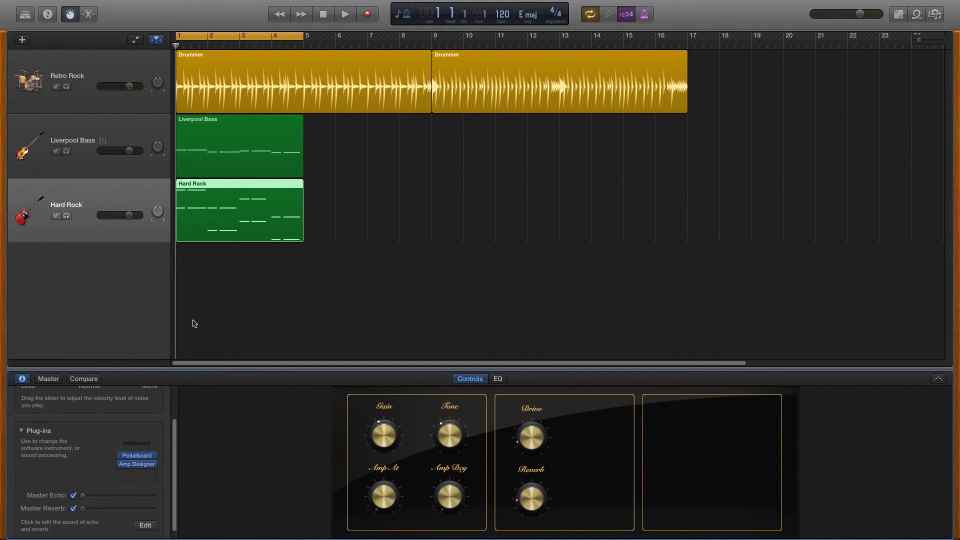
pyautogui.click(497, 379)
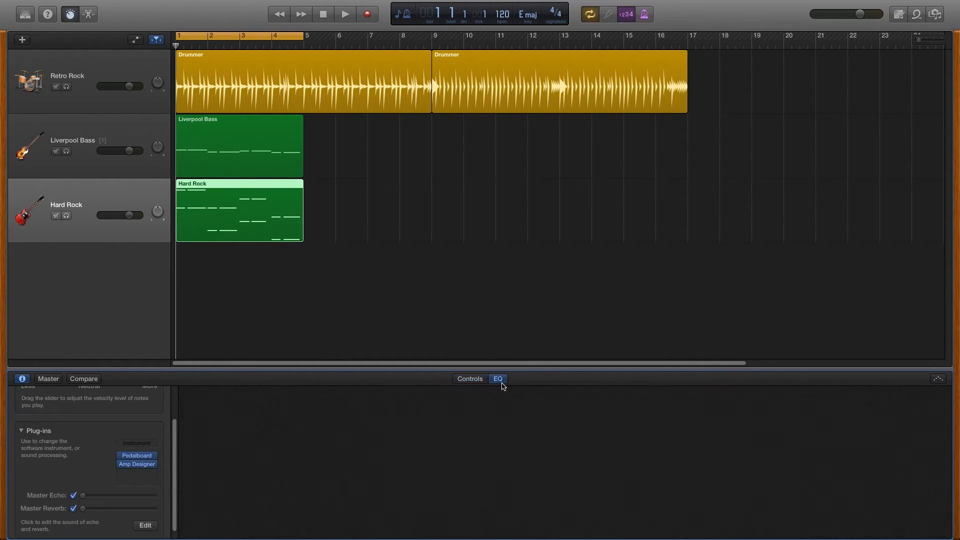
# Show the Hard Rock region as score notation with the Notes options visible
pyautogui.click(497, 378)
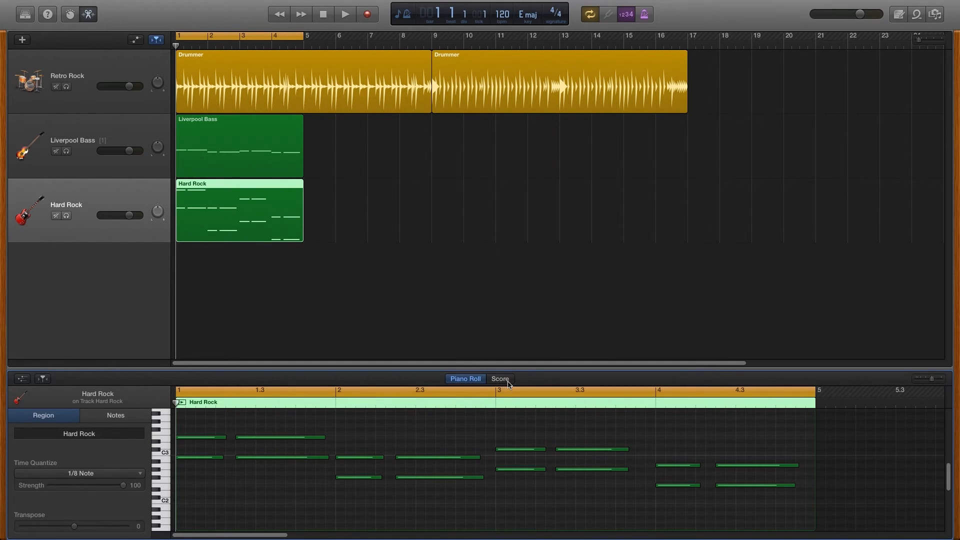
pyautogui.moveTo(500, 379)
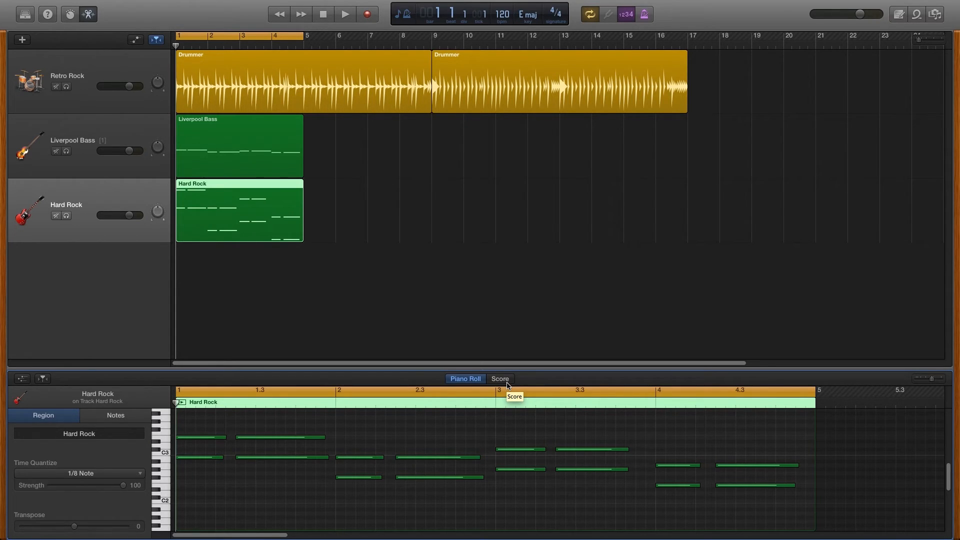
pyautogui.click(499, 378)
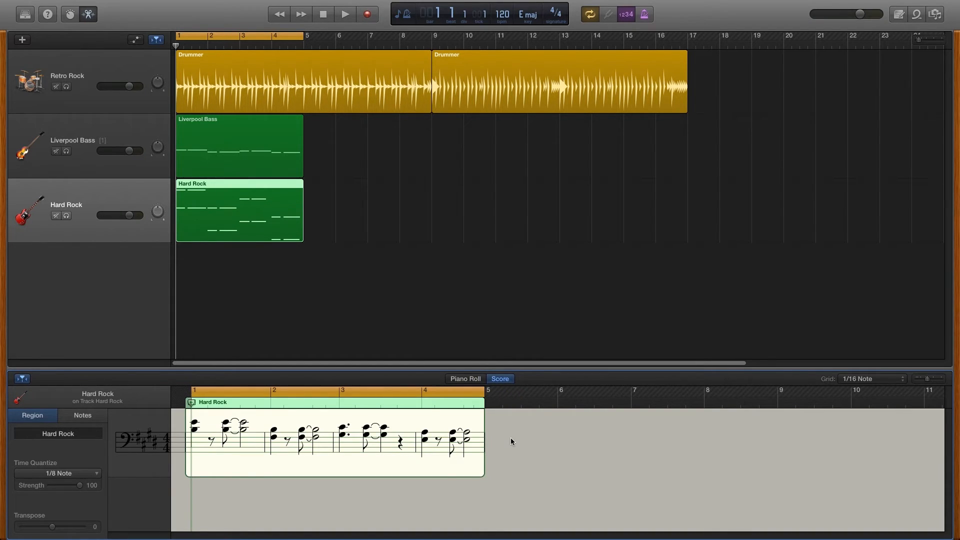
pyautogui.moveTo(149, 477)
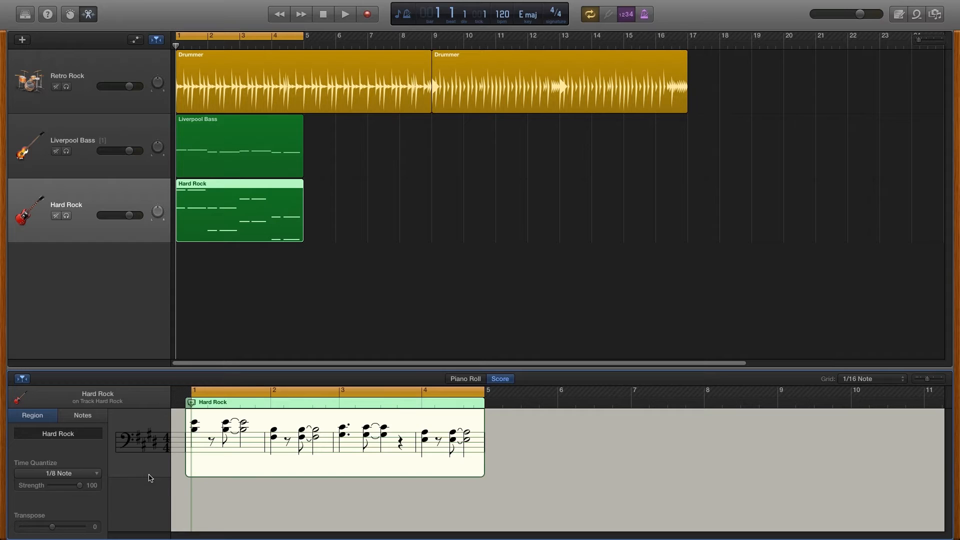
pyautogui.moveTo(450, 471)
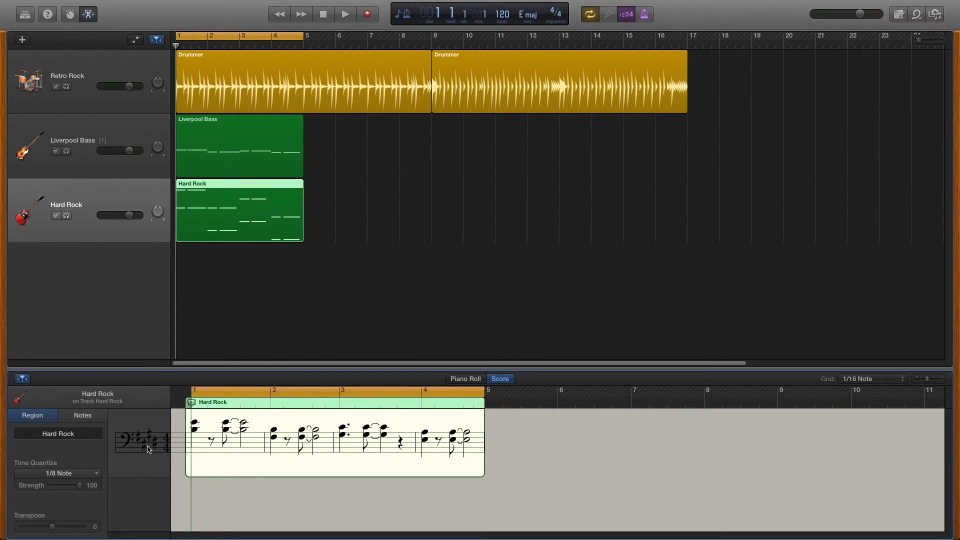
pyautogui.moveTo(198, 437)
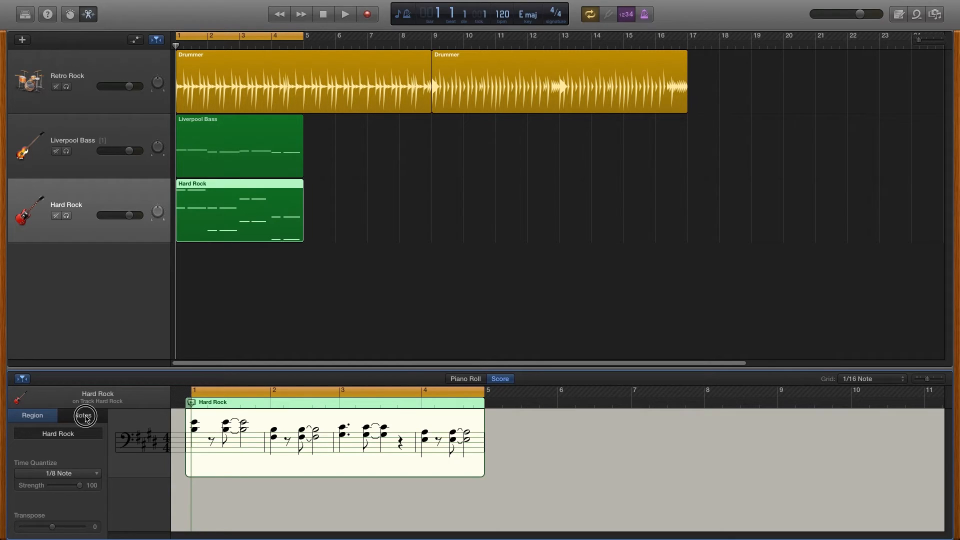
pyautogui.click(82, 415)
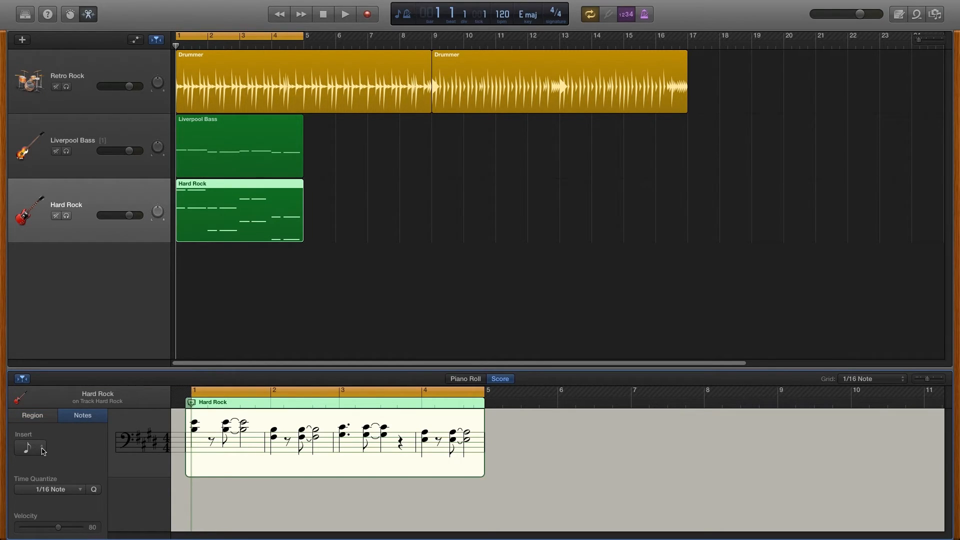
pyautogui.moveTo(292, 455)
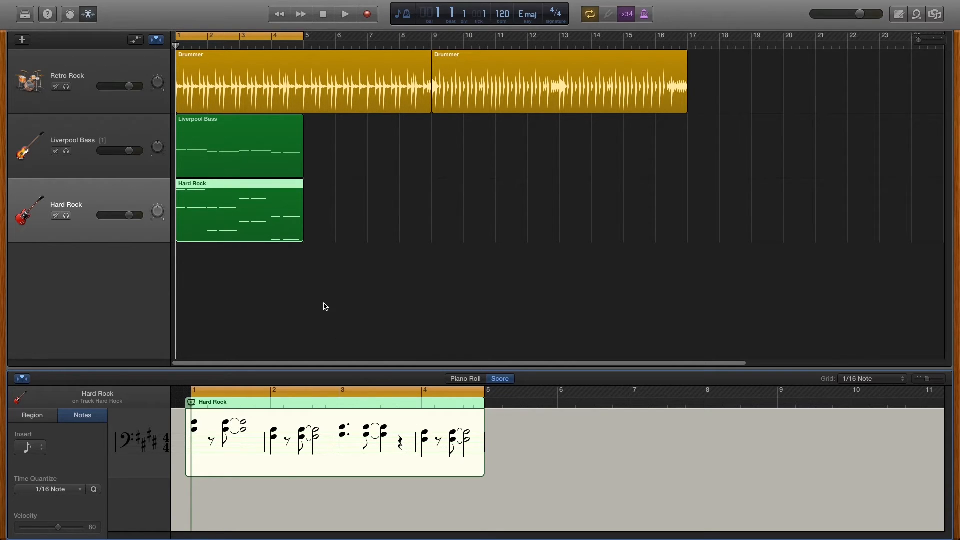
pyautogui.moveTo(273, 270)
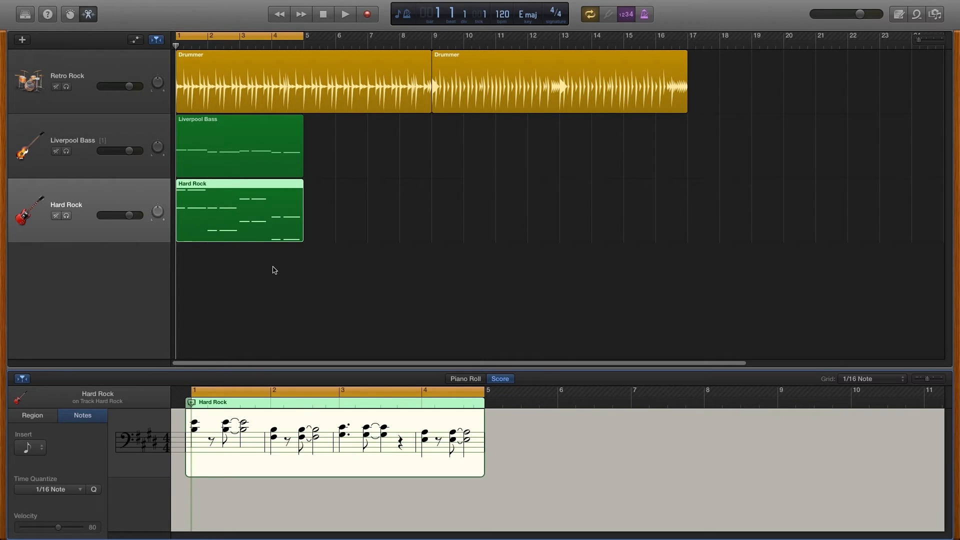
pyautogui.moveTo(323, 125)
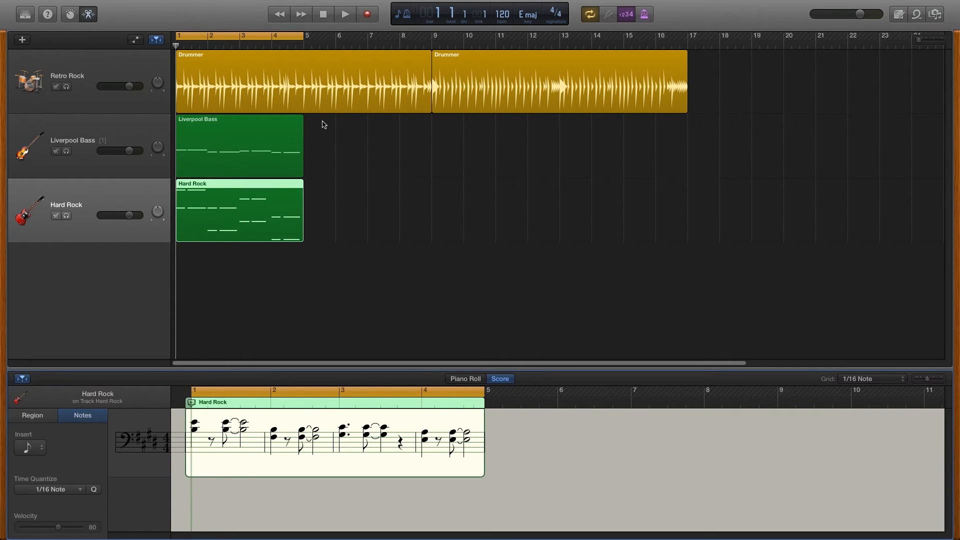
pyautogui.click(344, 14)
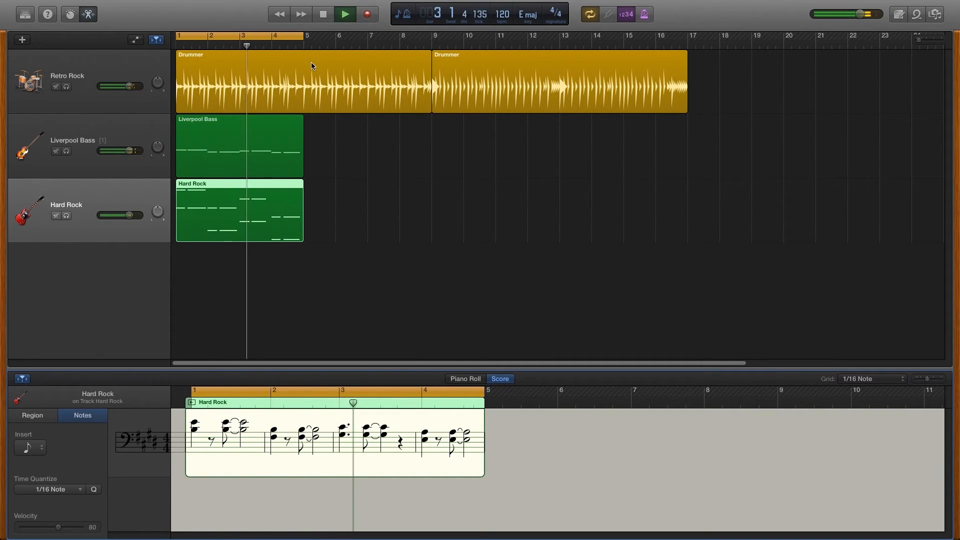
pyautogui.click(344, 14)
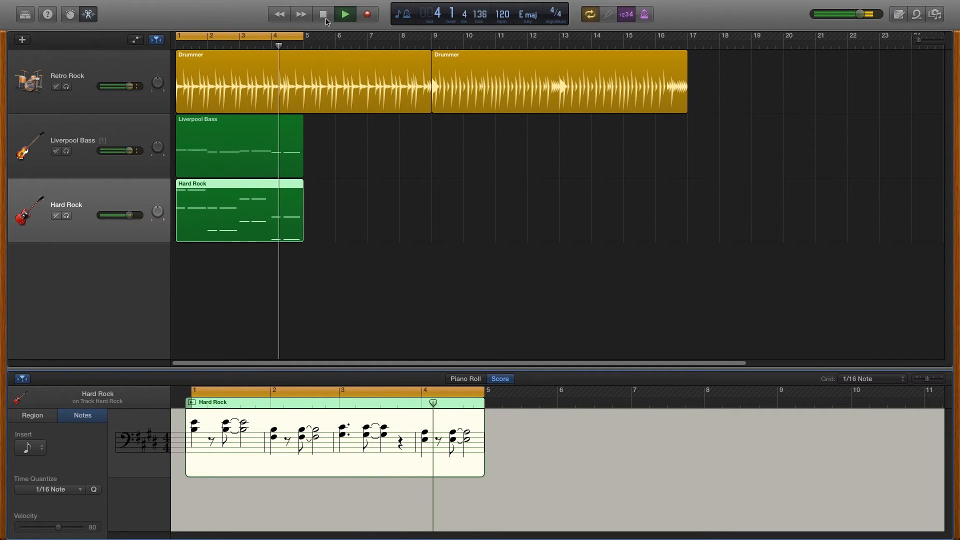
pyautogui.click(344, 13)
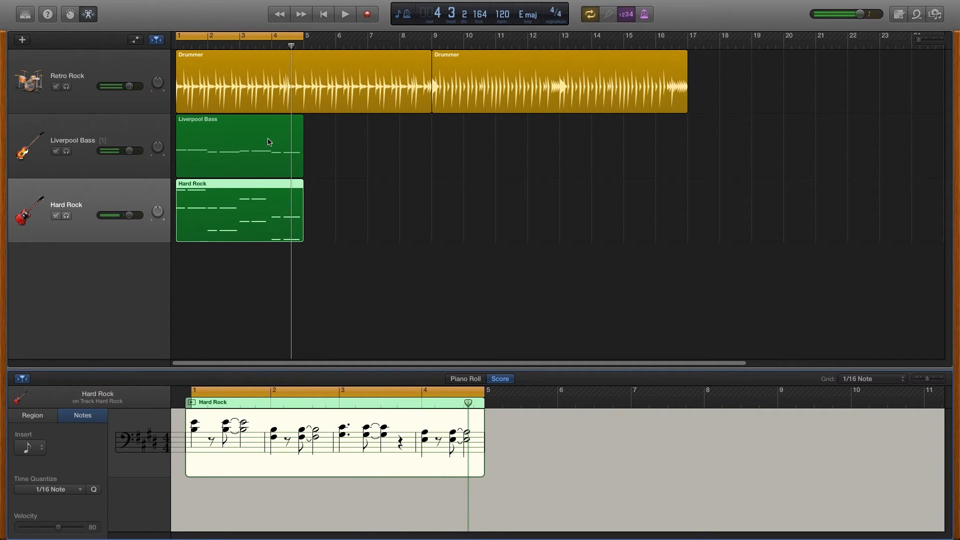
pyautogui.click(239, 145)
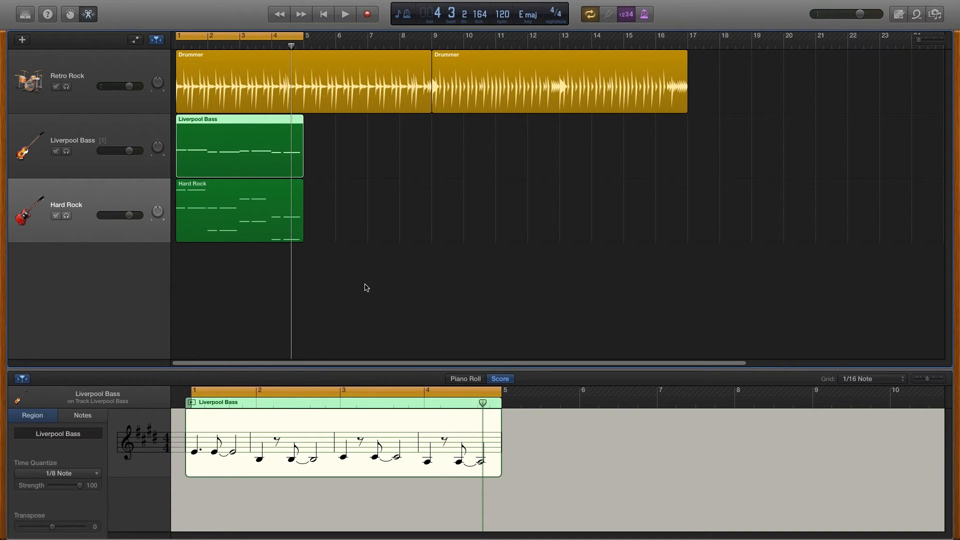
pyautogui.moveTo(439, 265)
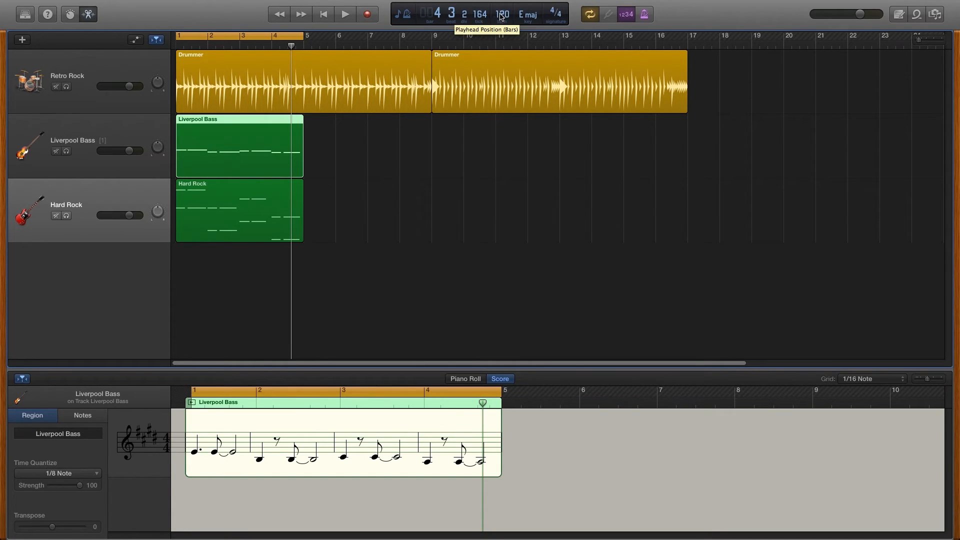
pyautogui.moveTo(564, 17)
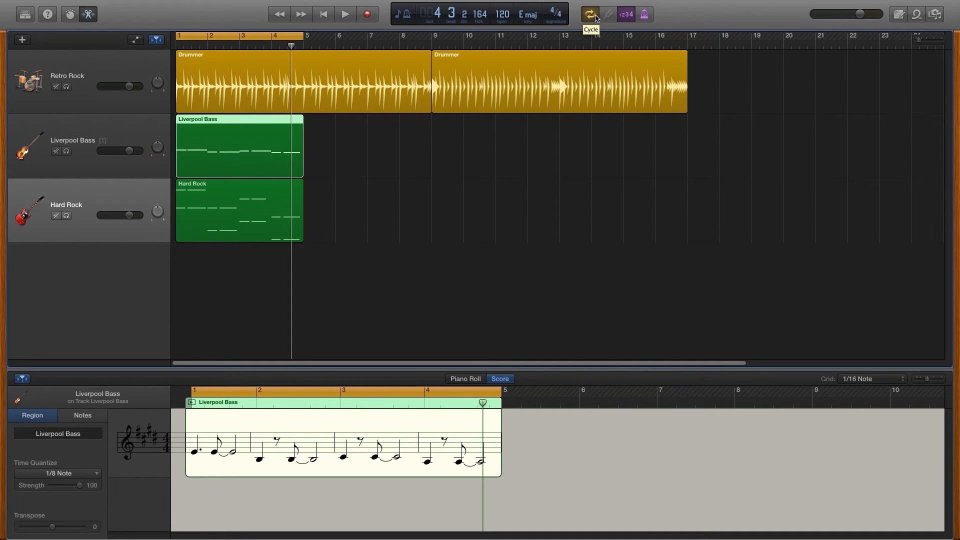
pyautogui.moveTo(632, 14)
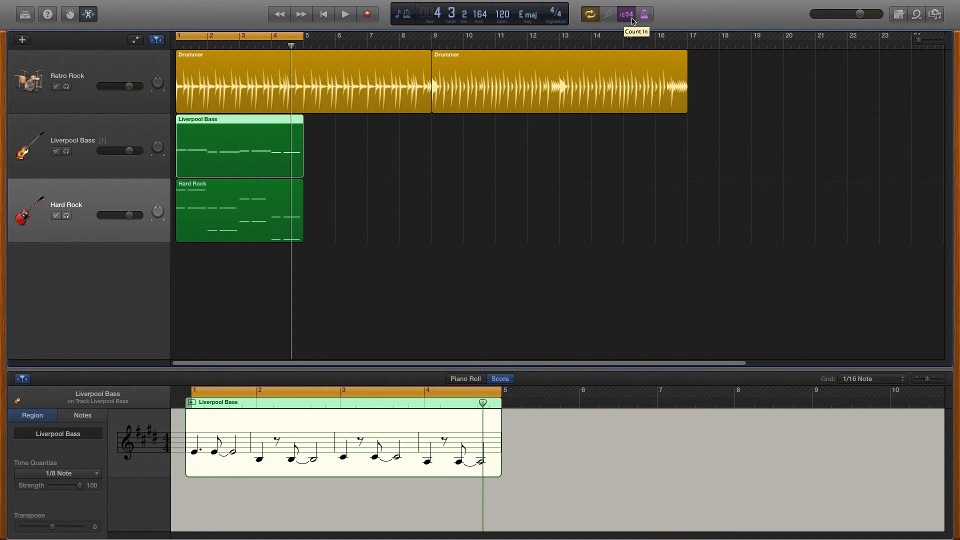
pyautogui.moveTo(728, 36)
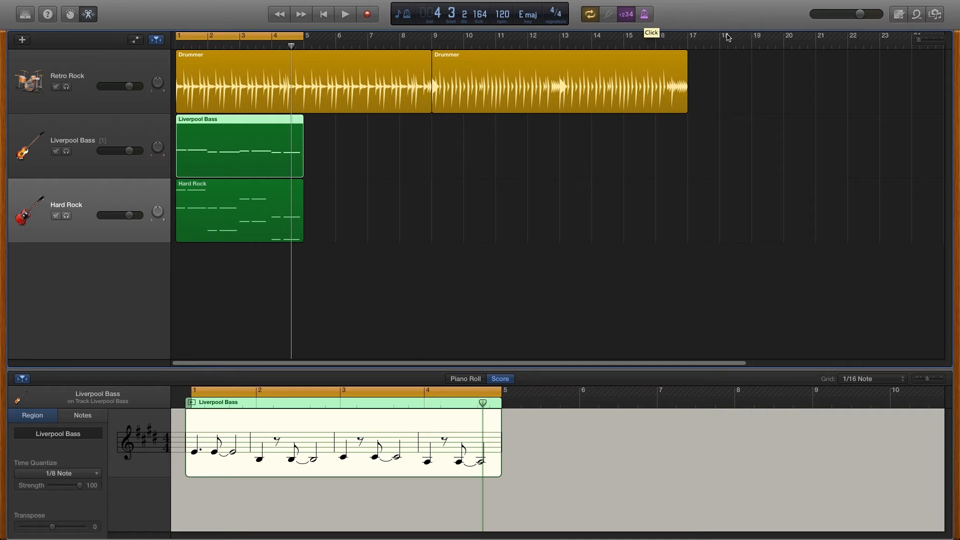
pyautogui.moveTo(884, 14)
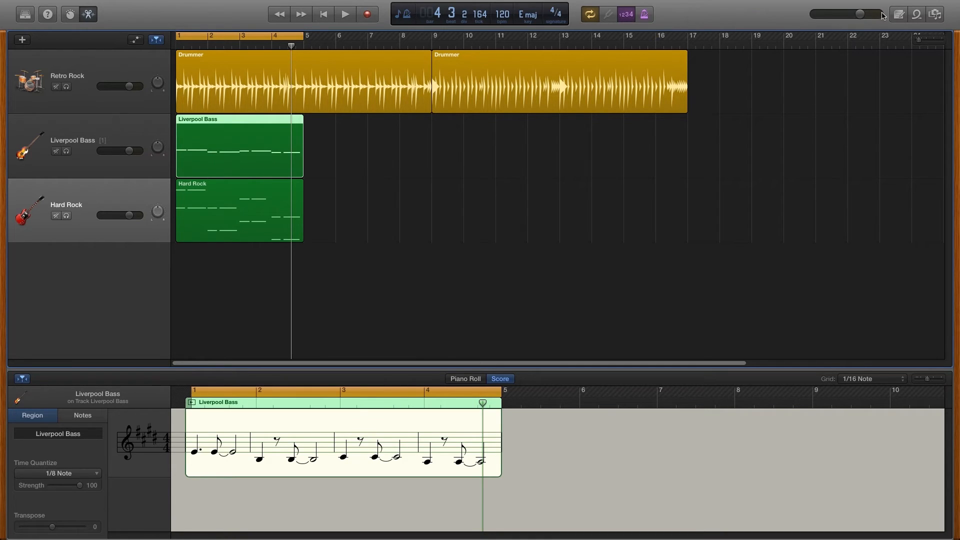
pyautogui.click(898, 14)
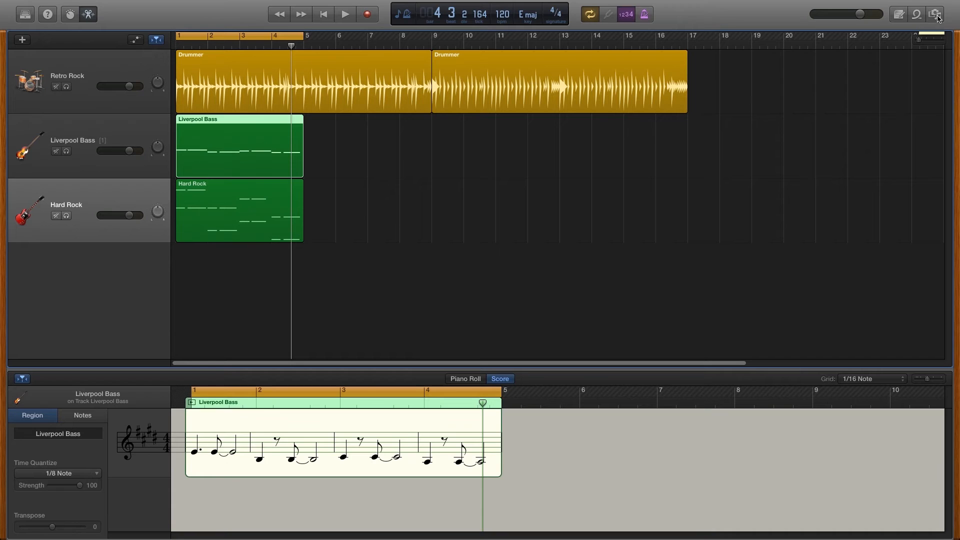
pyautogui.click(936, 14)
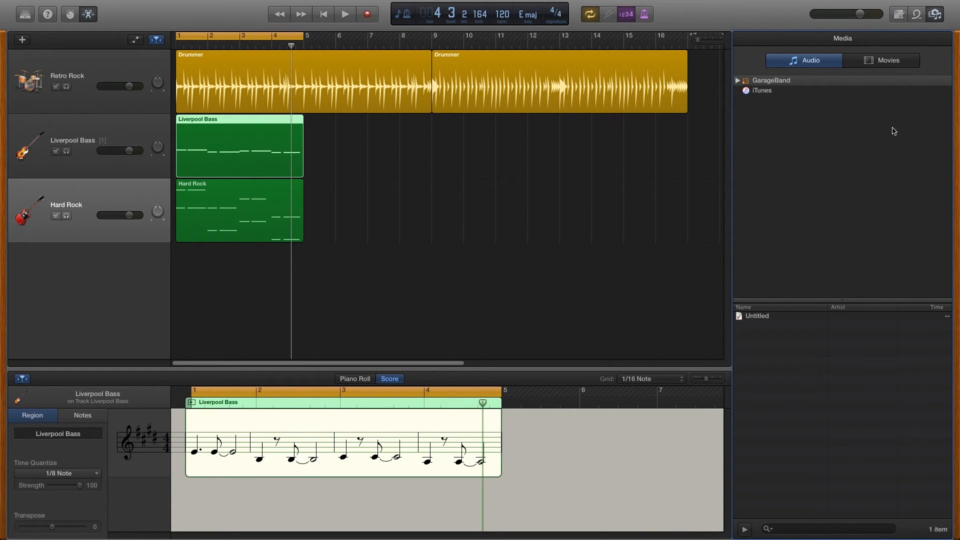
pyautogui.moveTo(787, 136)
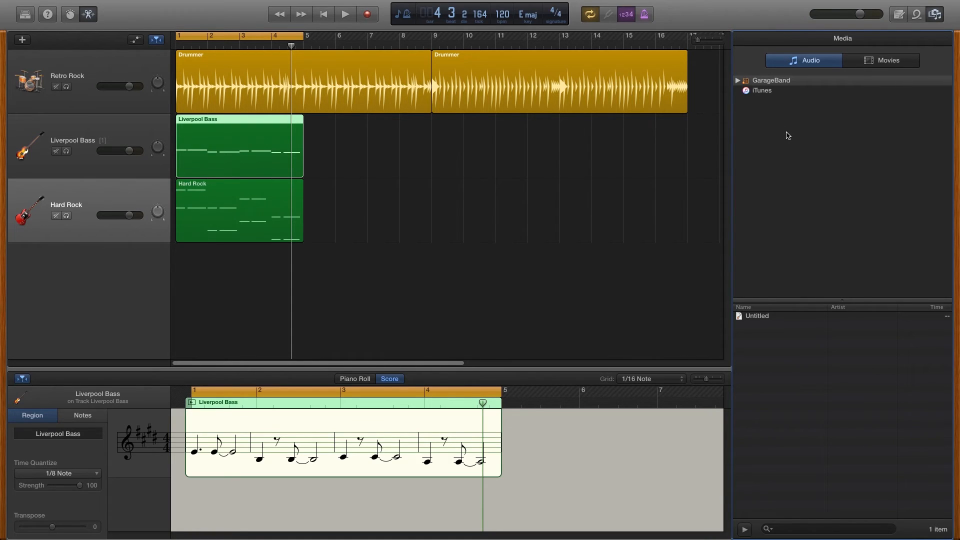
pyautogui.click(936, 13)
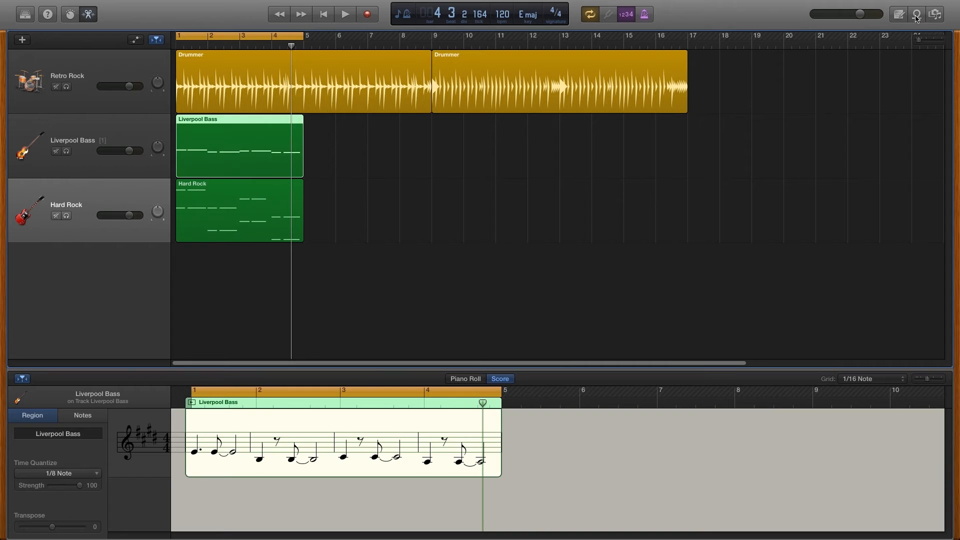
# Filter the Loop Browser to Tambourine loops and preview Tambourine 01
pyautogui.click(916, 13)
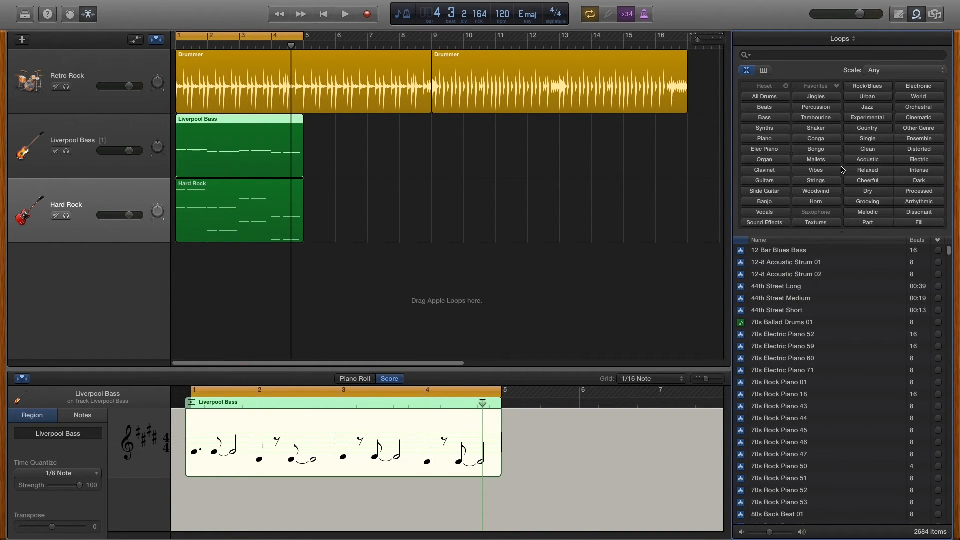
pyautogui.moveTo(842, 170)
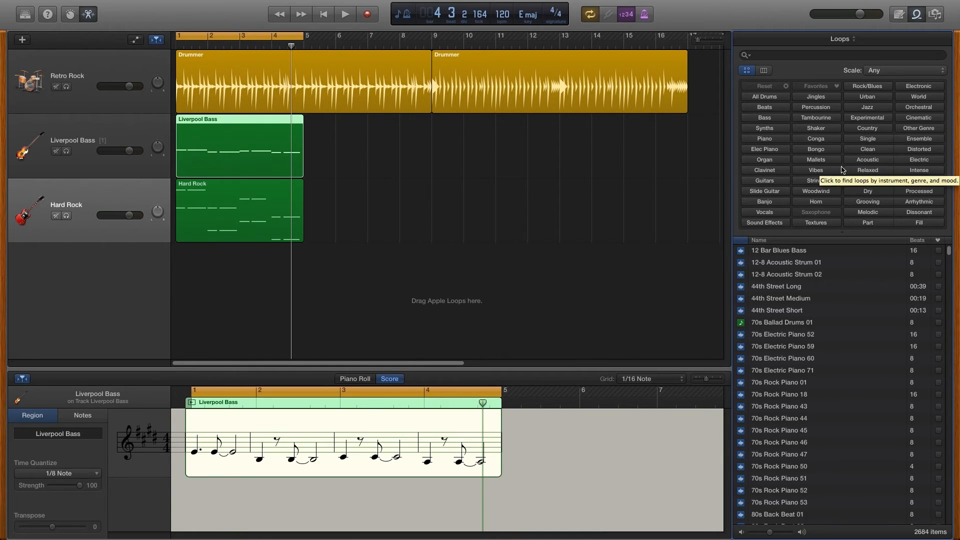
pyautogui.moveTo(842, 96)
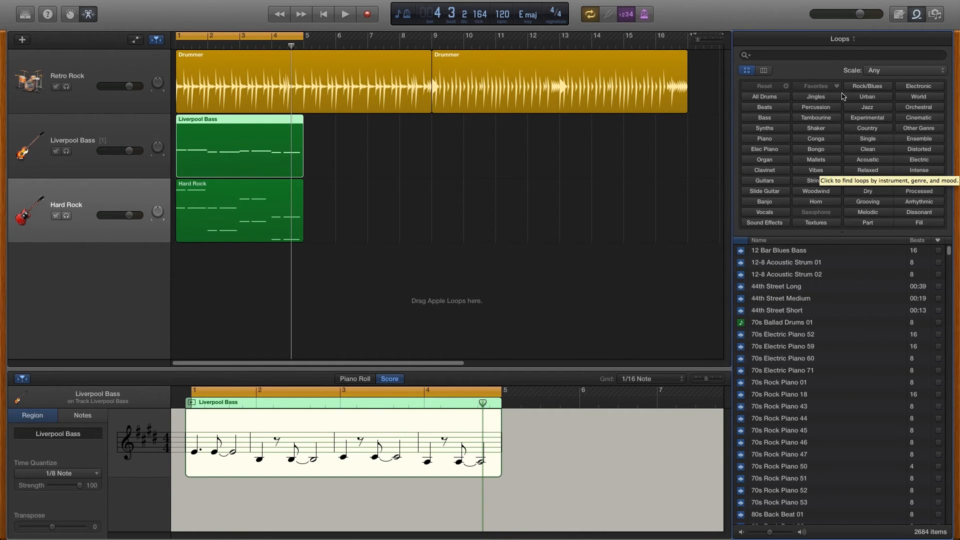
pyautogui.moveTo(817, 116)
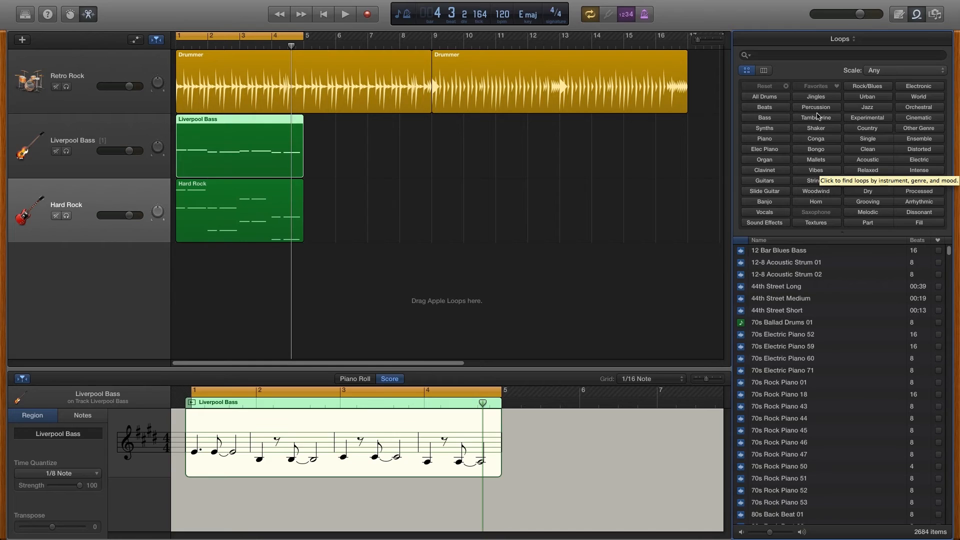
pyautogui.moveTo(794, 198)
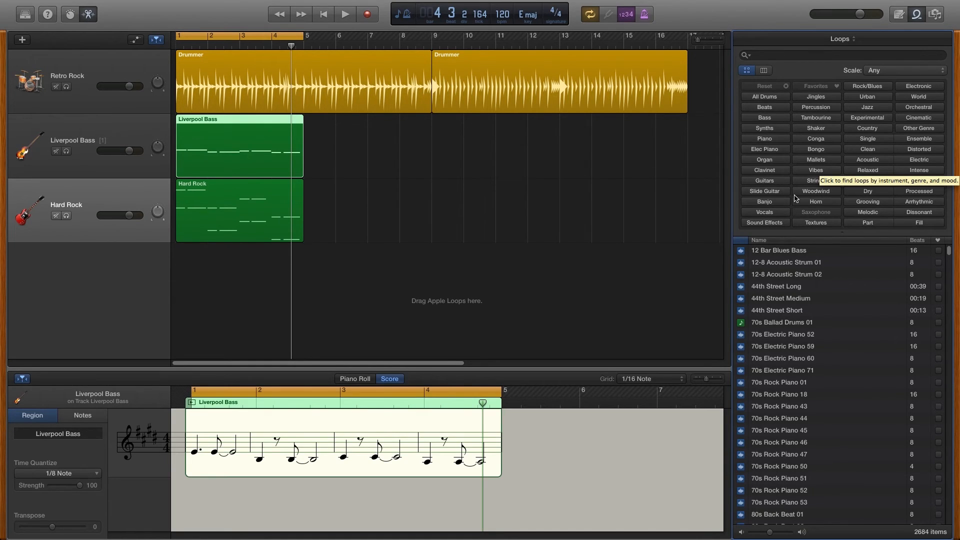
pyautogui.click(815, 118)
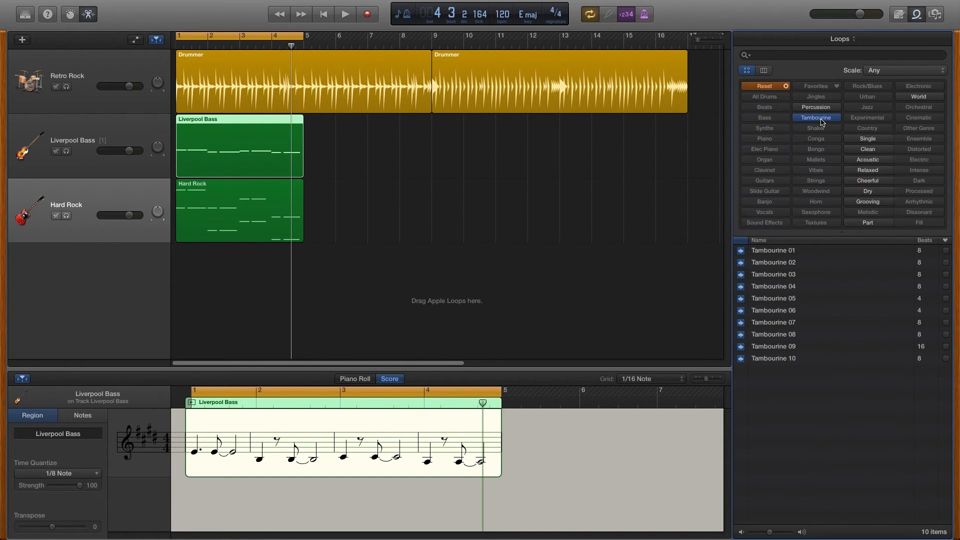
pyautogui.moveTo(765, 252)
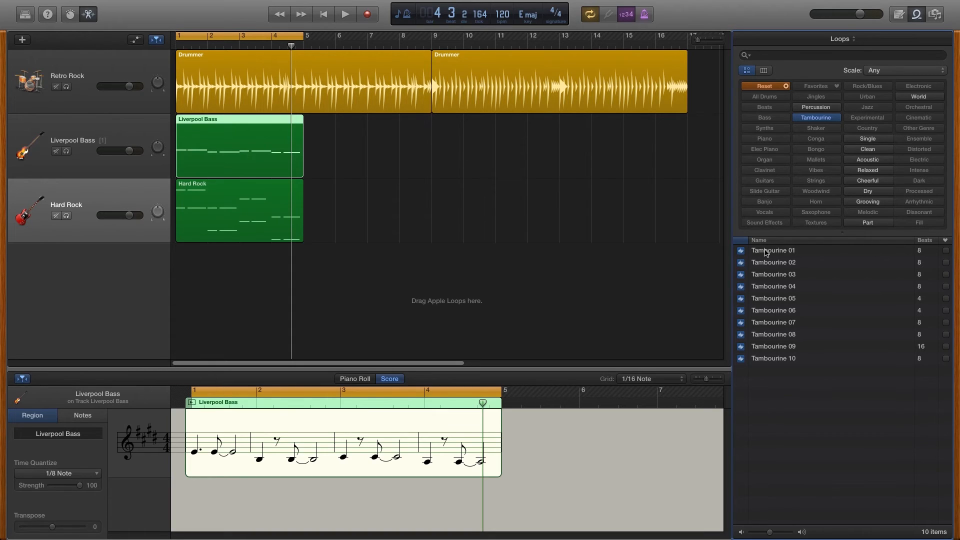
pyautogui.click(774, 250)
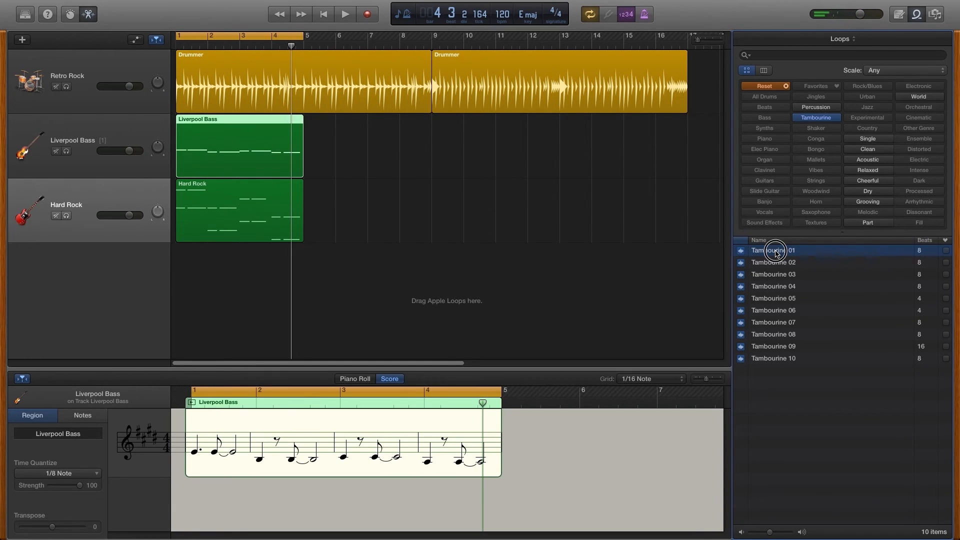
# Add Tambourine 01 as a new track with its loop region at bar 1
pyautogui.moveTo(774, 250); pyautogui.dragTo(213, 276)
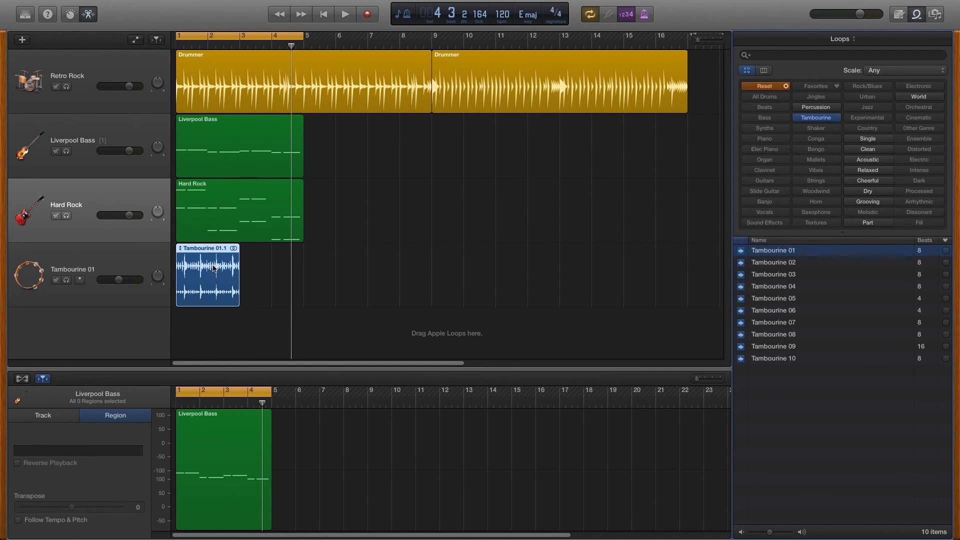
pyautogui.moveTo(213, 297)
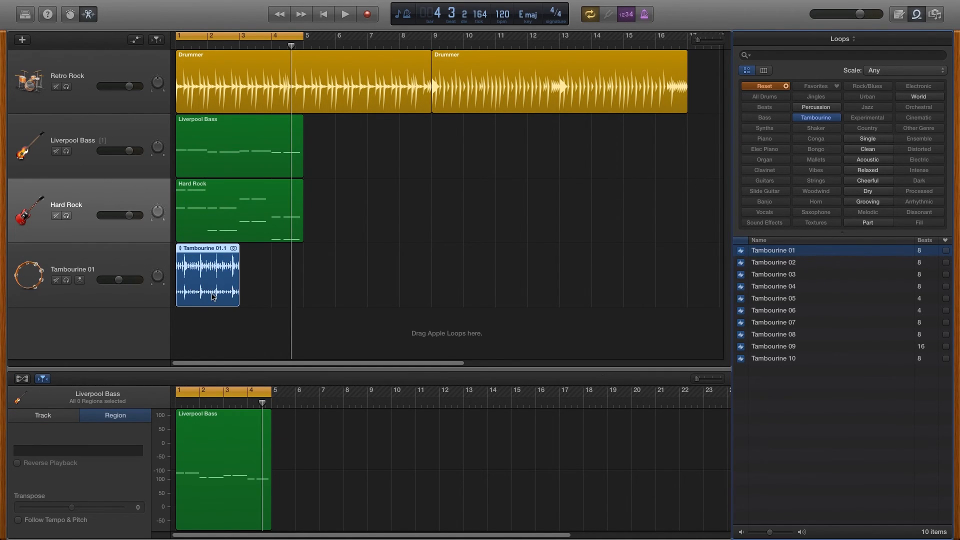
pyautogui.moveTo(198, 300)
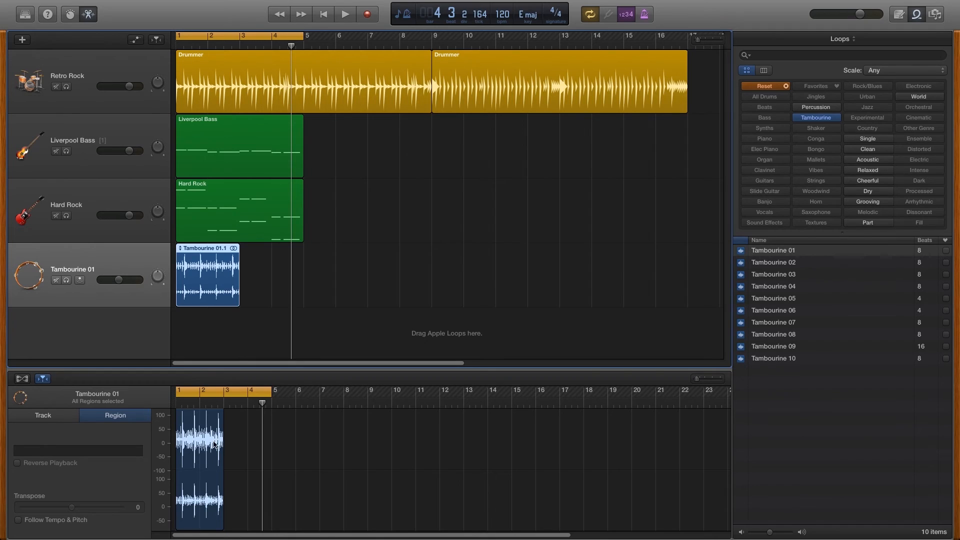
pyautogui.moveTo(211, 322)
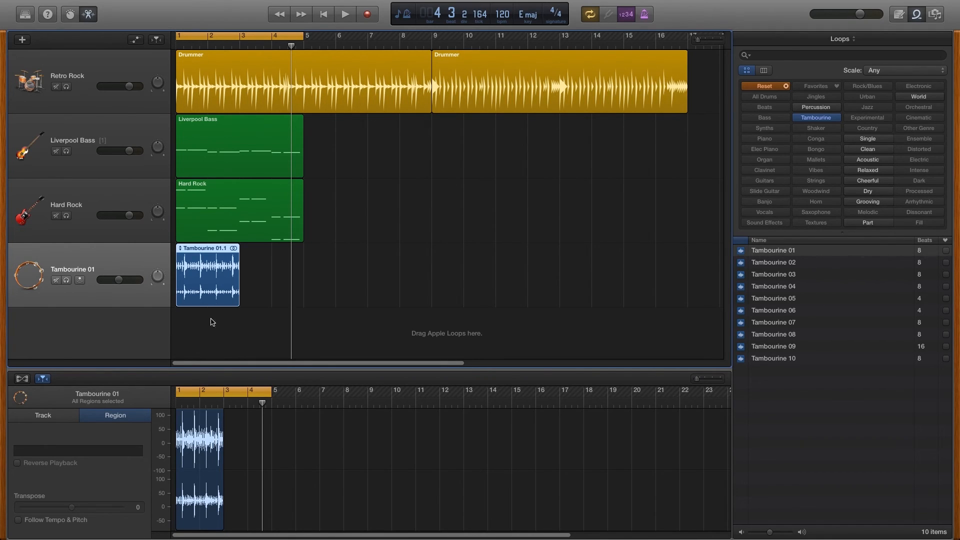
pyautogui.moveTo(257, 257)
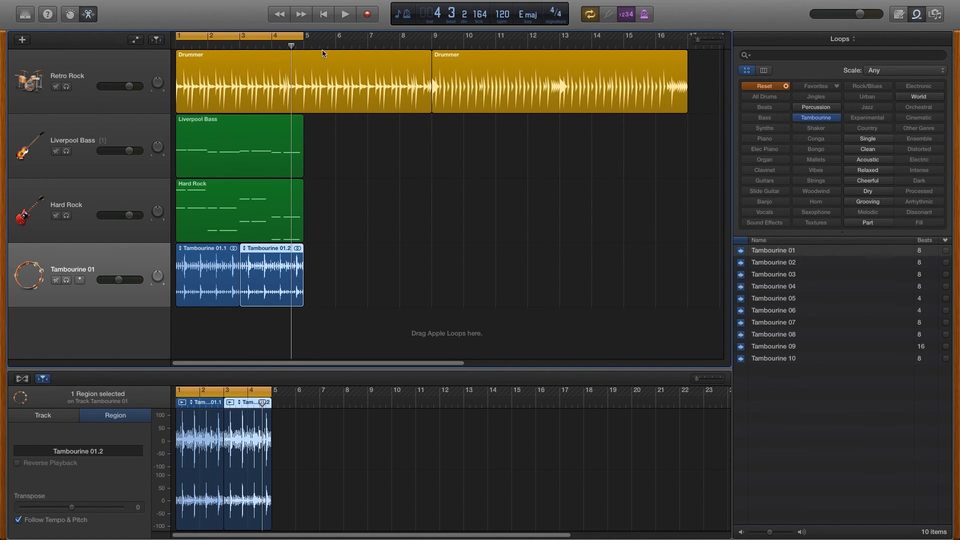
pyautogui.click(344, 14)
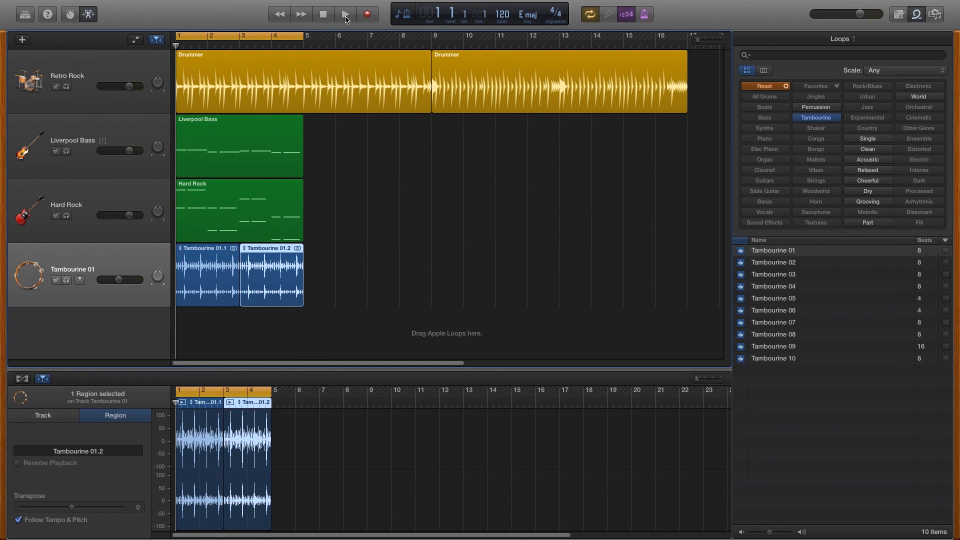
pyautogui.click(345, 13)
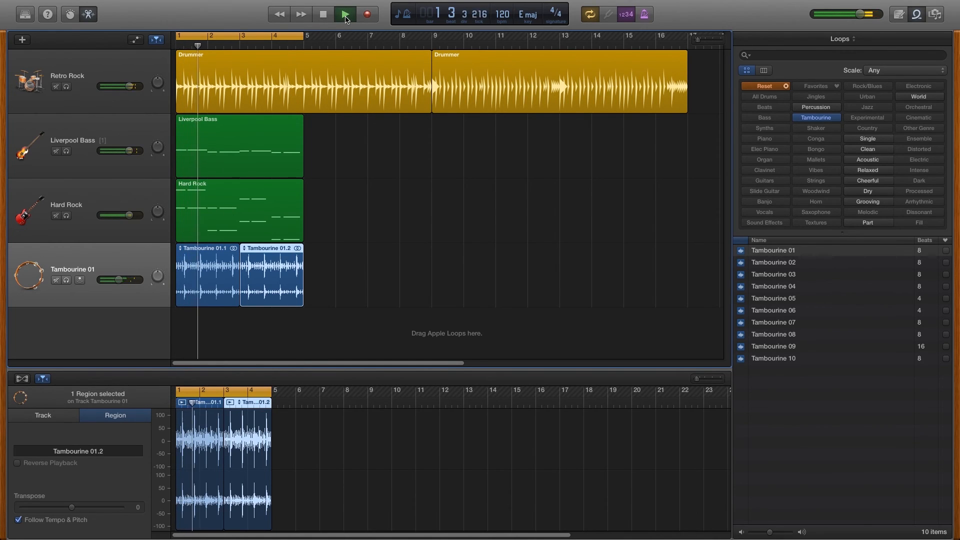
pyautogui.click(344, 14)
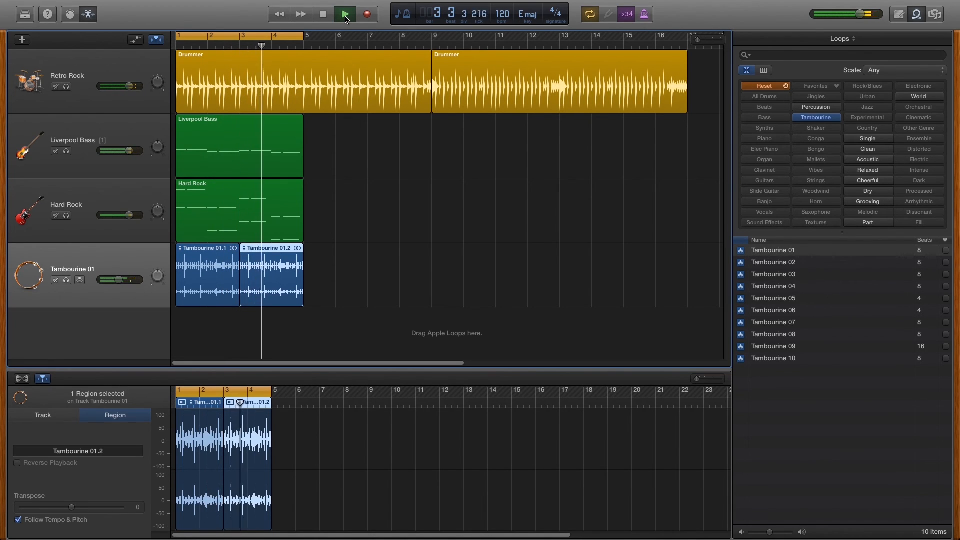
pyautogui.click(344, 14)
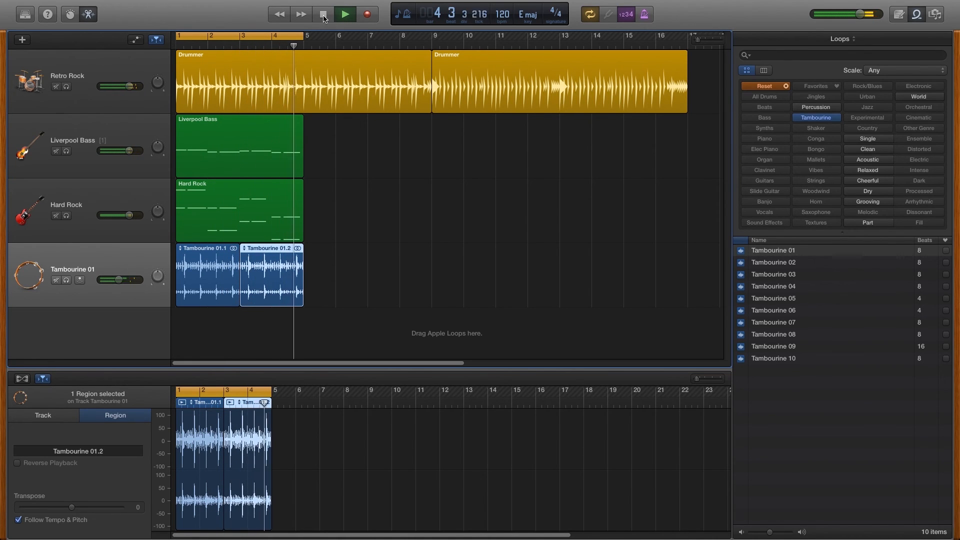
pyautogui.click(344, 14)
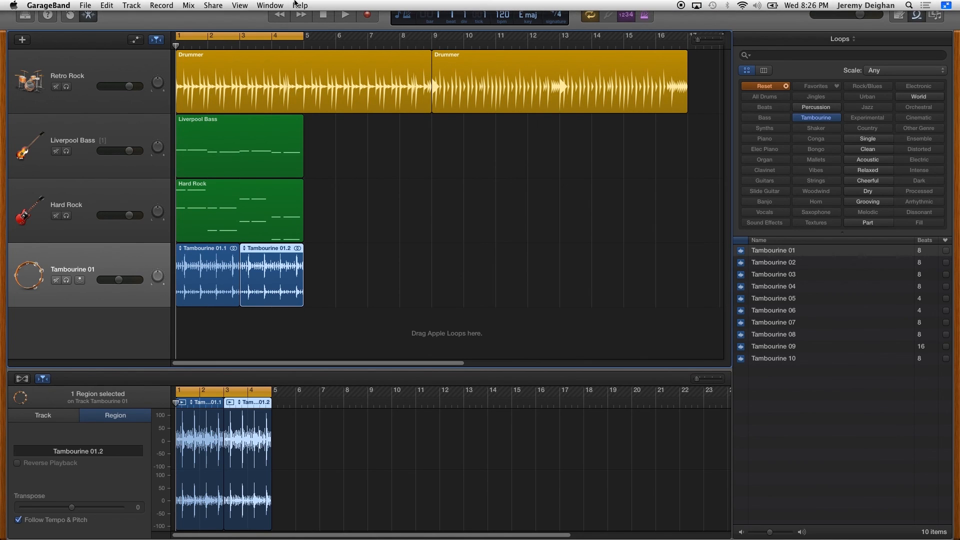
# Open the Share menu to reach Export Song to Disk
pyautogui.click(213, 5)
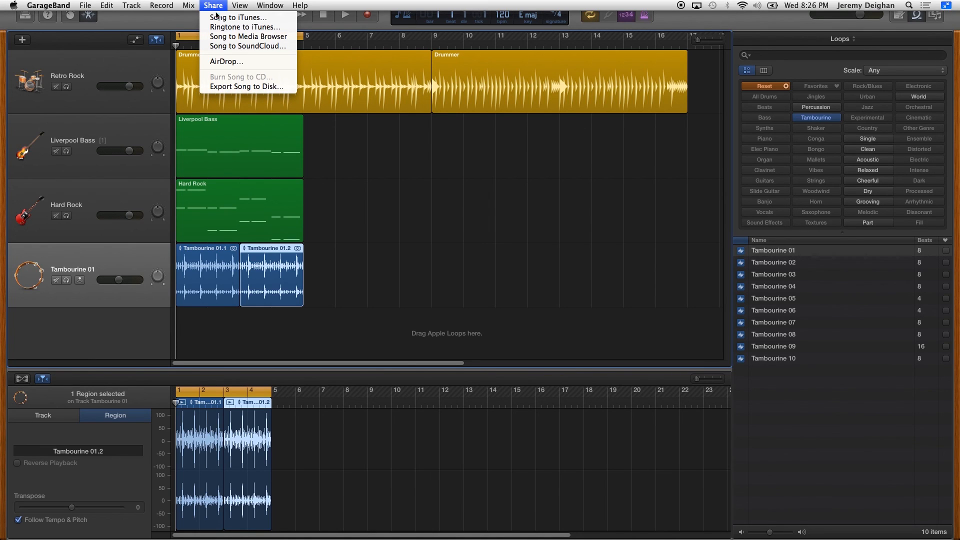
pyautogui.moveTo(232, 61)
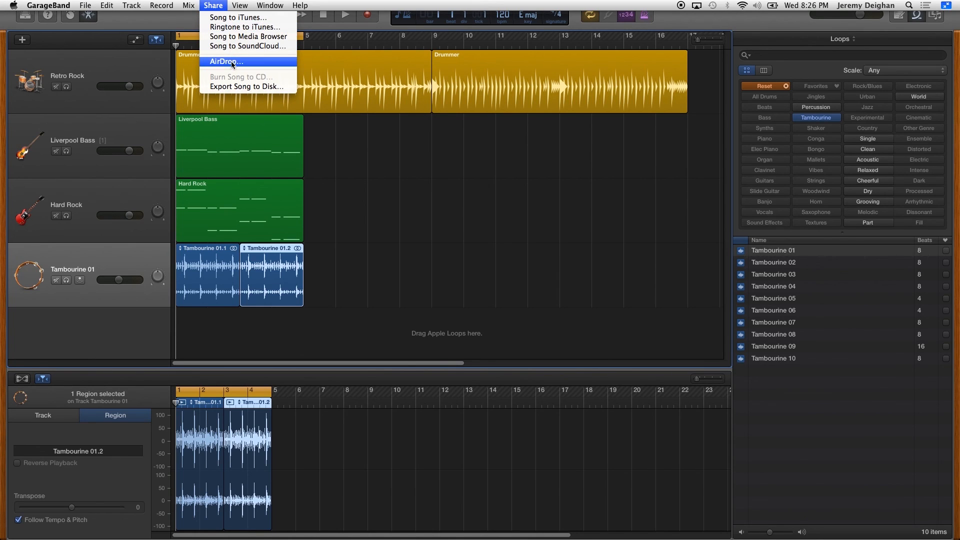
pyautogui.moveTo(247, 86)
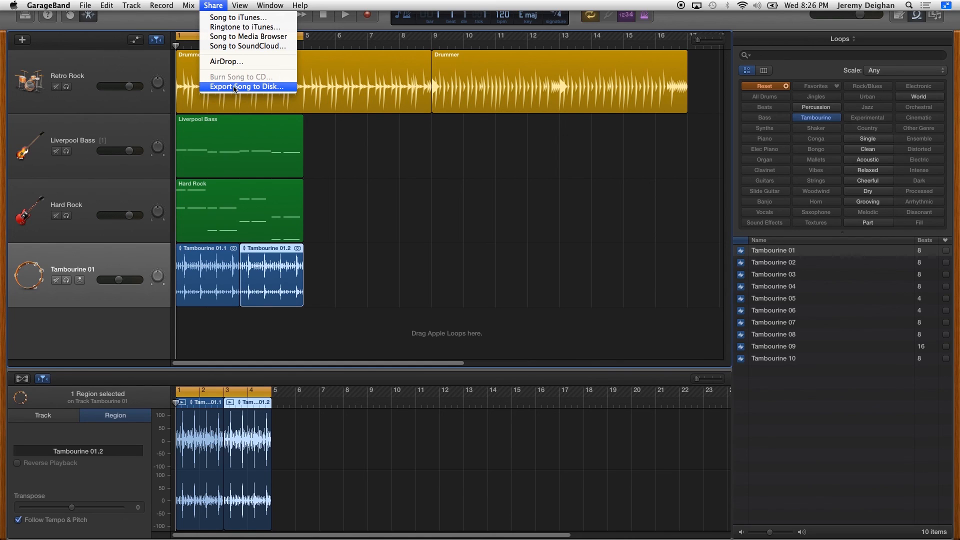